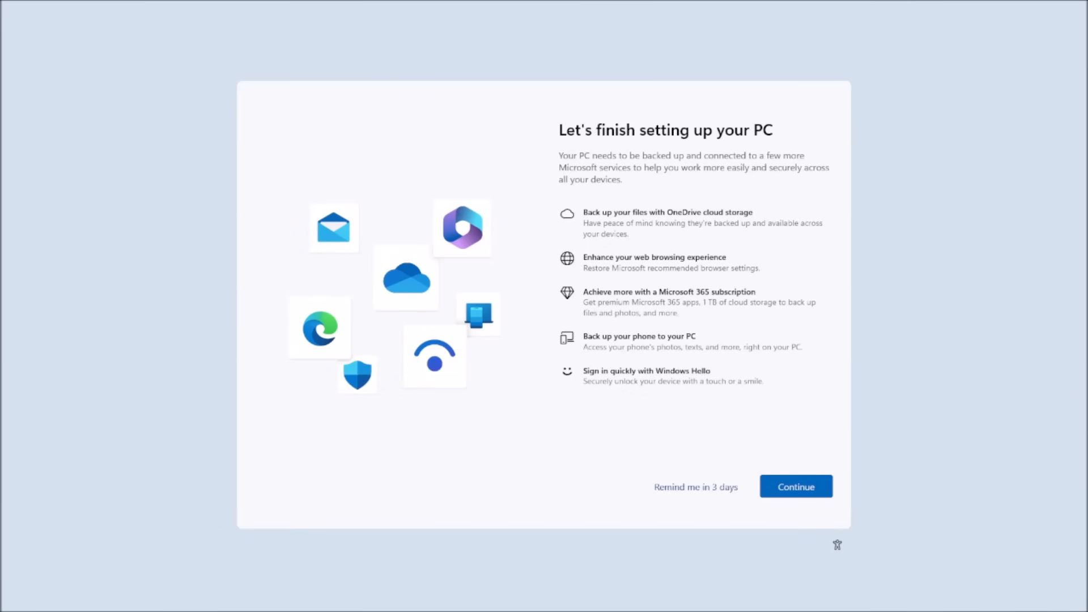
mouse_move(687, 491)
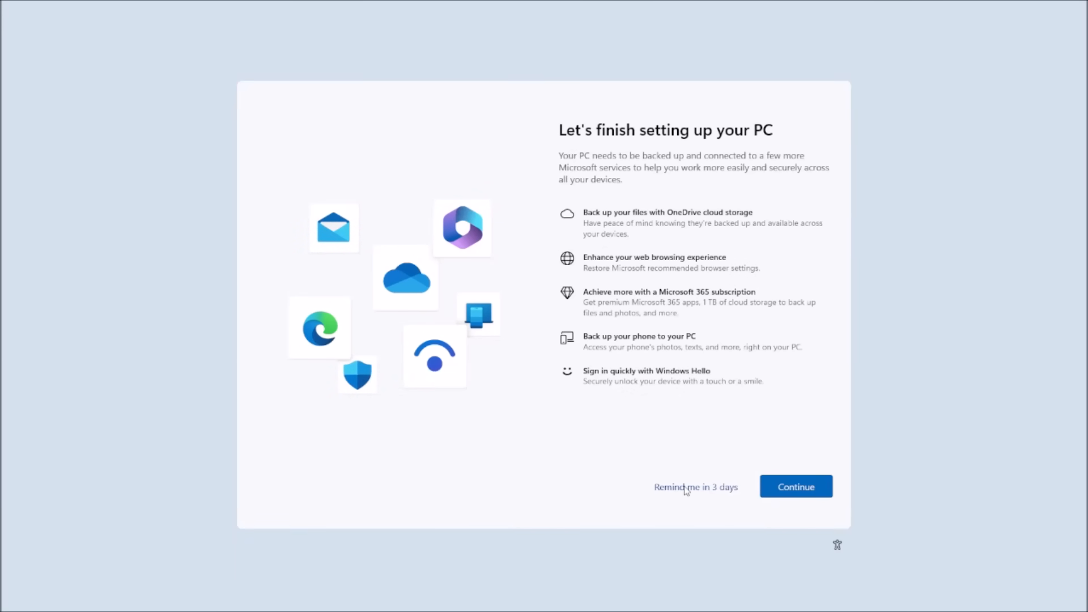
- Defer the 'Let's finish setting up your PC' prompt and reach the desktop
click(695, 487)
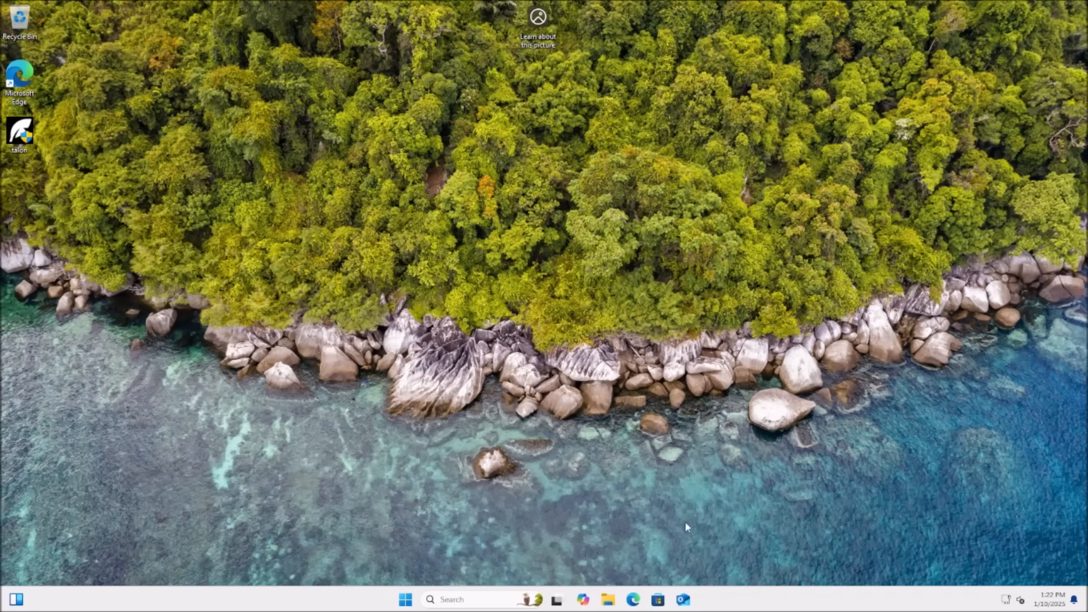
mouse_move(582, 599)
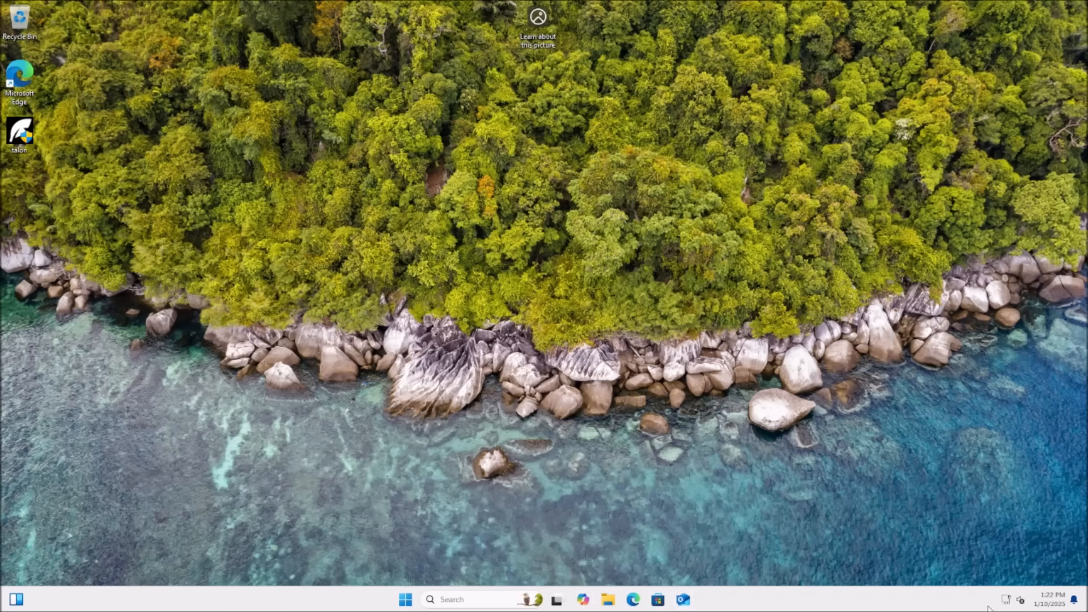
mouse_move(828, 466)
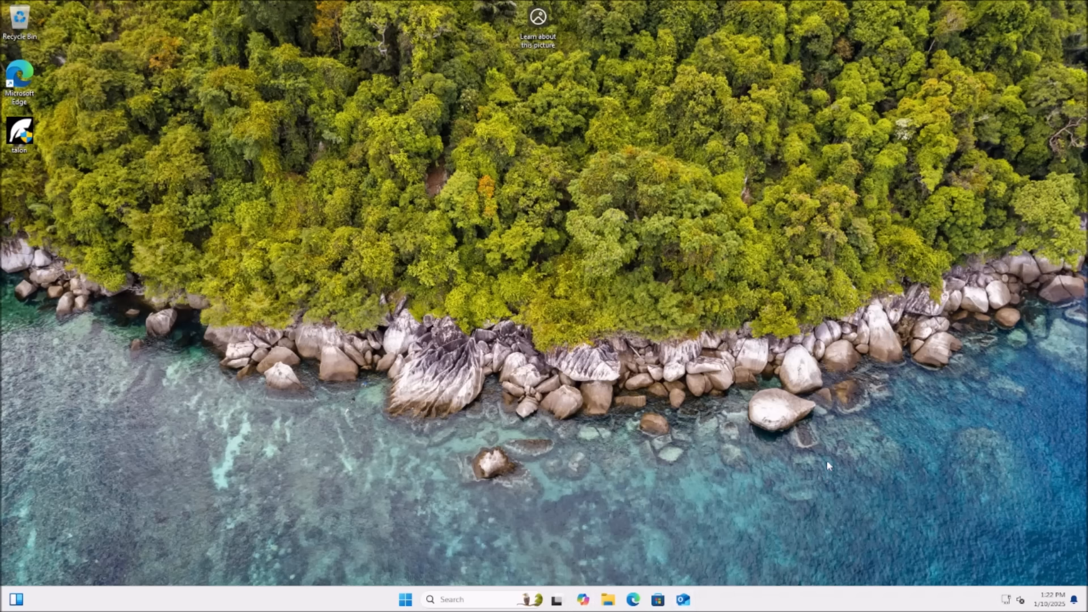
mouse_move(793, 232)
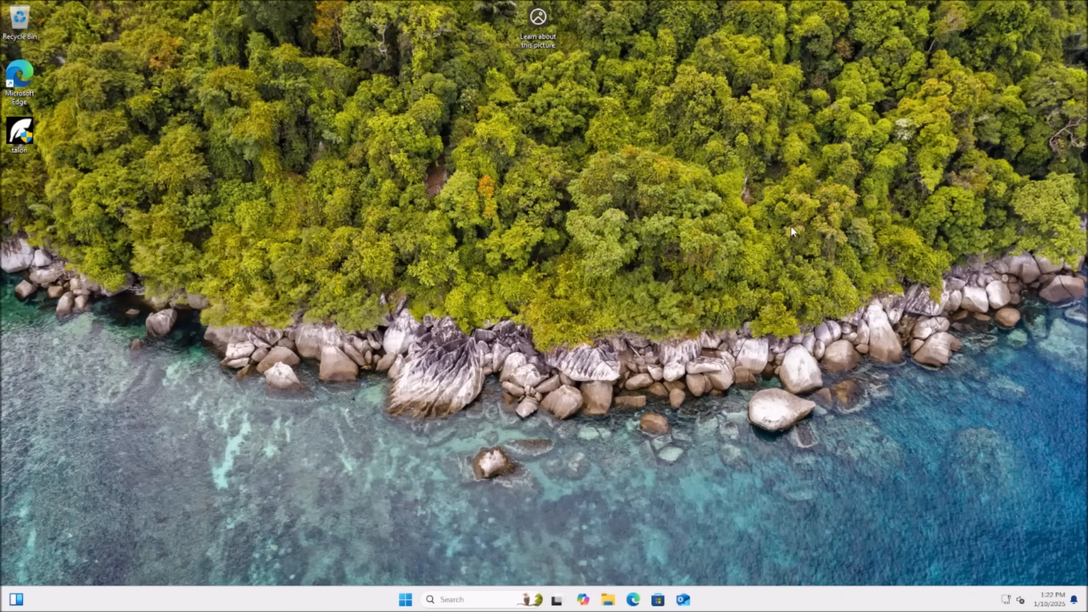
click(1055, 599)
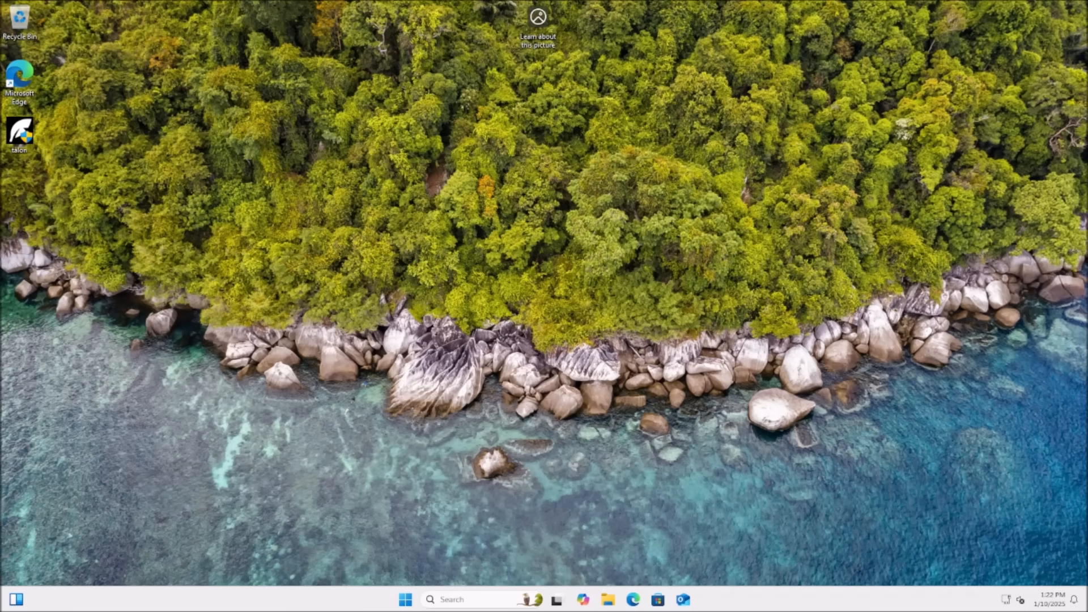
- Show the Start menu's pinned apps and the context menu of the recommended PDF app
click(406, 598)
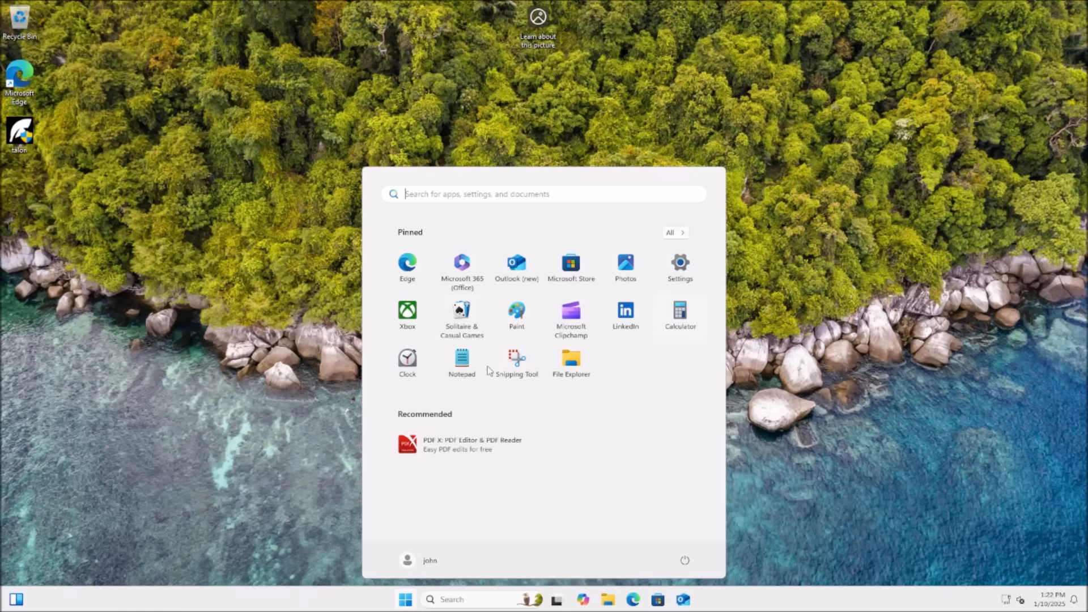
mouse_move(725, 316)
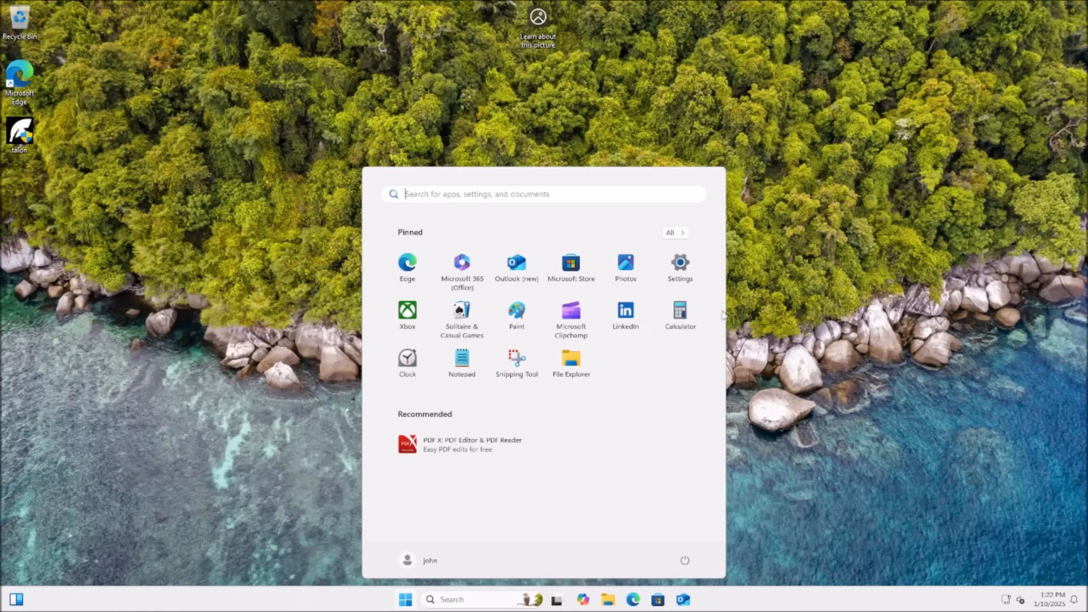
mouse_move(439, 334)
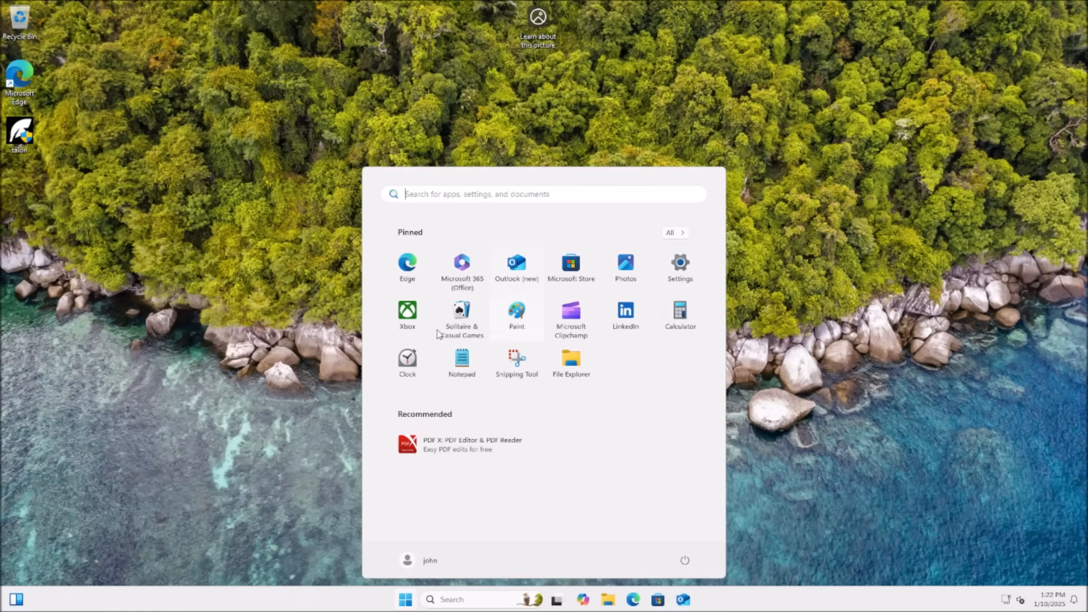
mouse_move(626, 316)
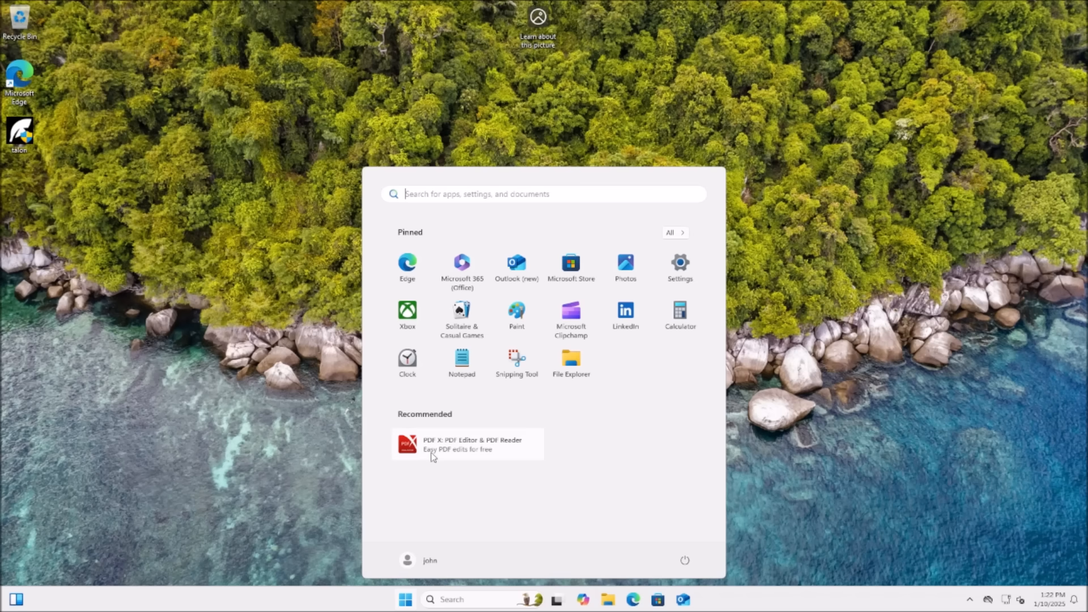
right_click(466, 445)
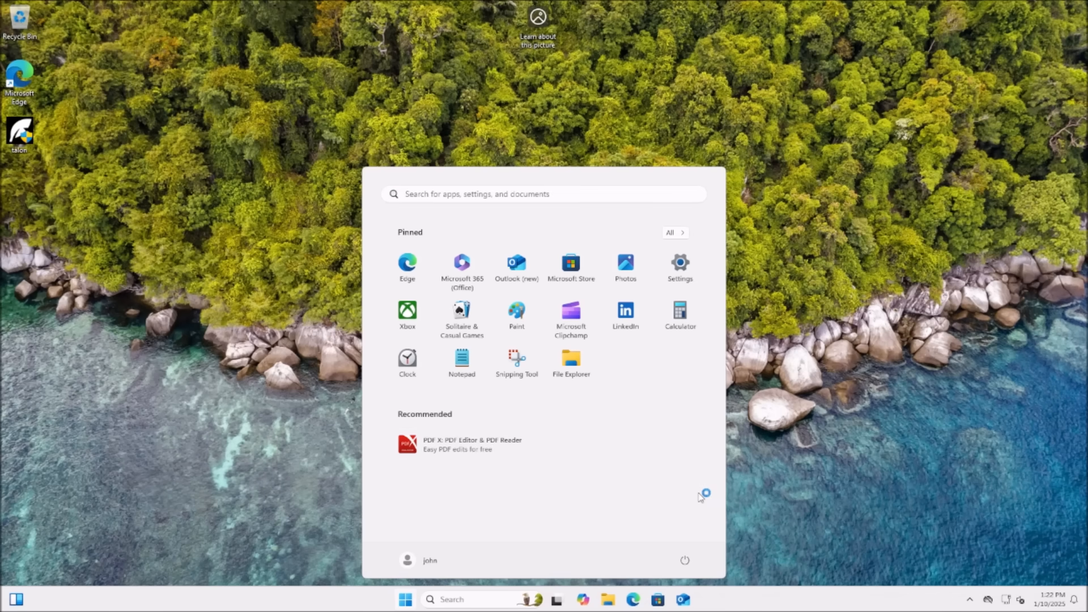
mouse_move(687, 235)
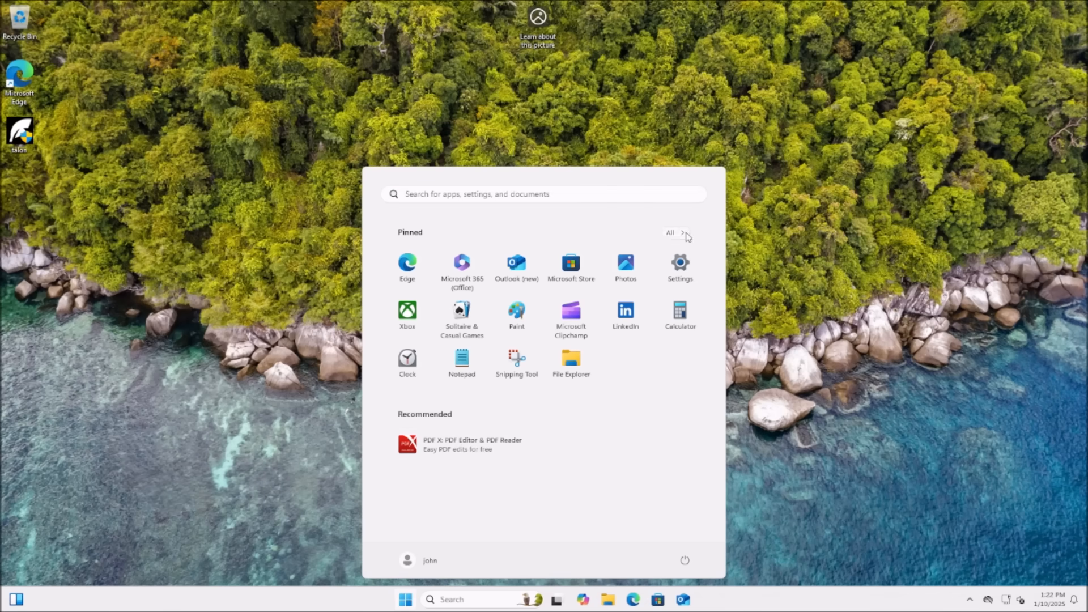
- Browse the All apps list down to Microsoft Store and show its context menu
click(670, 232)
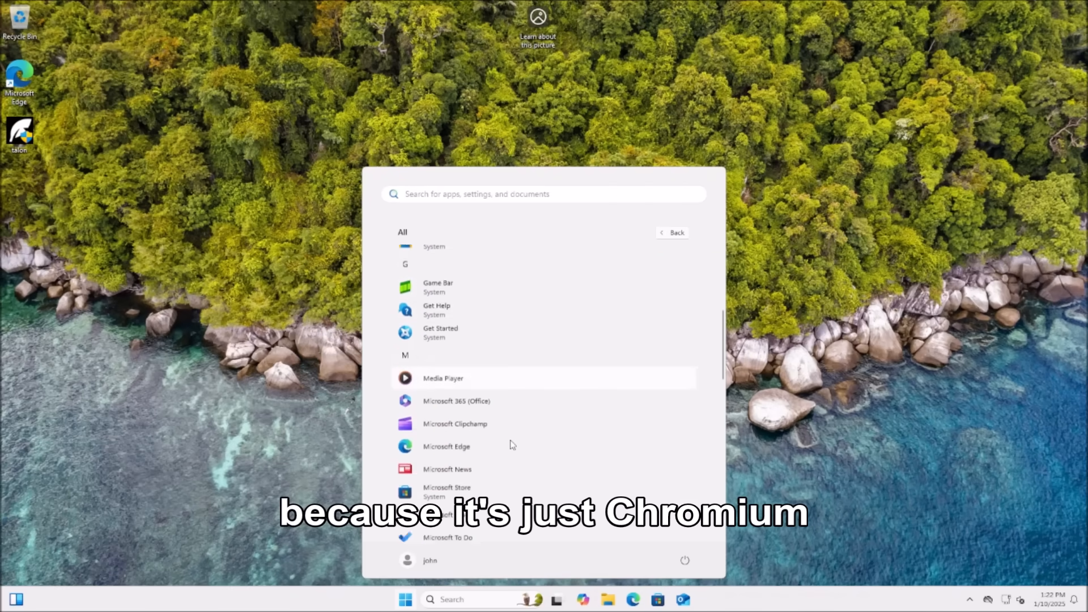
scroll(down, 3)
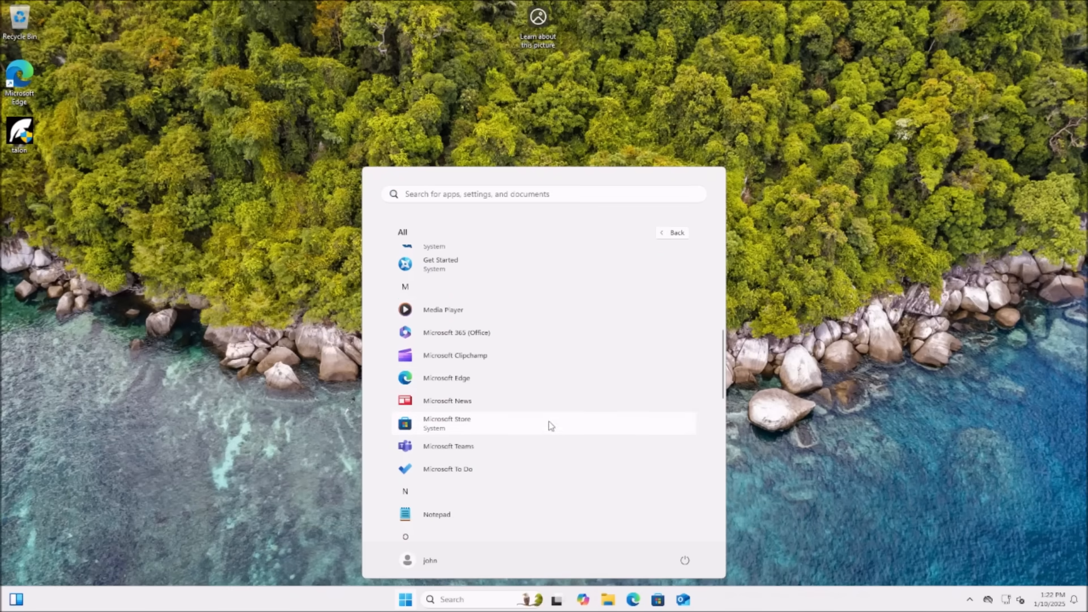
right_click(447, 377)
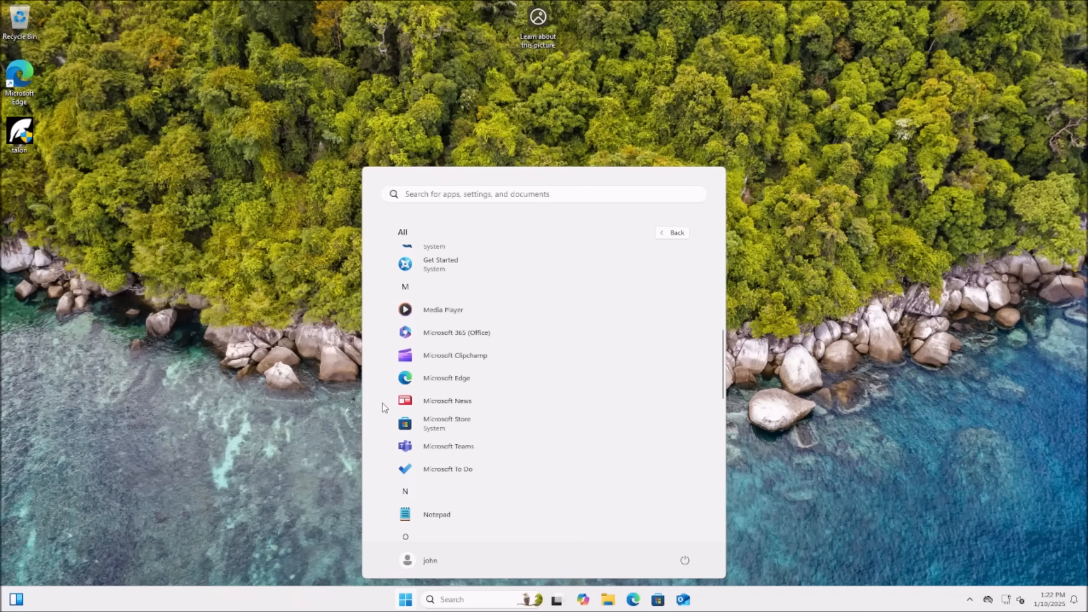
mouse_move(342, 500)
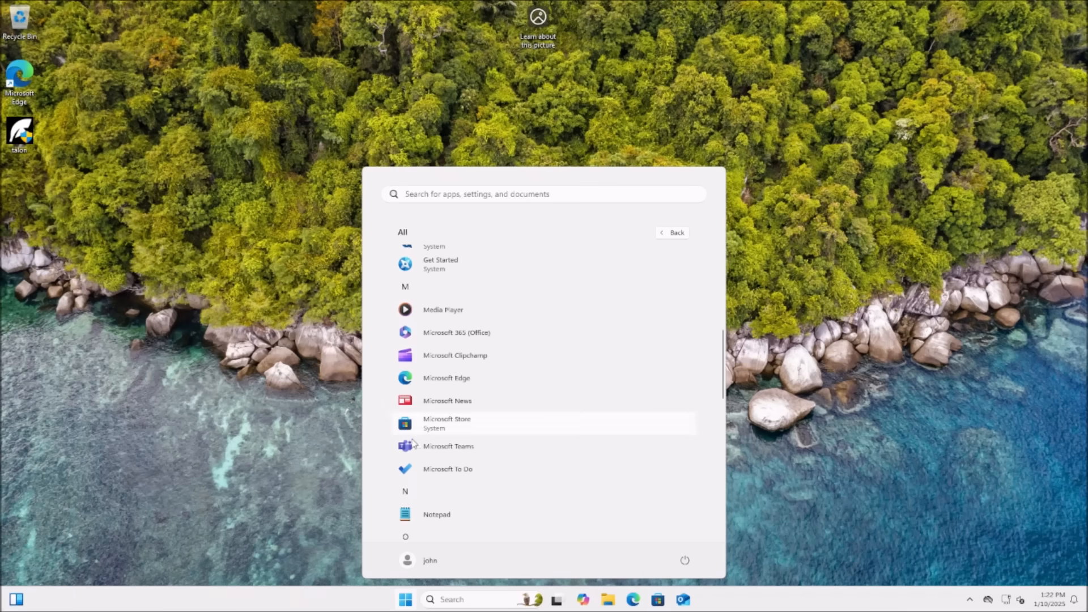
mouse_move(878, 430)
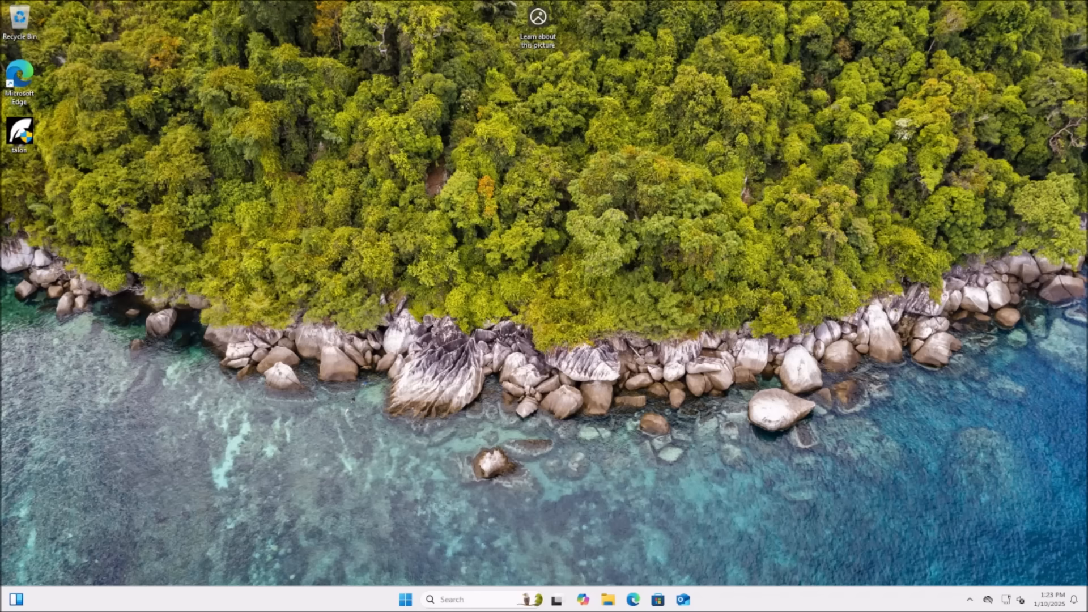
mouse_move(55, 246)
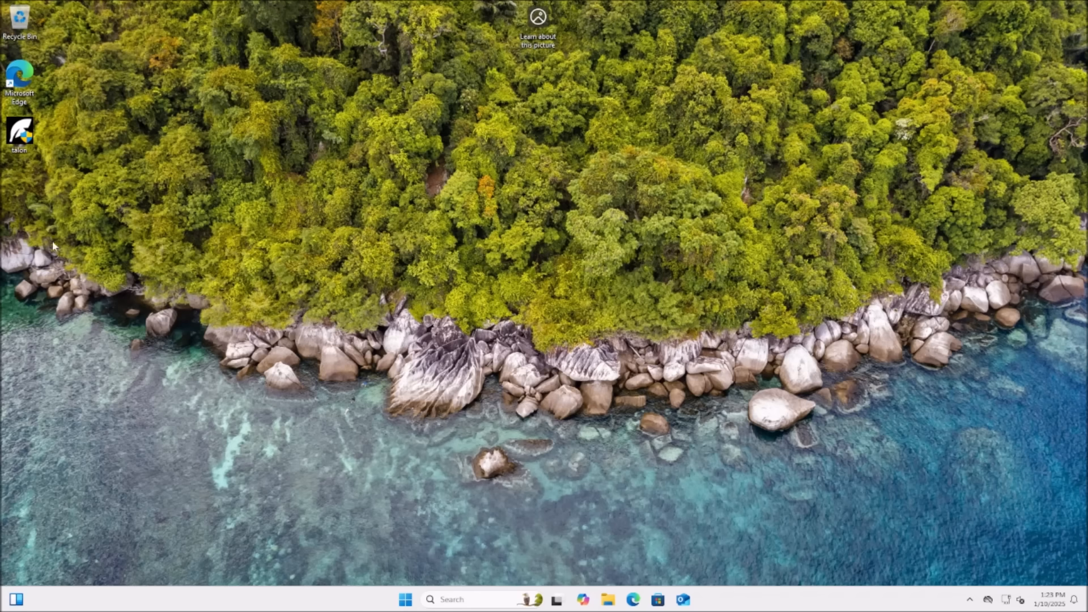
- Move the Talon desktop shortcut to the centre of the screen
drag(21, 131, 225, 226)
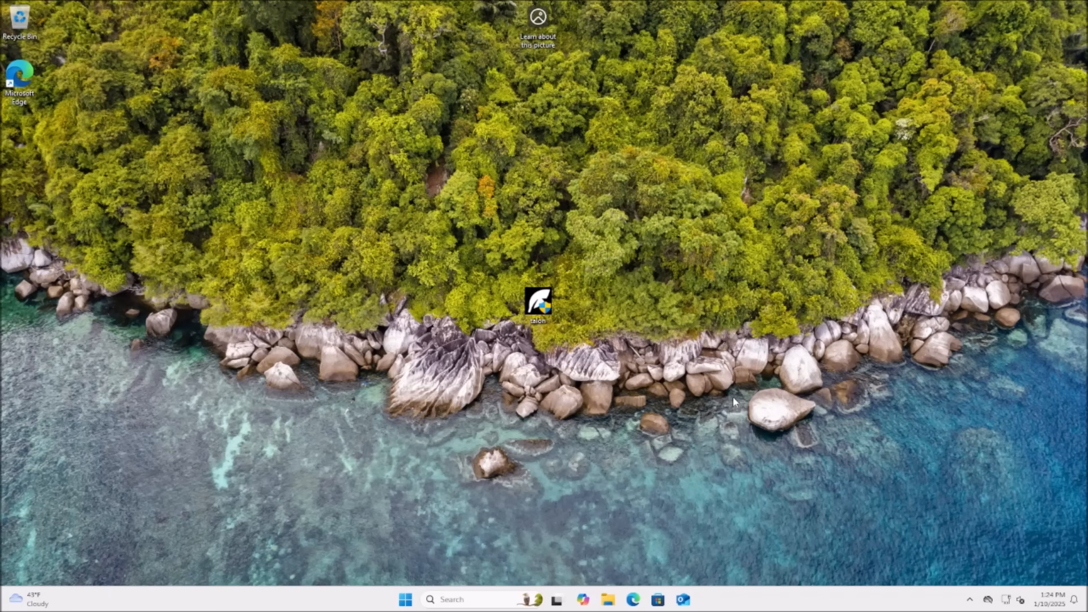
mouse_move(702, 438)
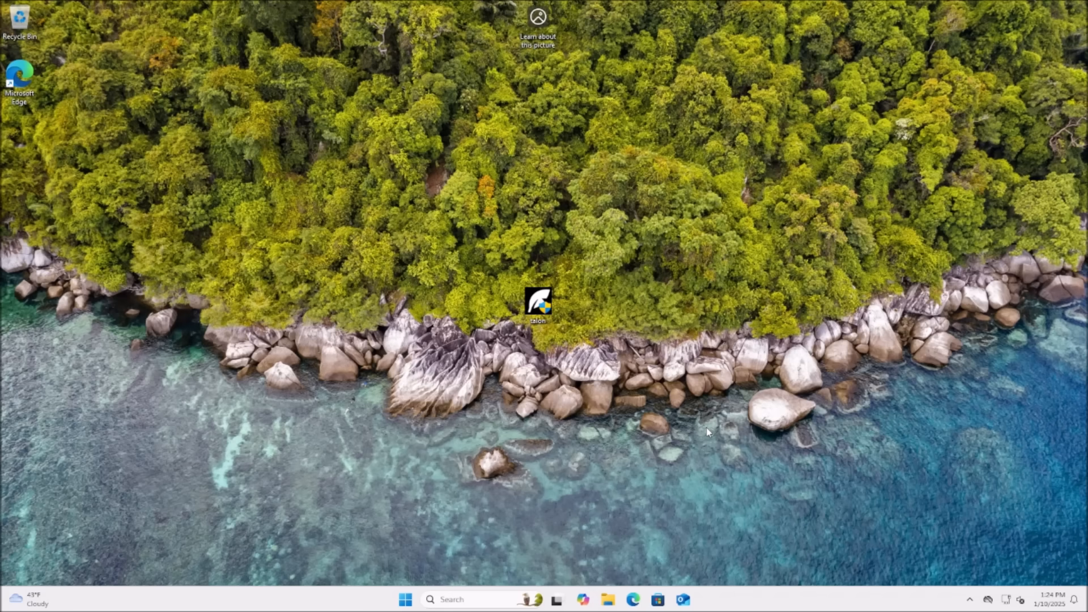
mouse_move(625, 493)
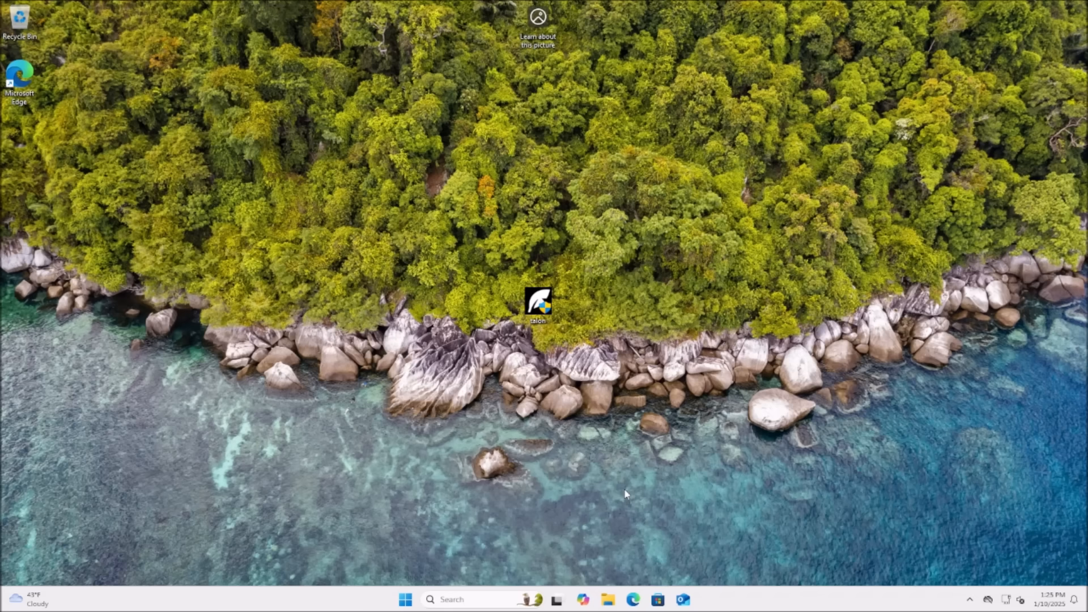
mouse_move(574, 274)
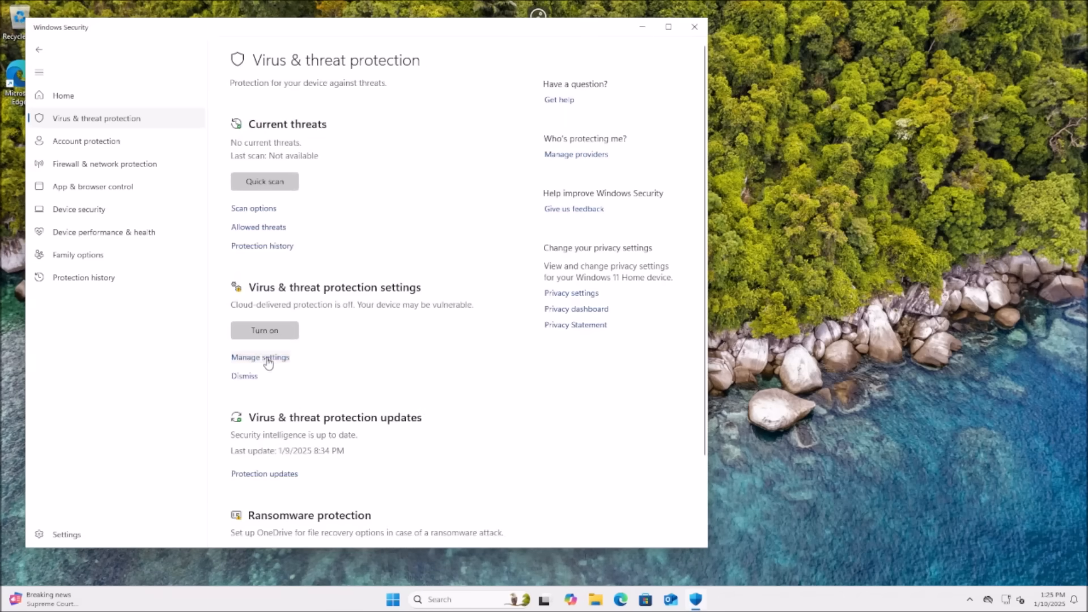
- View the Virus & threat protection settings showing protection off, then close Windows Security
click(260, 357)
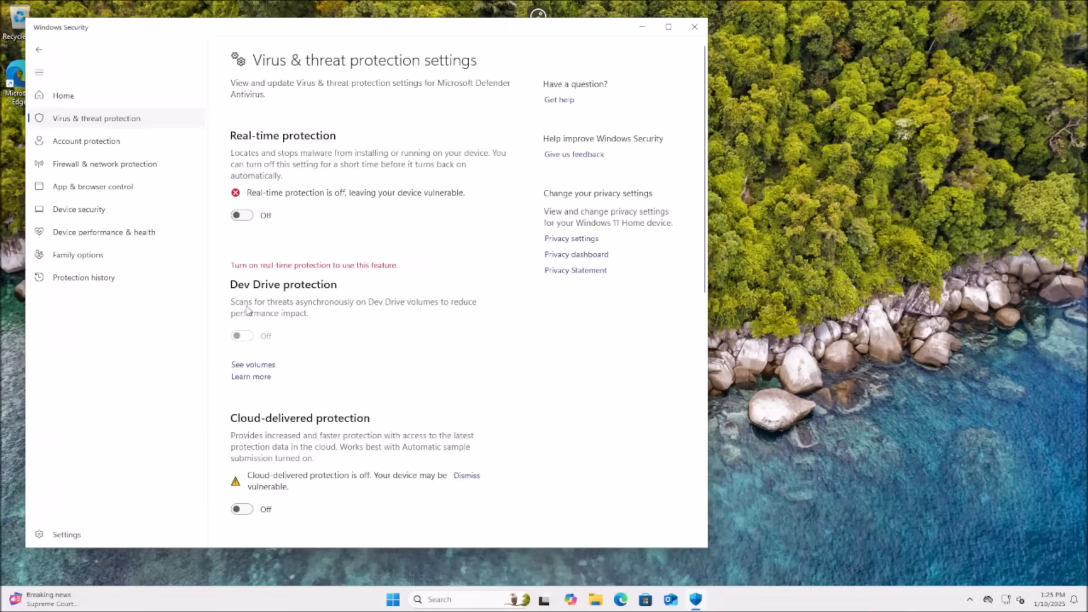
mouse_move(669, 26)
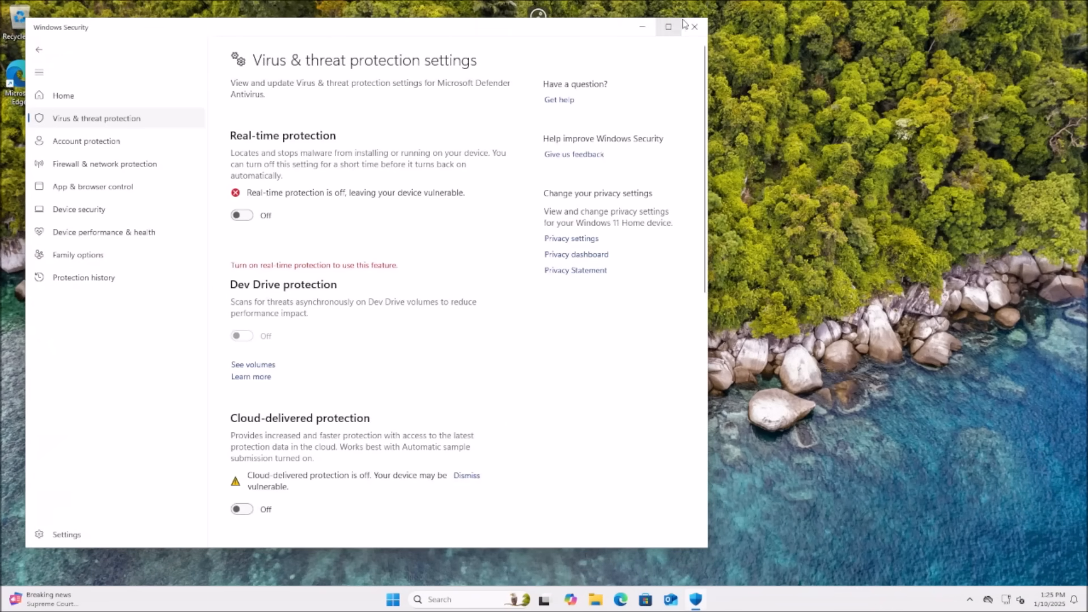
click(694, 26)
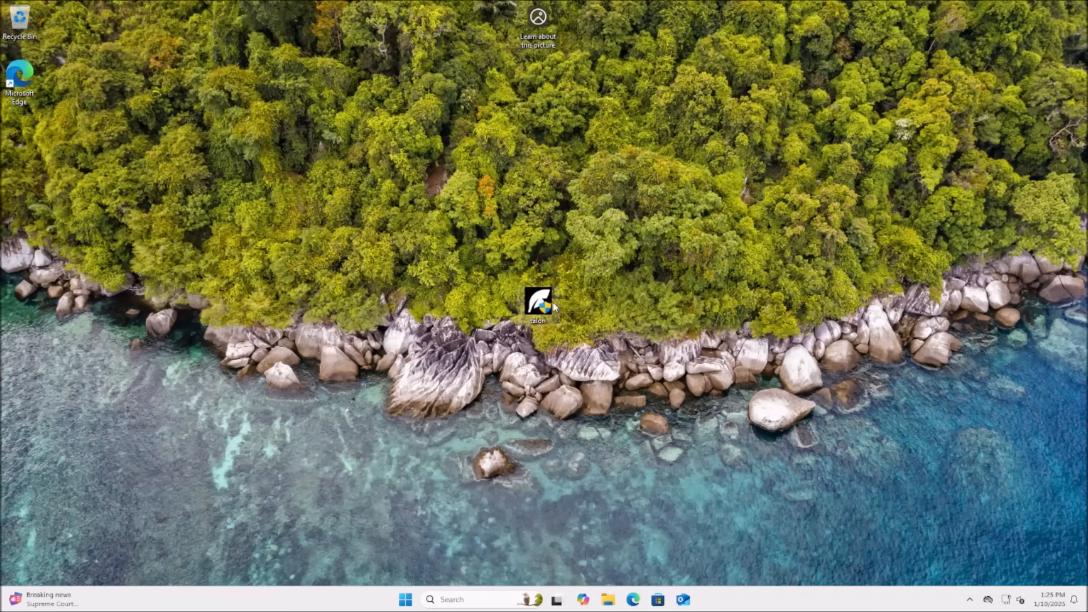
mouse_move(504, 283)
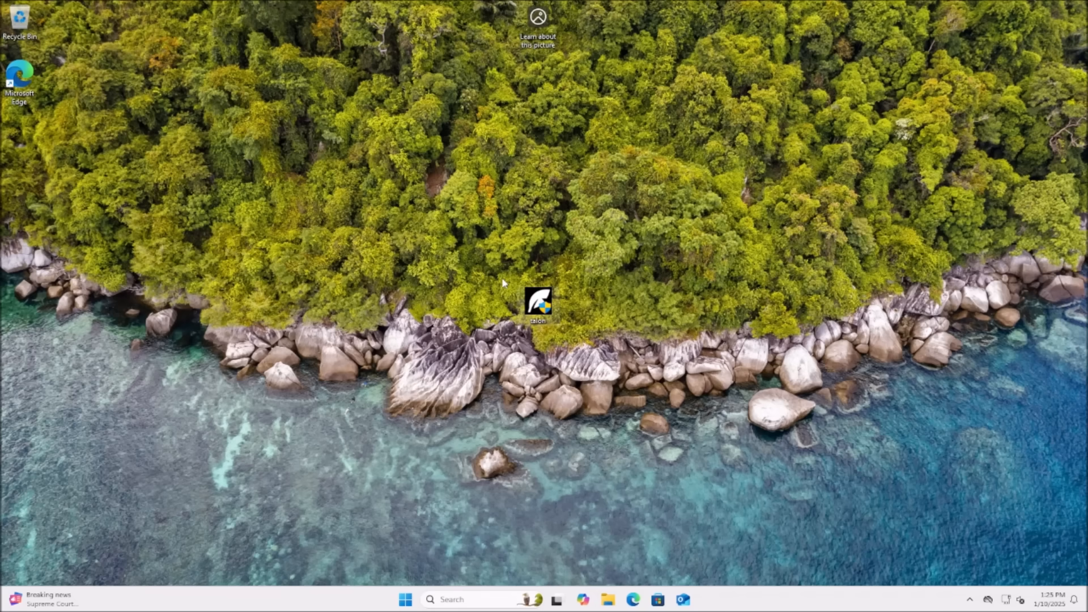
right_click(538, 303)
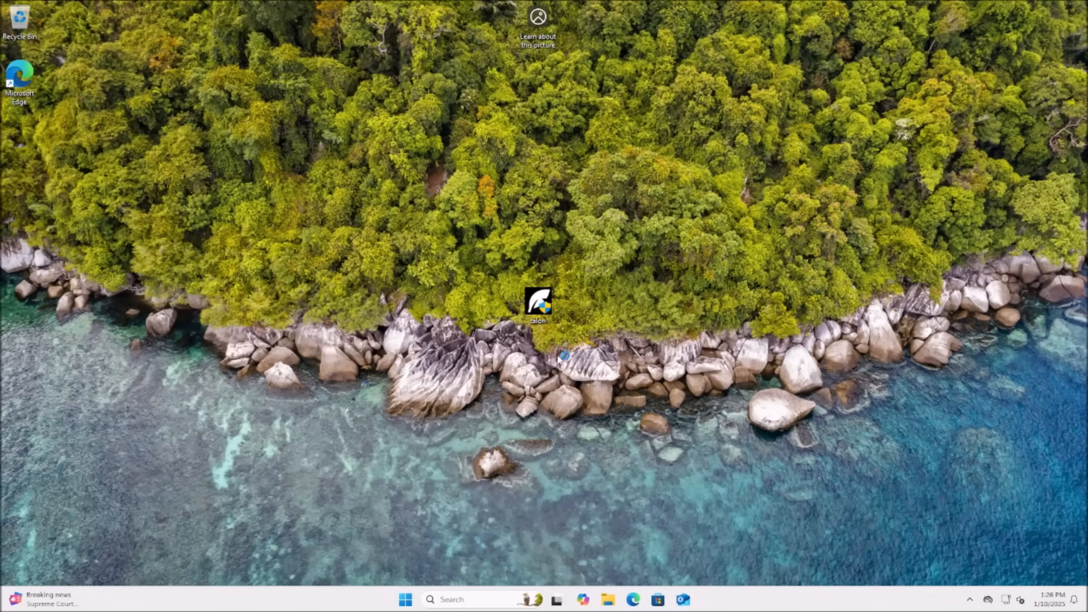
mouse_move(561, 360)
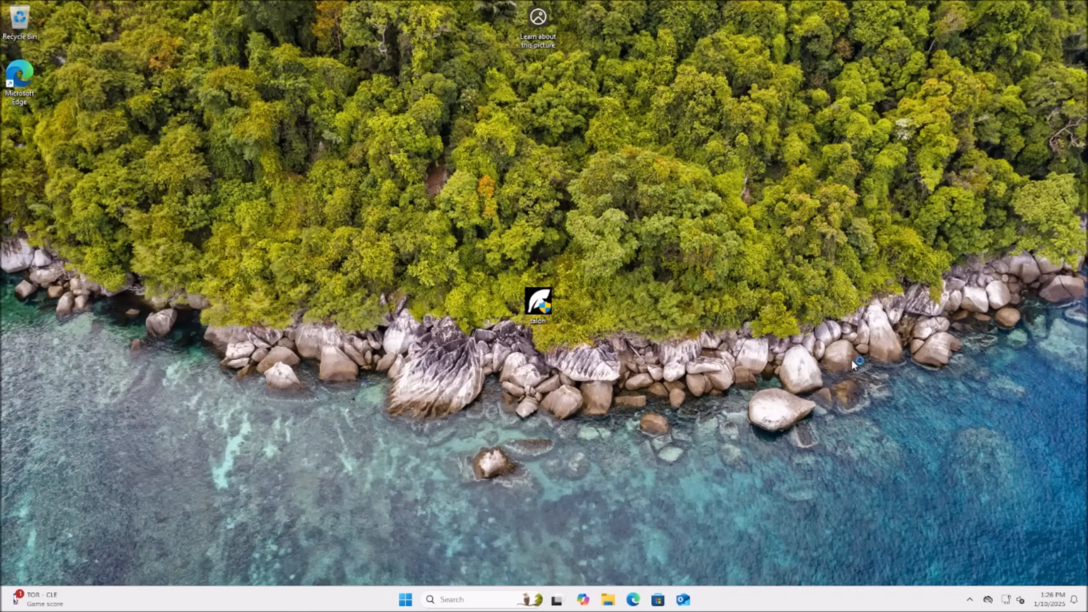
mouse_move(661, 315)
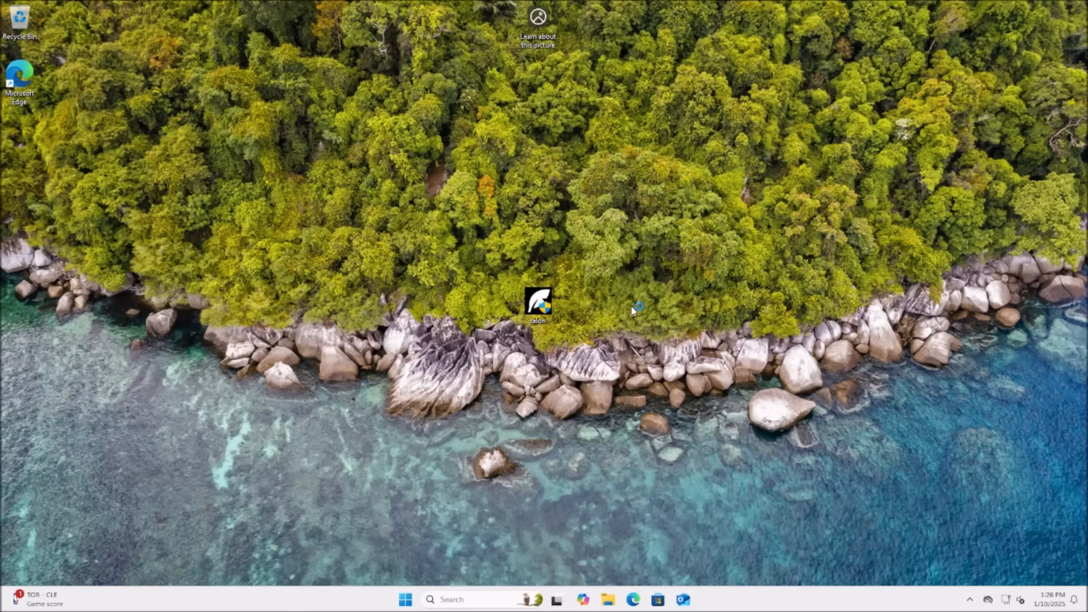
mouse_move(633, 310)
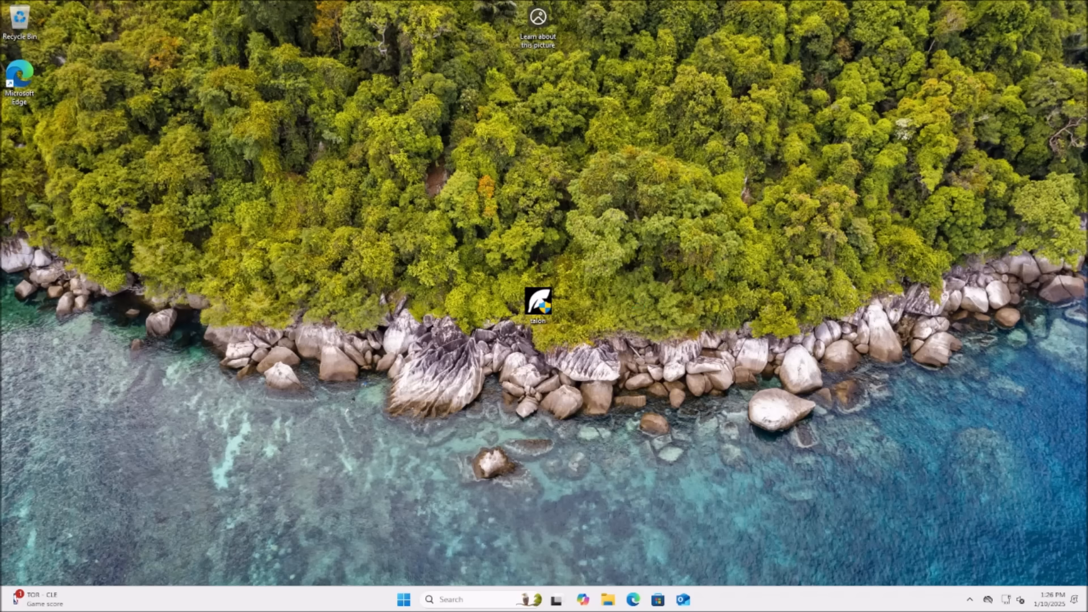
double_click(537, 301)
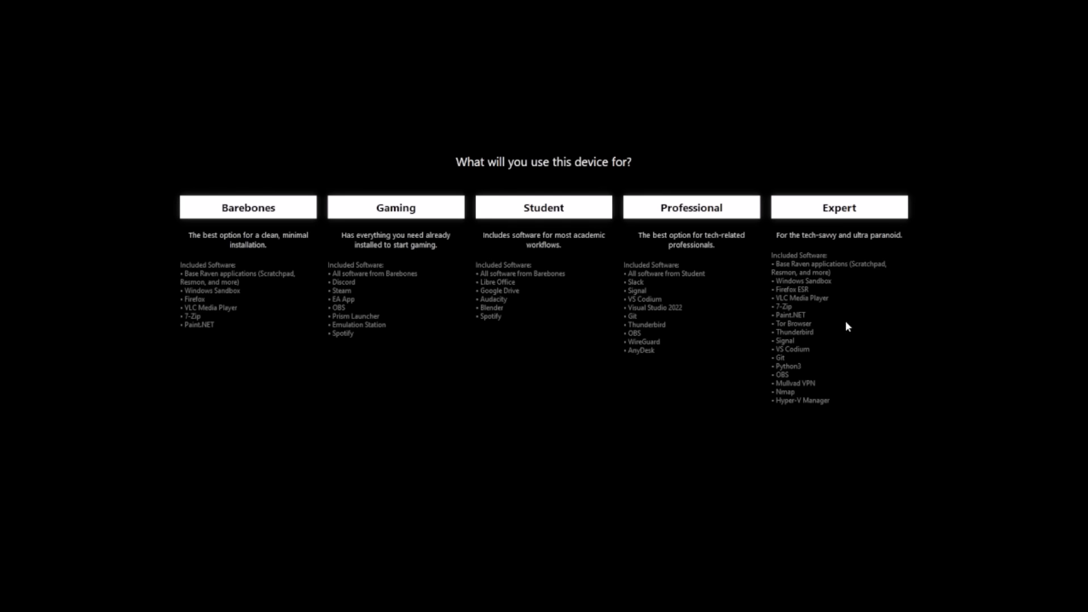
mouse_move(224, 330)
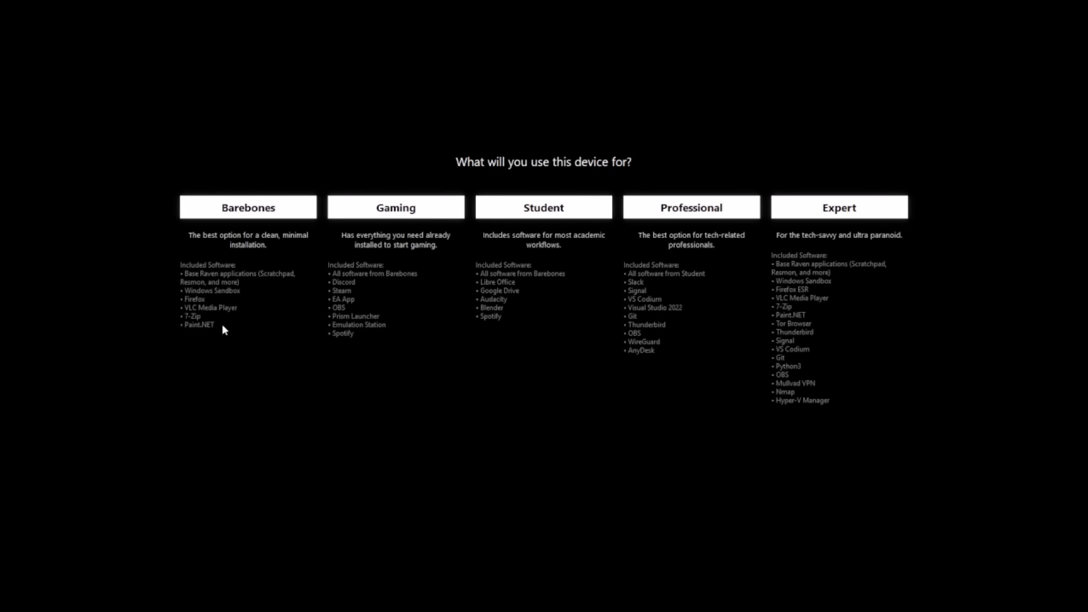
mouse_move(287, 152)
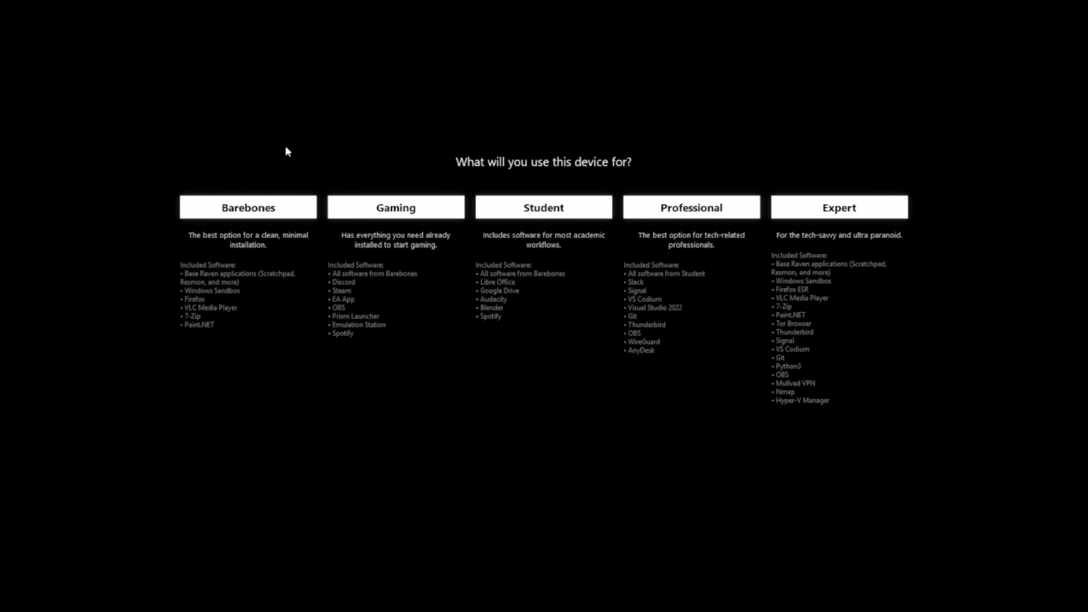
mouse_move(185, 275)
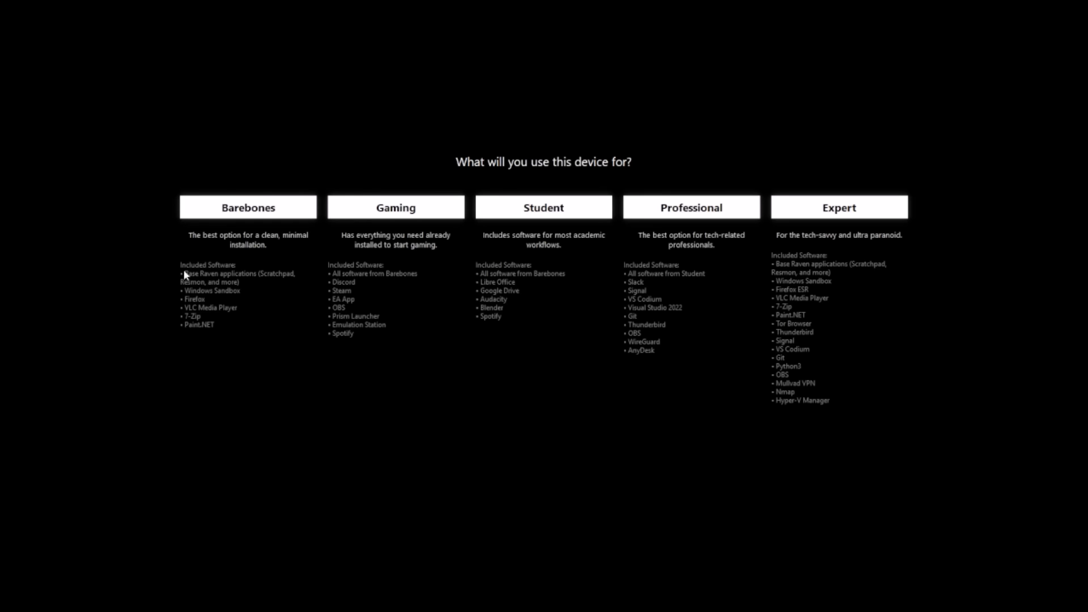
mouse_move(161, 304)
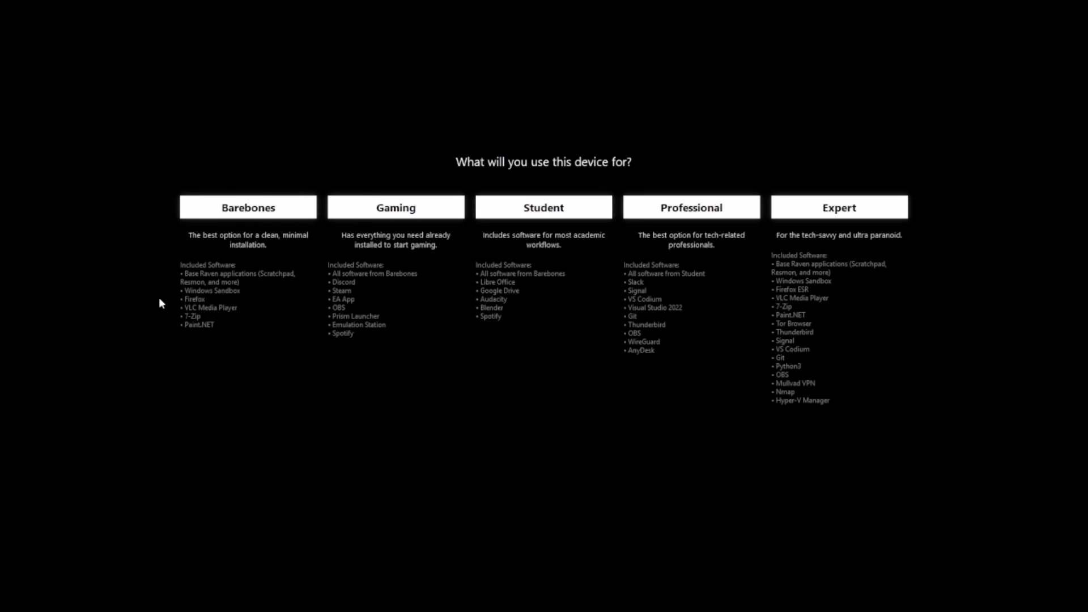
mouse_move(190, 323)
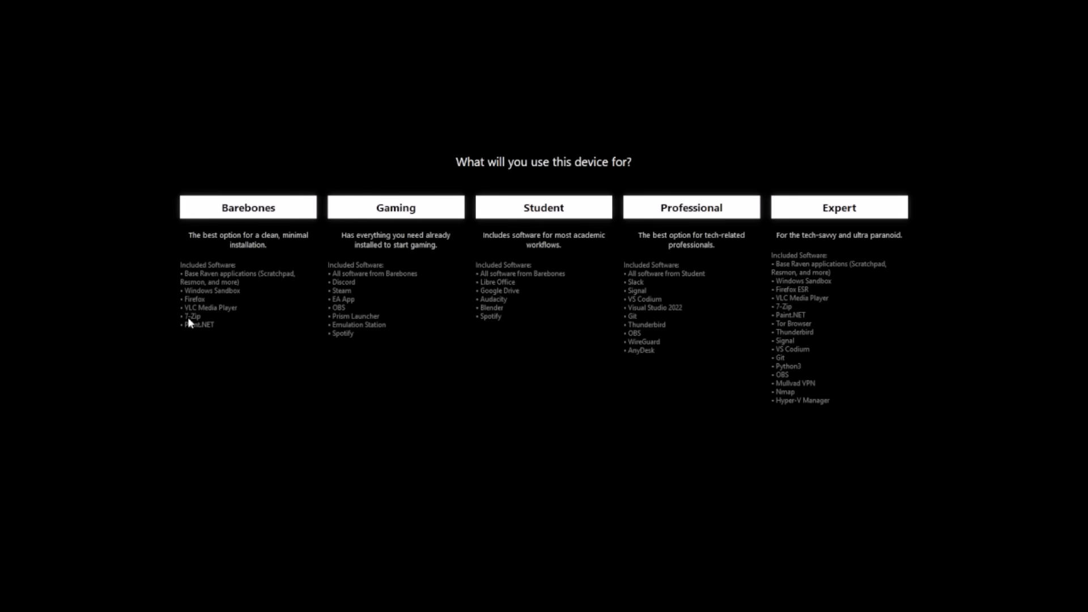
mouse_move(178, 341)
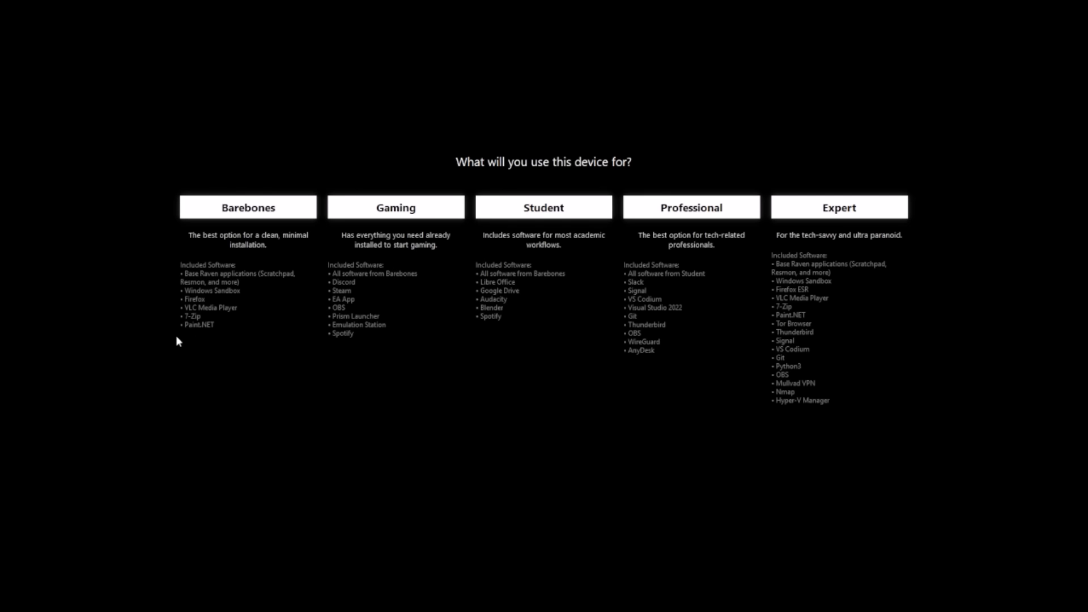
mouse_move(200, 286)
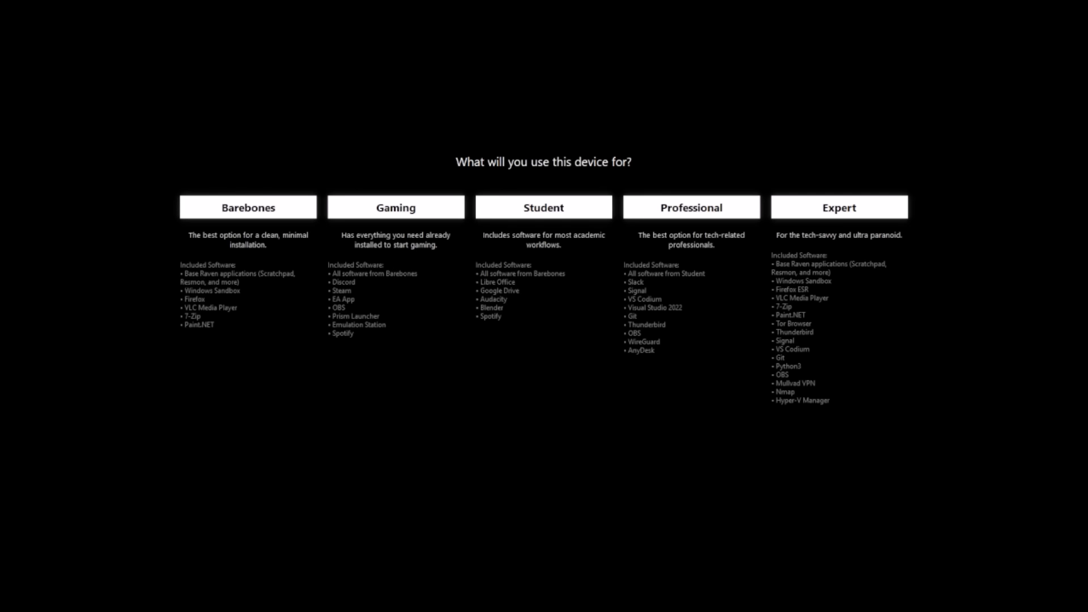
mouse_move(816, 542)
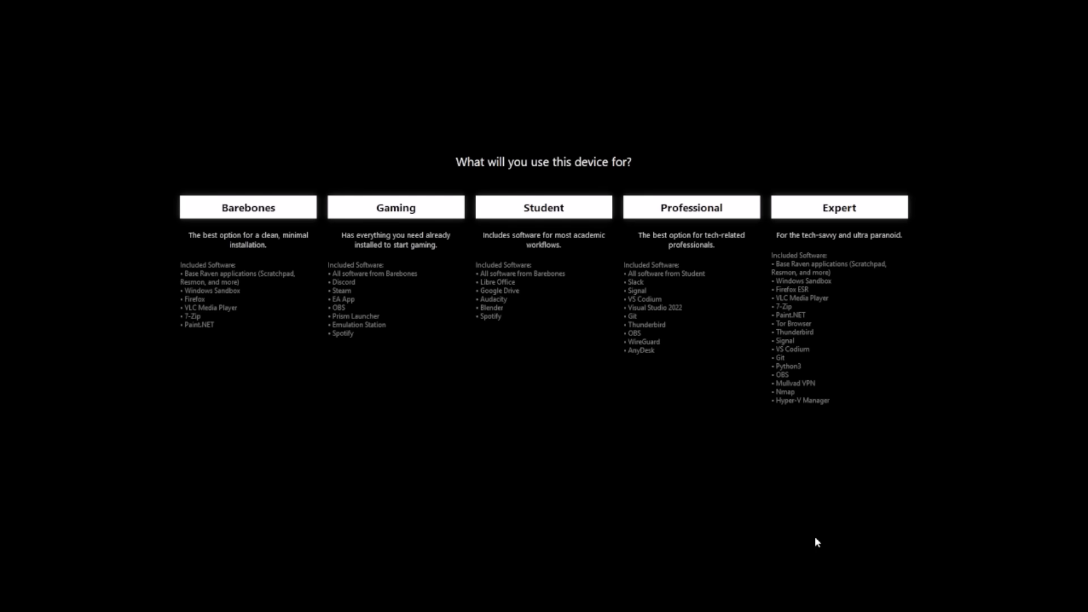
mouse_move(258, 317)
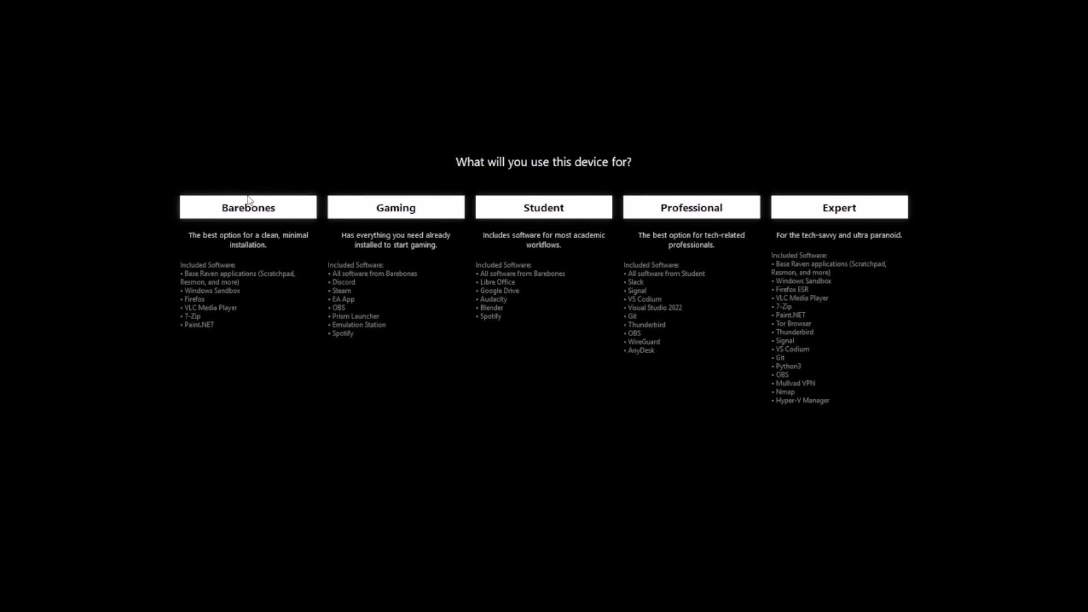
mouse_move(389, 338)
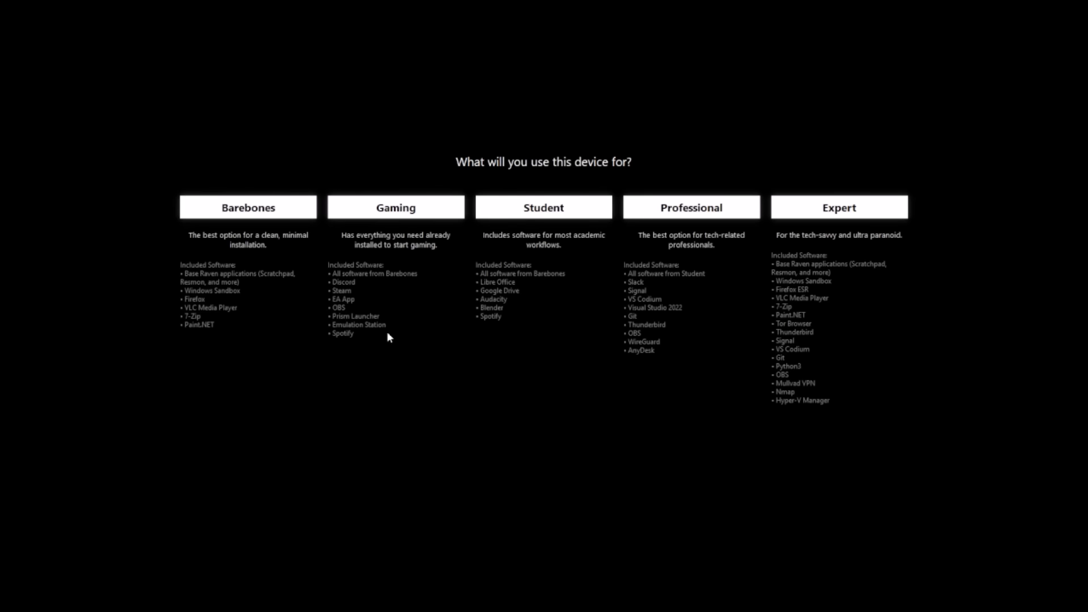
mouse_move(546, 347)
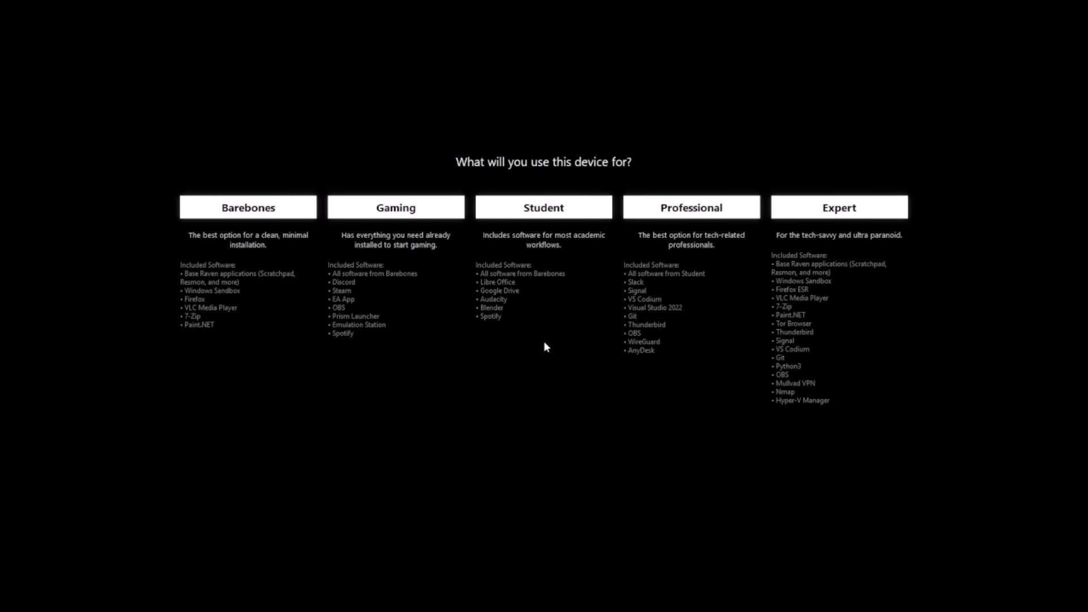
mouse_move(833, 212)
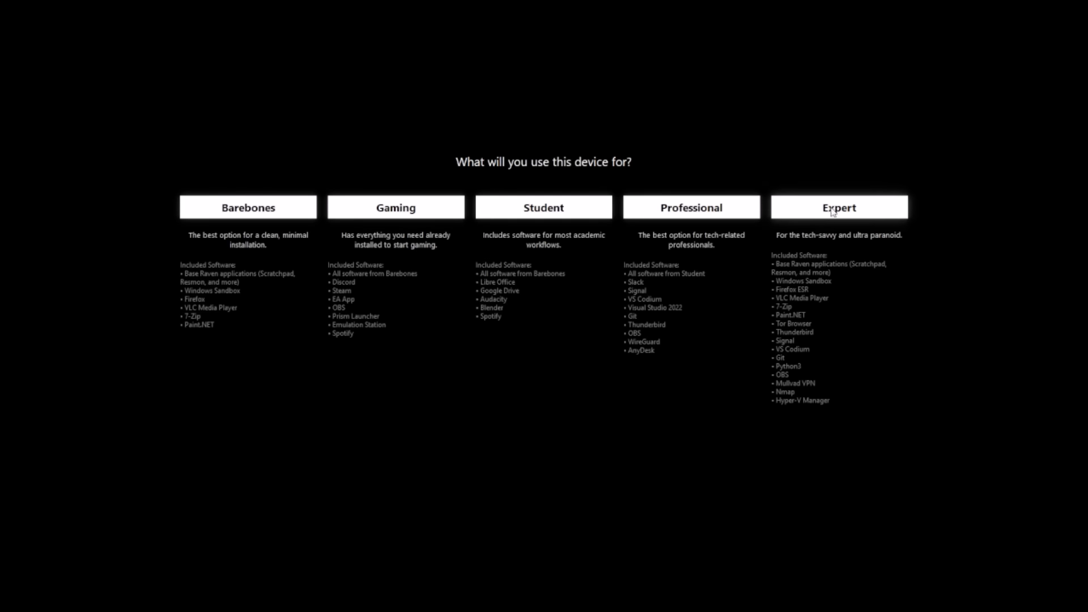
mouse_move(817, 240)
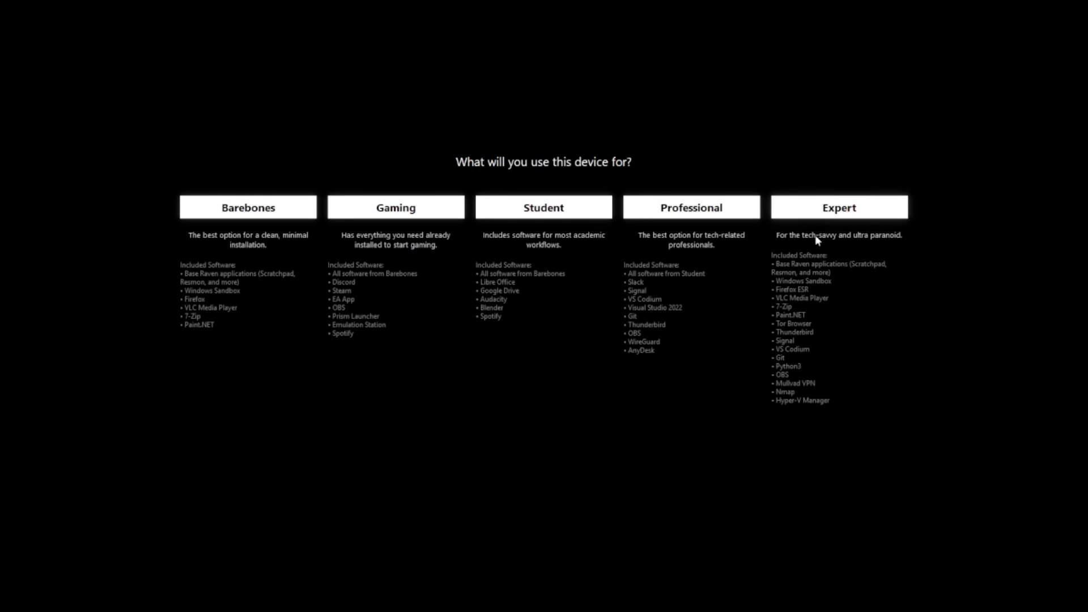
mouse_move(674, 335)
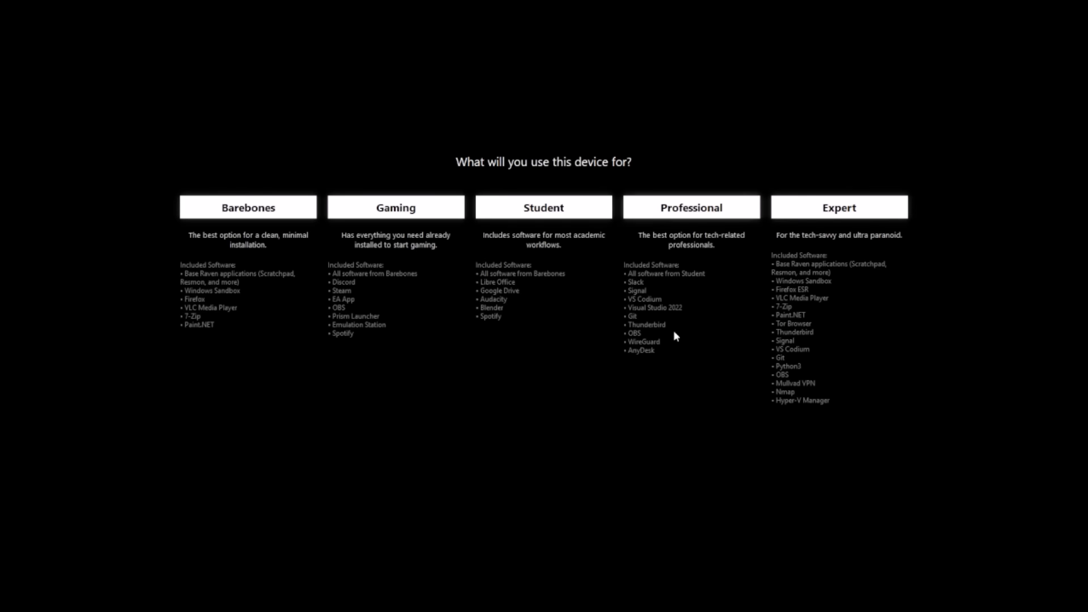
mouse_move(670, 313)
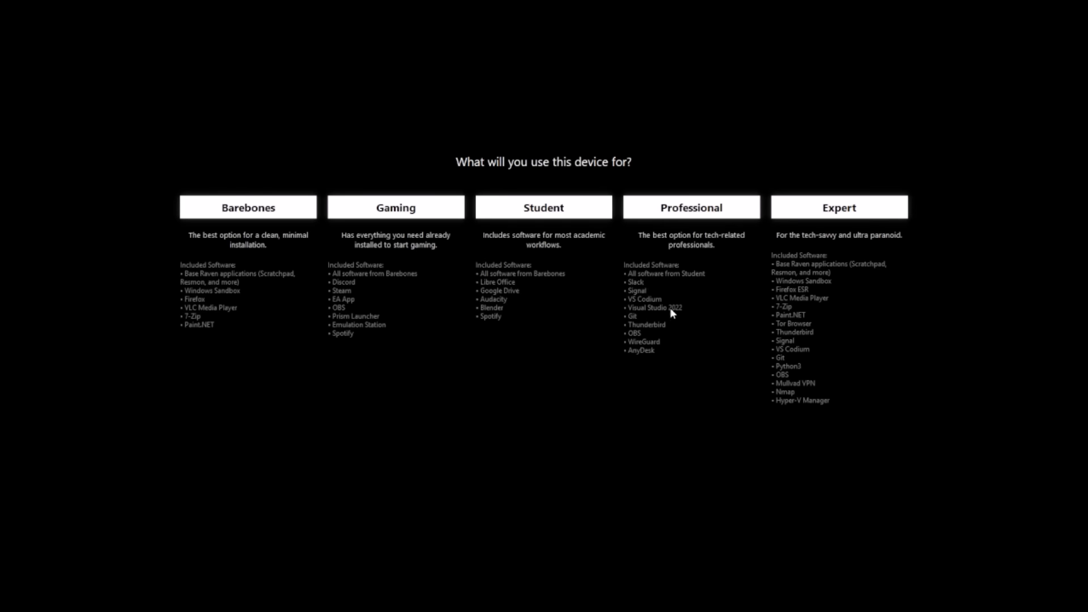
mouse_move(646, 319)
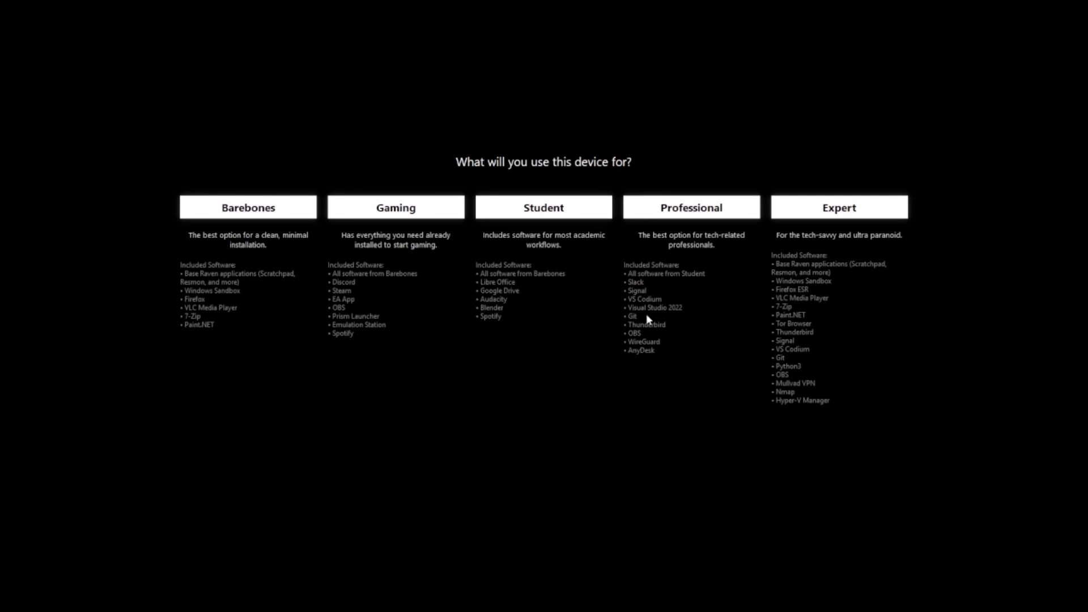
mouse_move(685, 259)
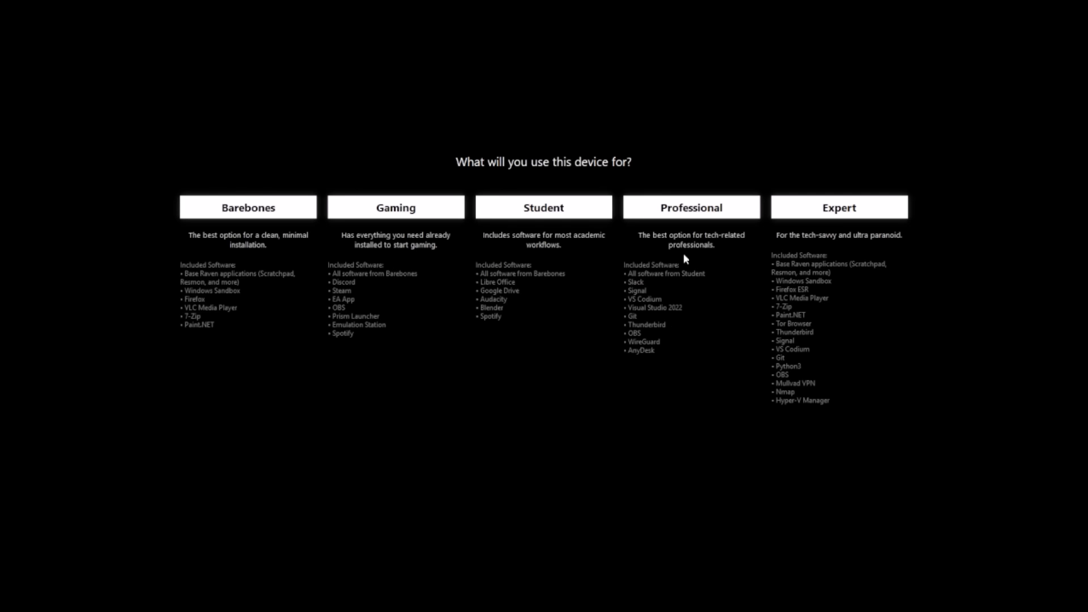
mouse_move(506, 215)
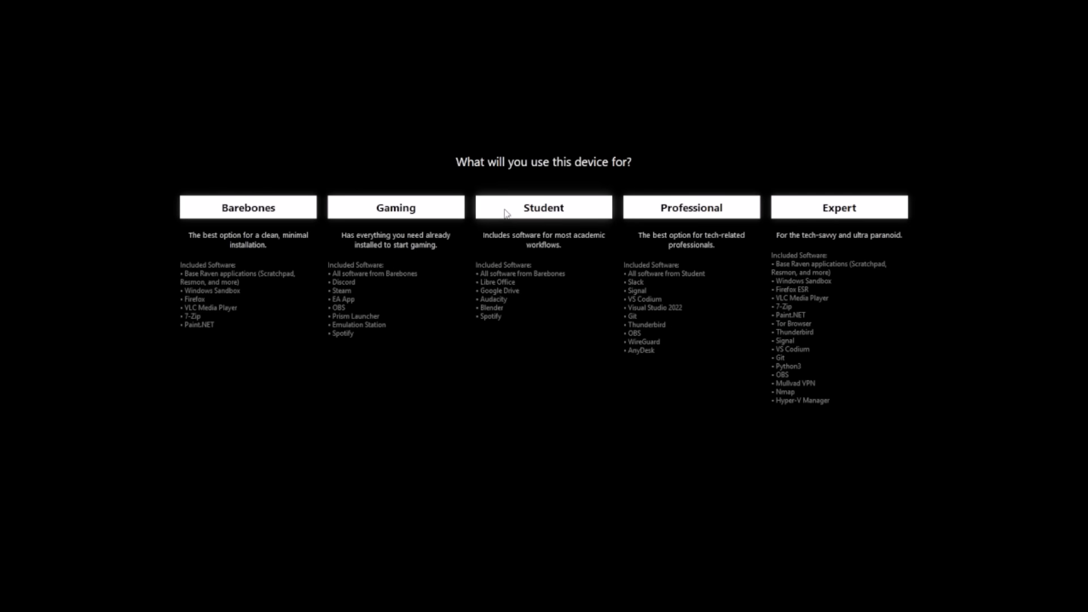
mouse_move(529, 229)
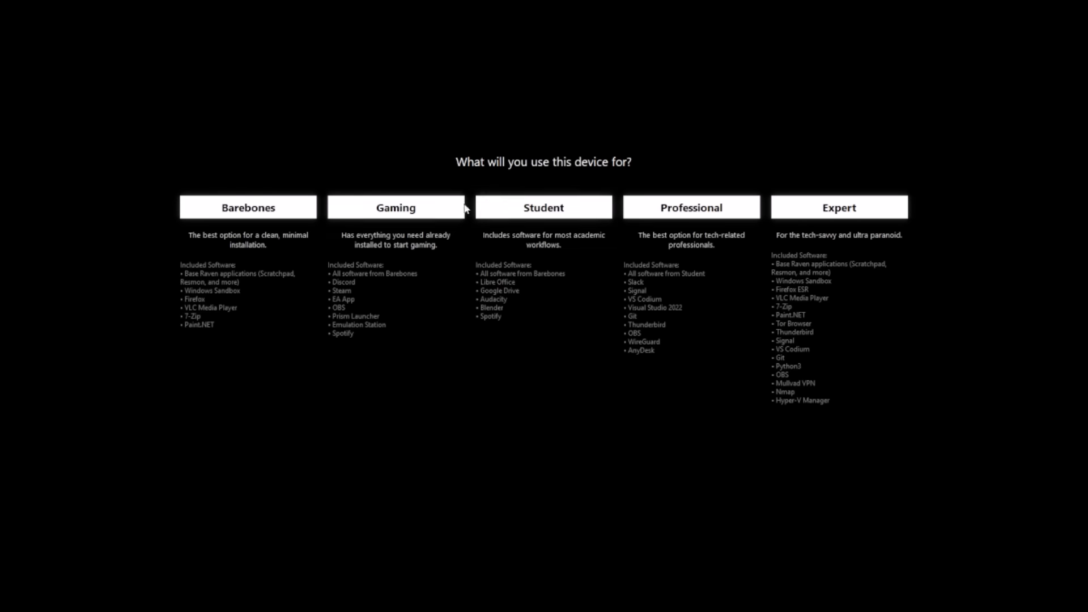
mouse_move(340, 277)
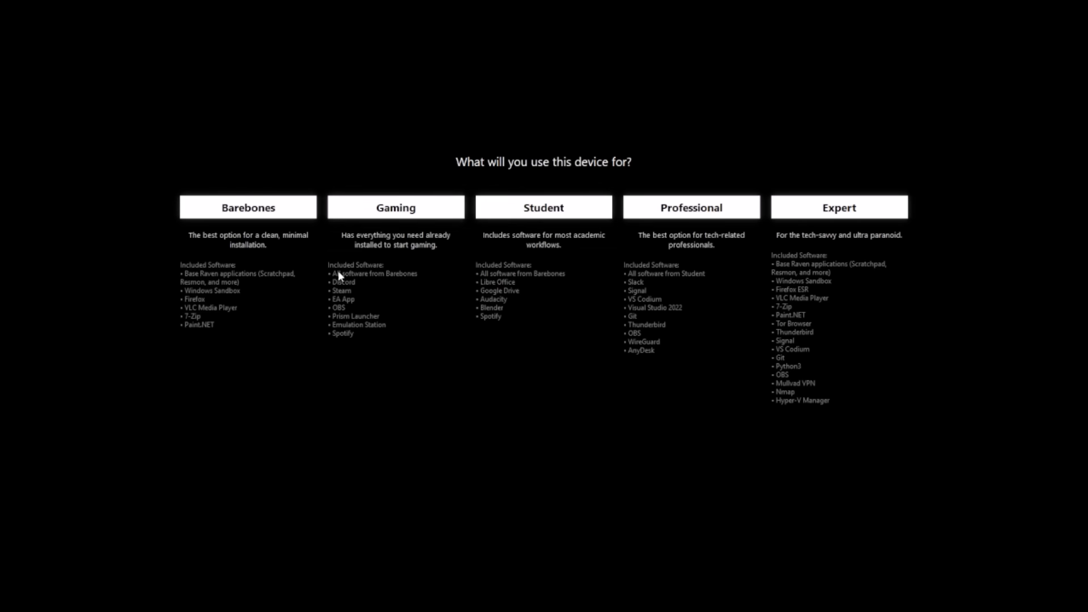
mouse_move(339, 282)
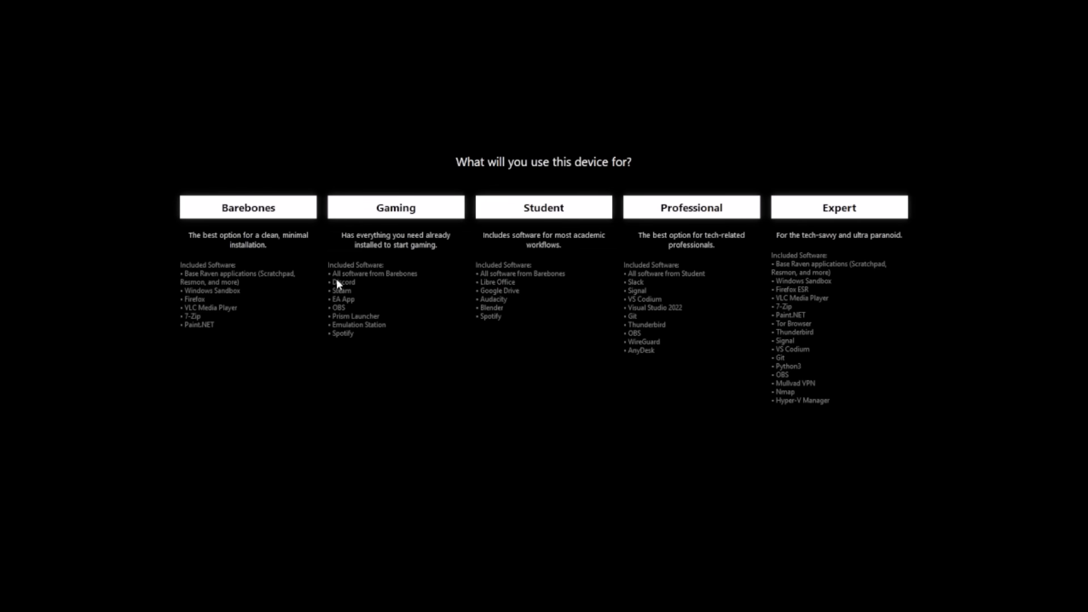
mouse_move(347, 333)
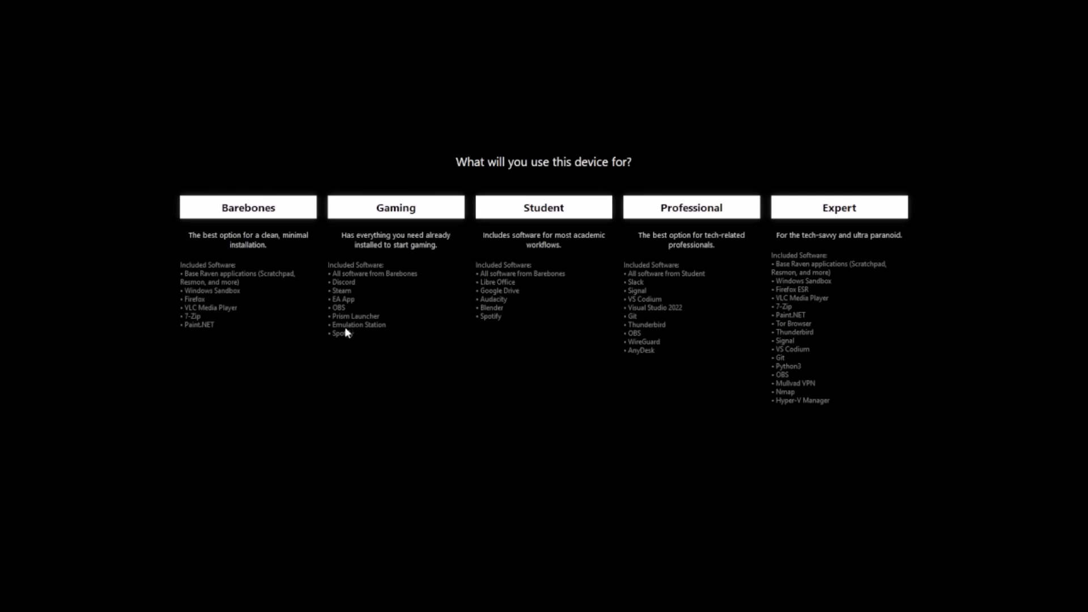
mouse_move(343, 301)
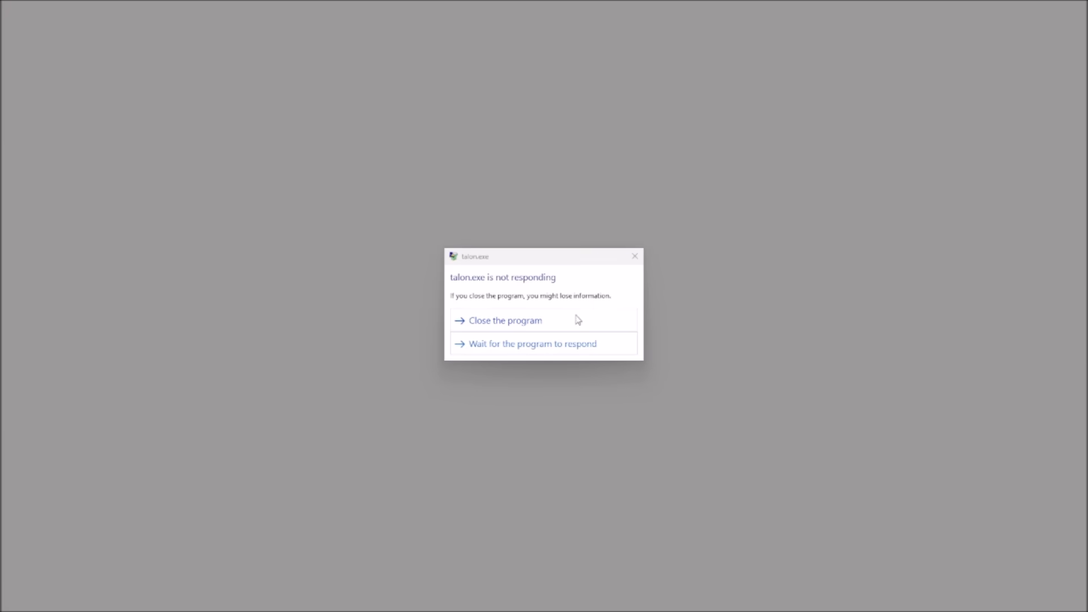
- Keep waiting on Talon and return the Start menu from All apps to pinned apps
click(501, 320)
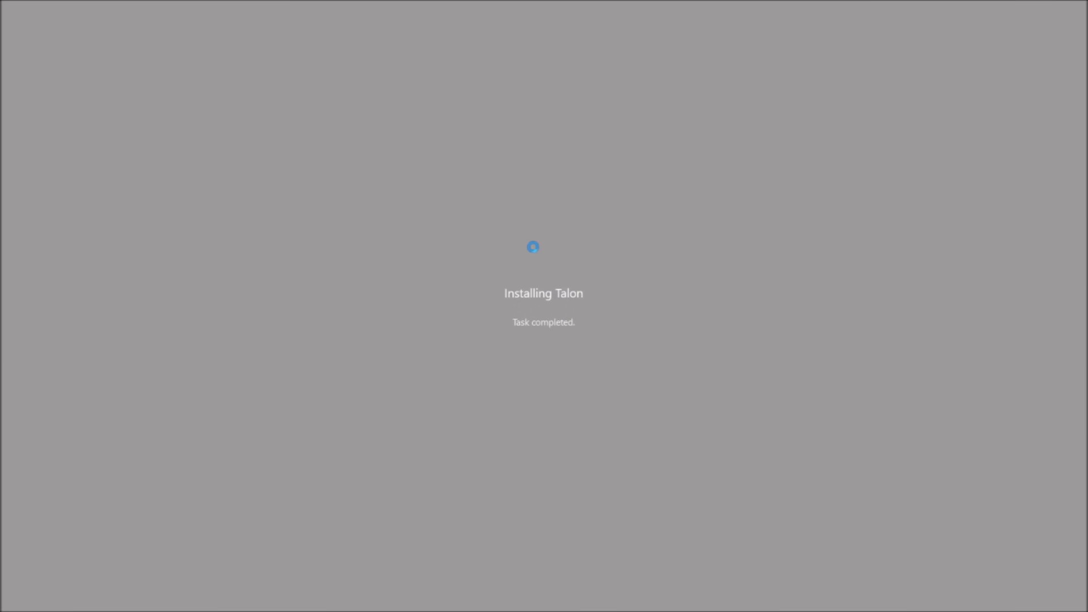
click(15, 599)
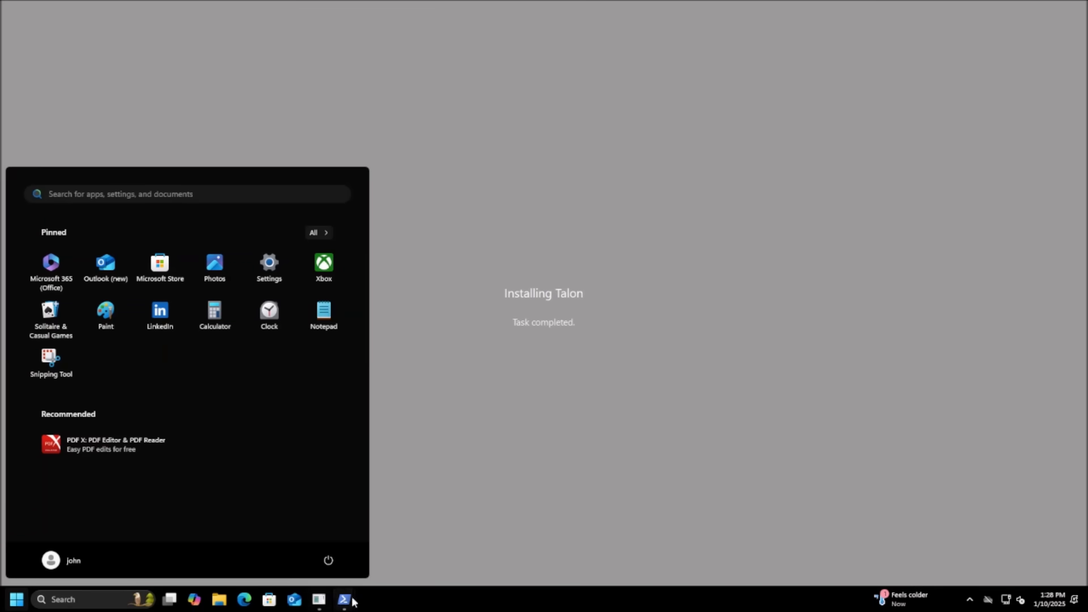
mouse_move(344, 599)
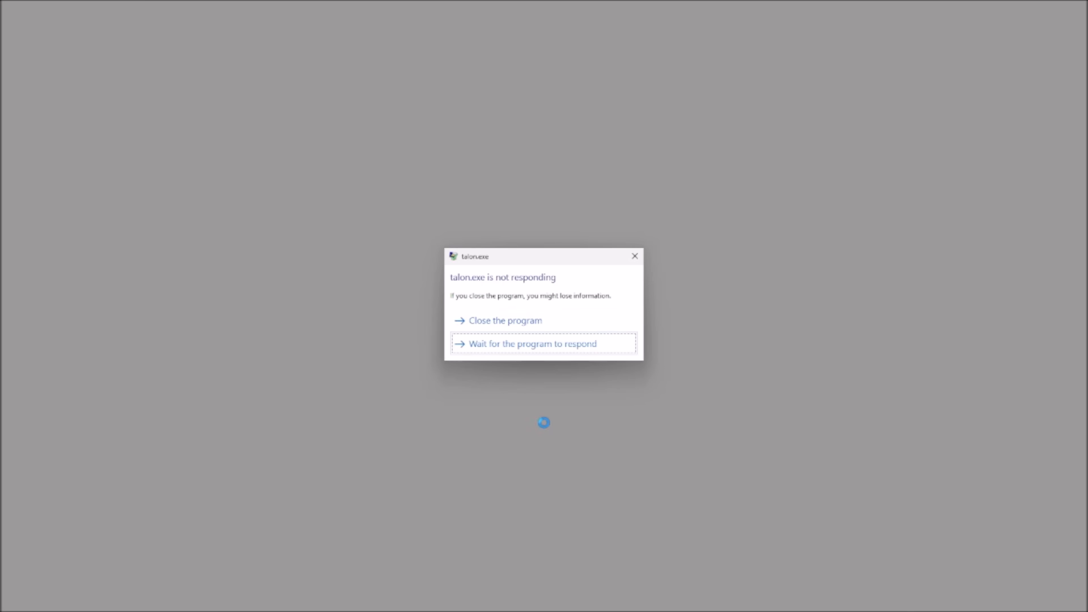
click(505, 320)
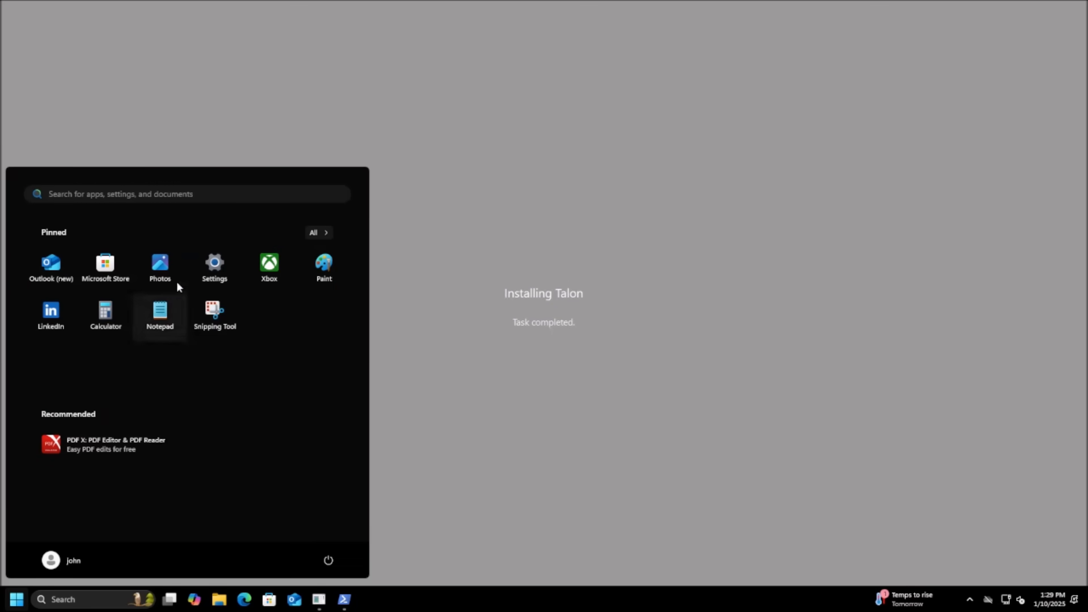
mouse_move(204, 355)
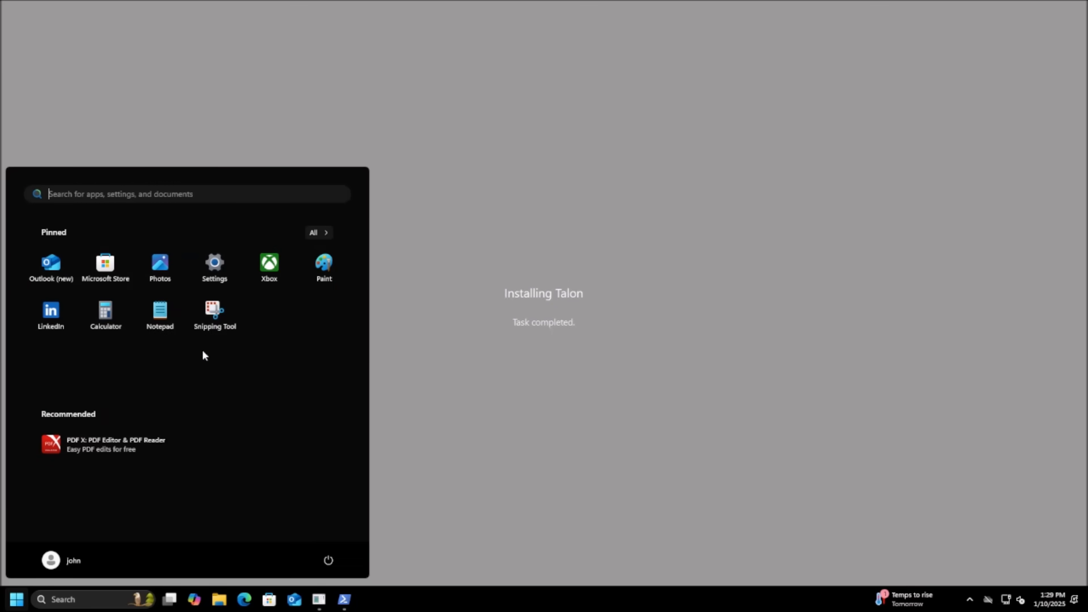
mouse_move(82, 585)
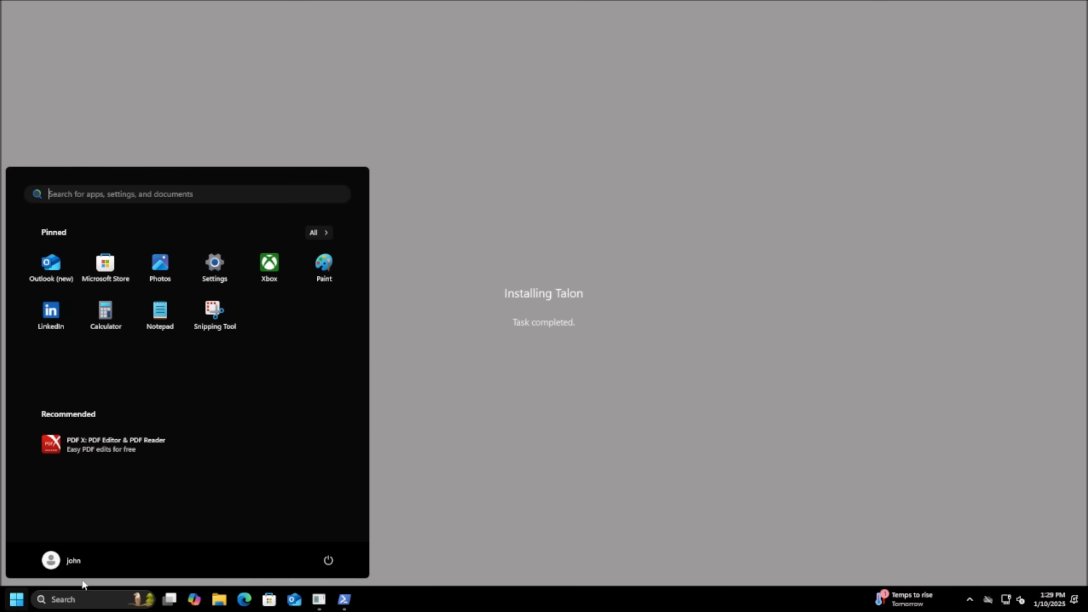
mouse_move(976, 601)
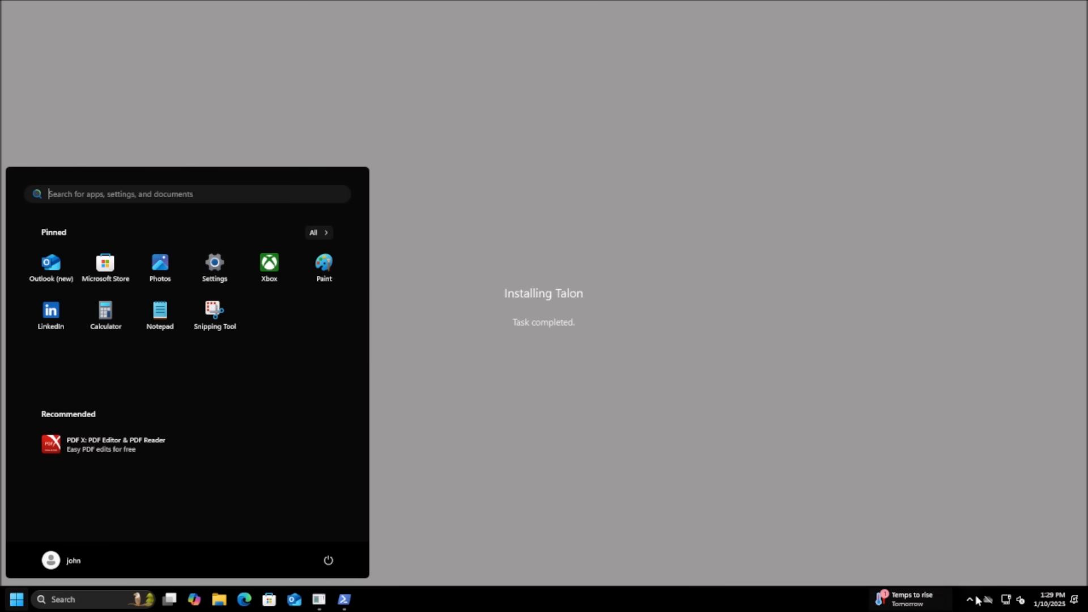
mouse_move(273, 239)
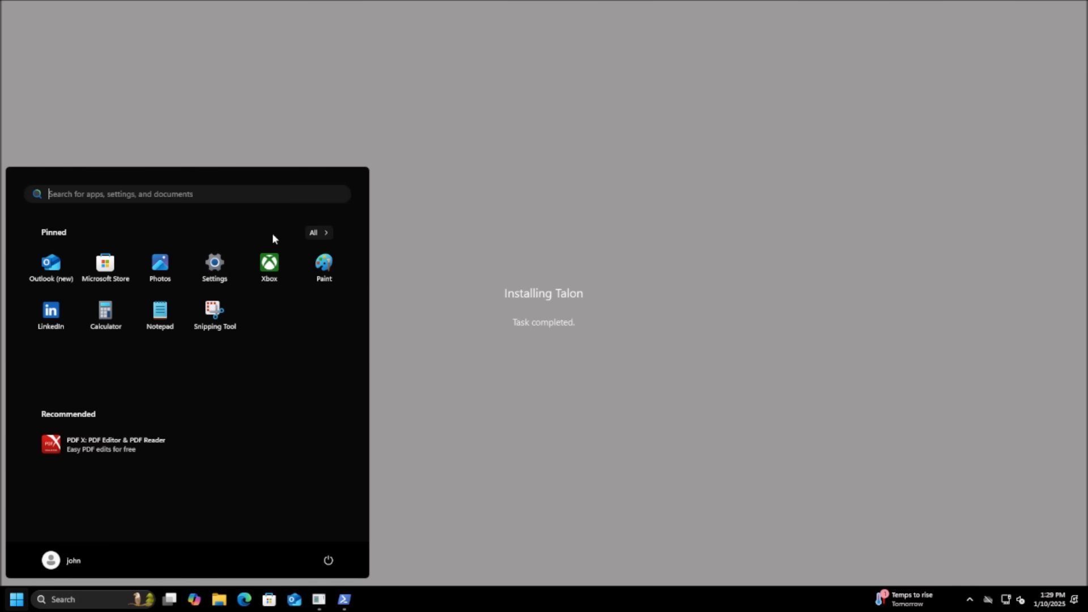
click(313, 233)
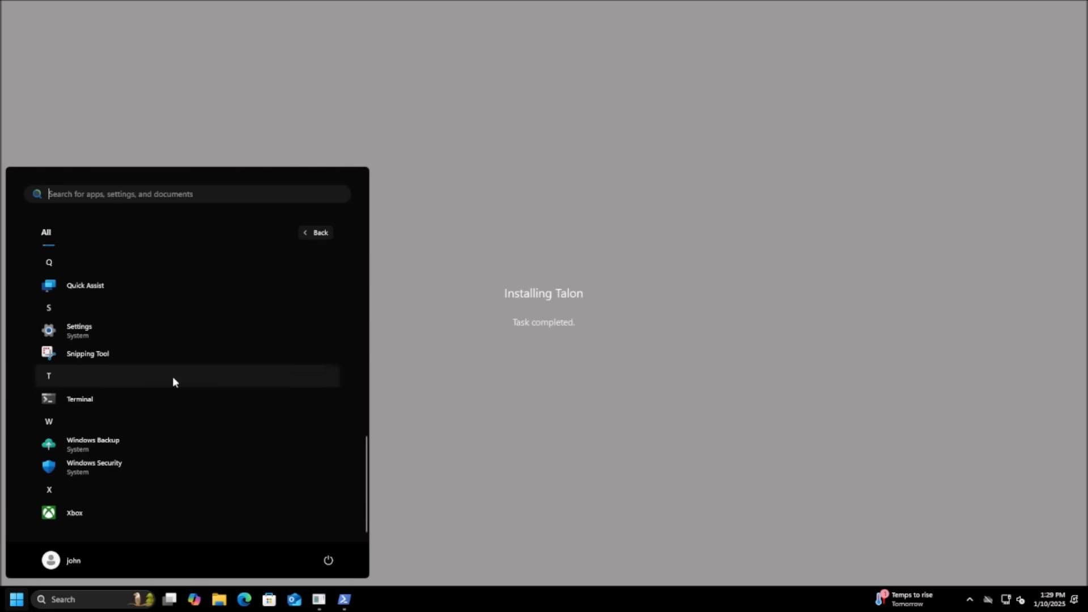
scroll(up, 3)
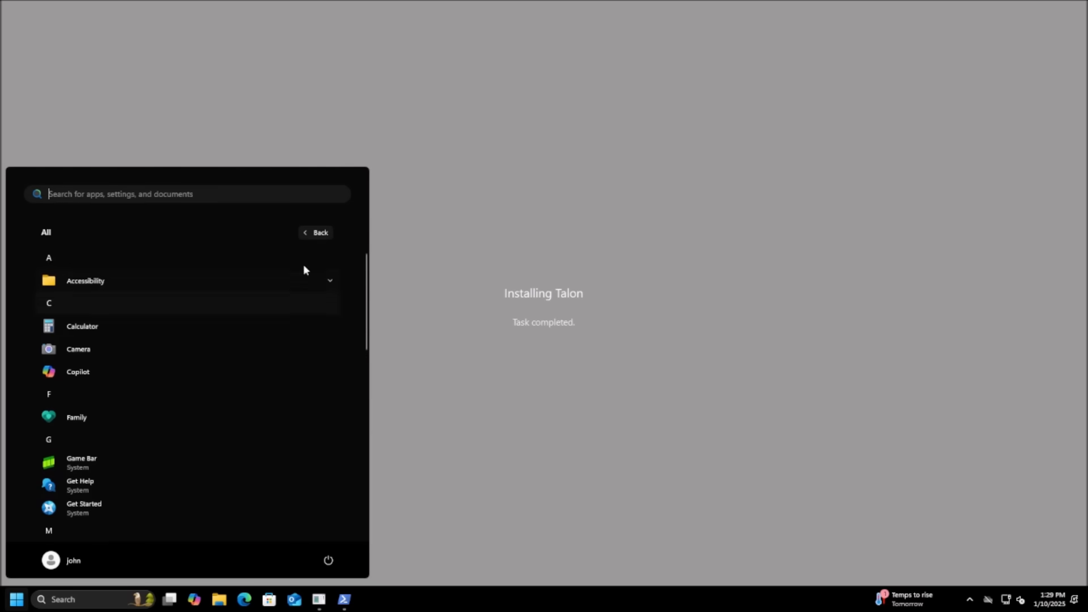
click(317, 232)
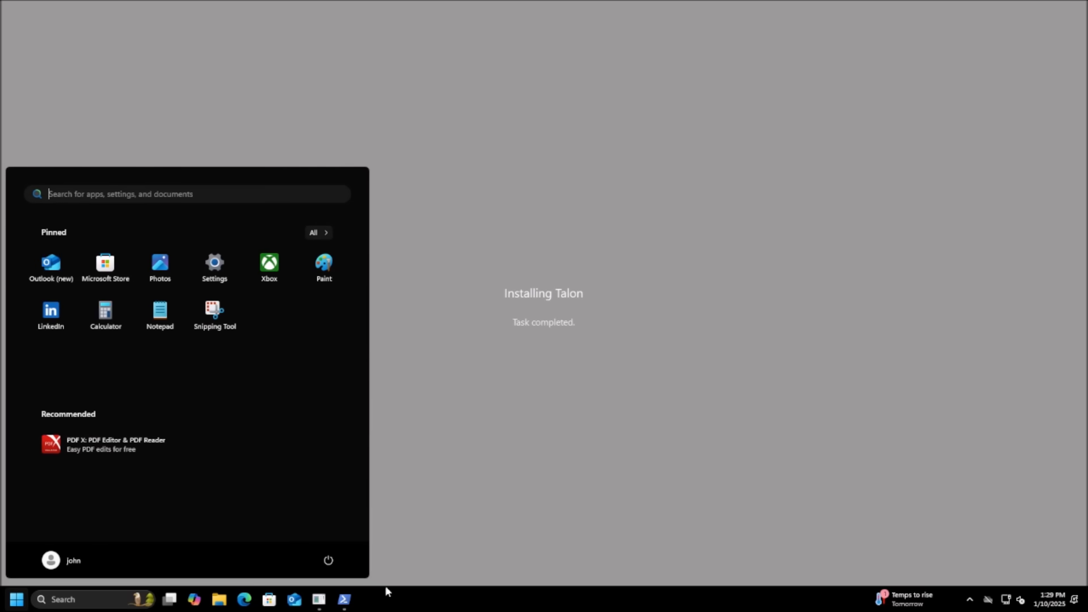
mouse_move(461, 610)
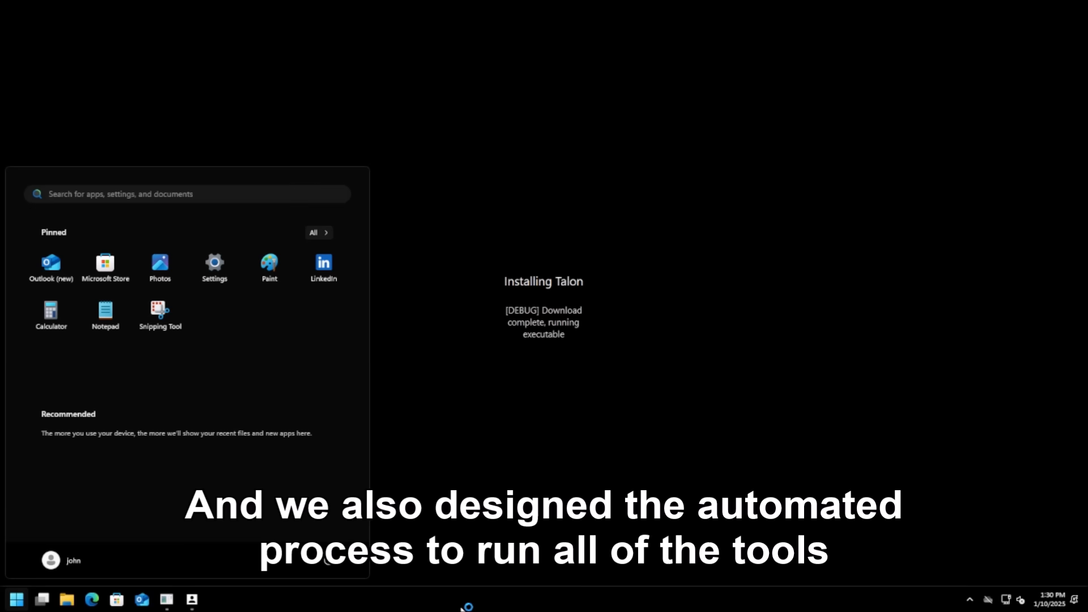
mouse_move(574, 458)
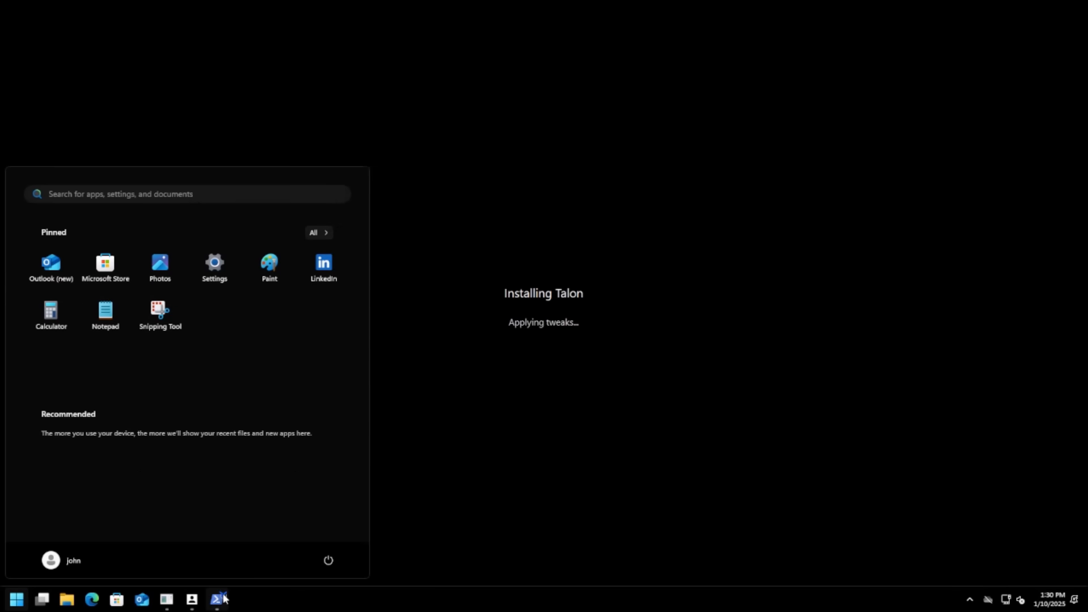
- Bring up the WinUtil window from the taskbar while Talon applies tweaks
click(218, 599)
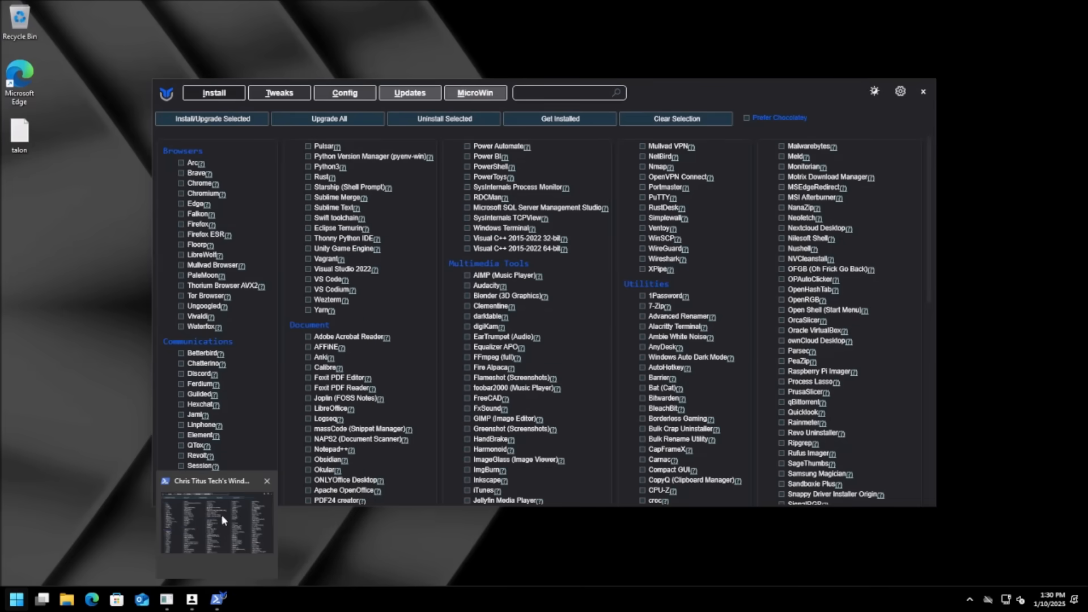
- Check Talon's progress and the restore-point console, then surface WinUtil's install-running warning
click(16, 599)
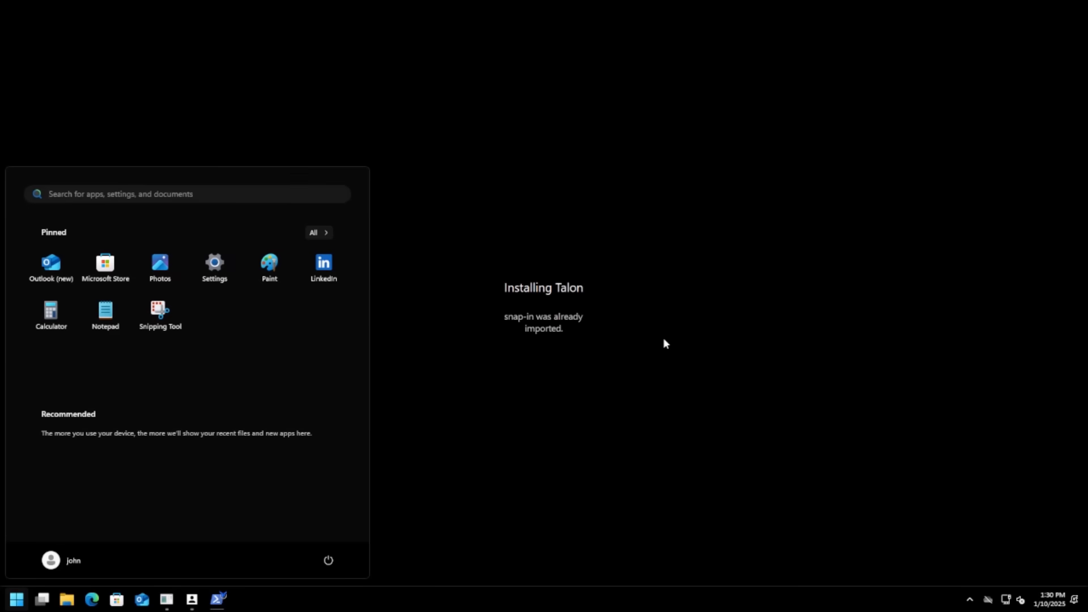
mouse_move(146, 601)
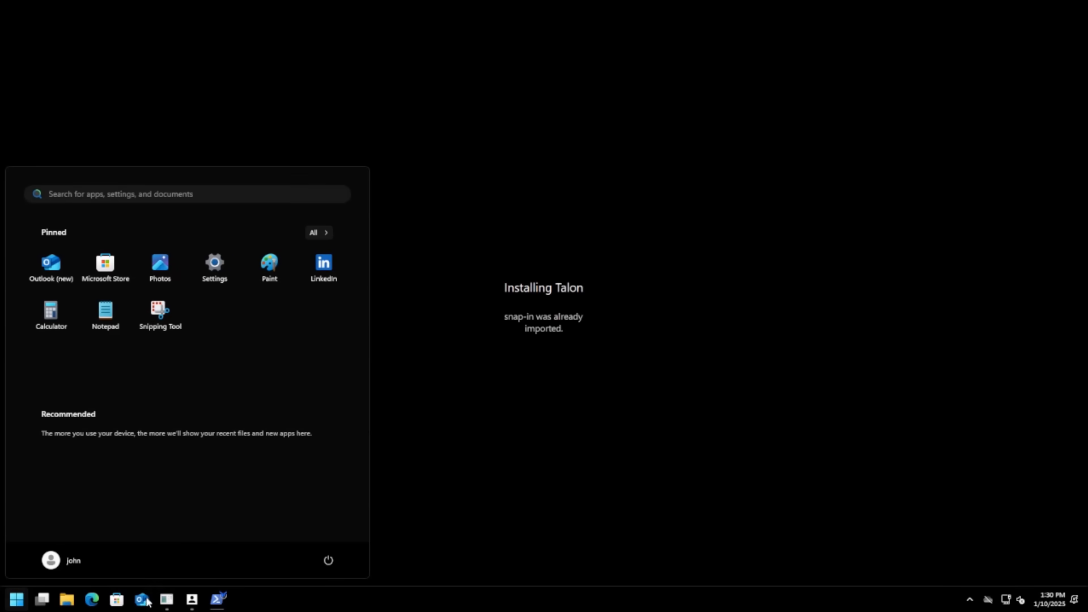
mouse_move(217, 599)
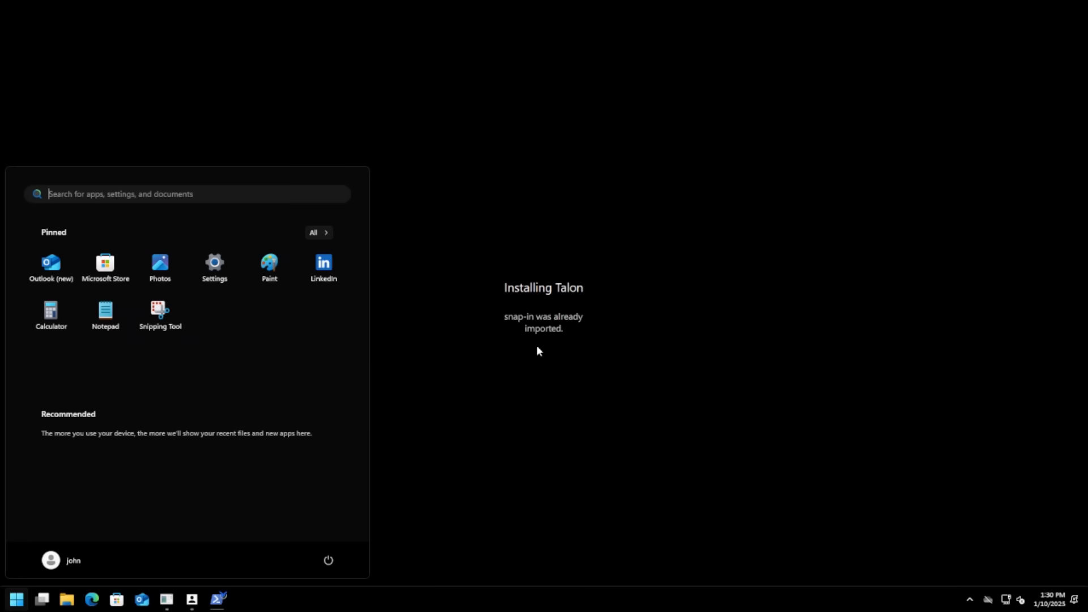
mouse_move(539, 330)
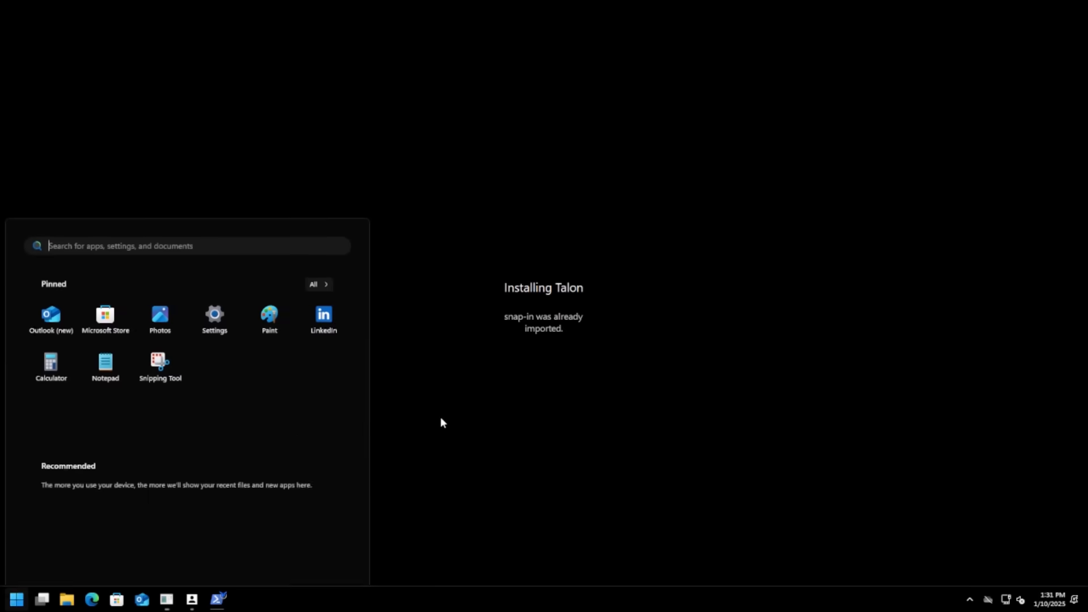
mouse_move(217, 599)
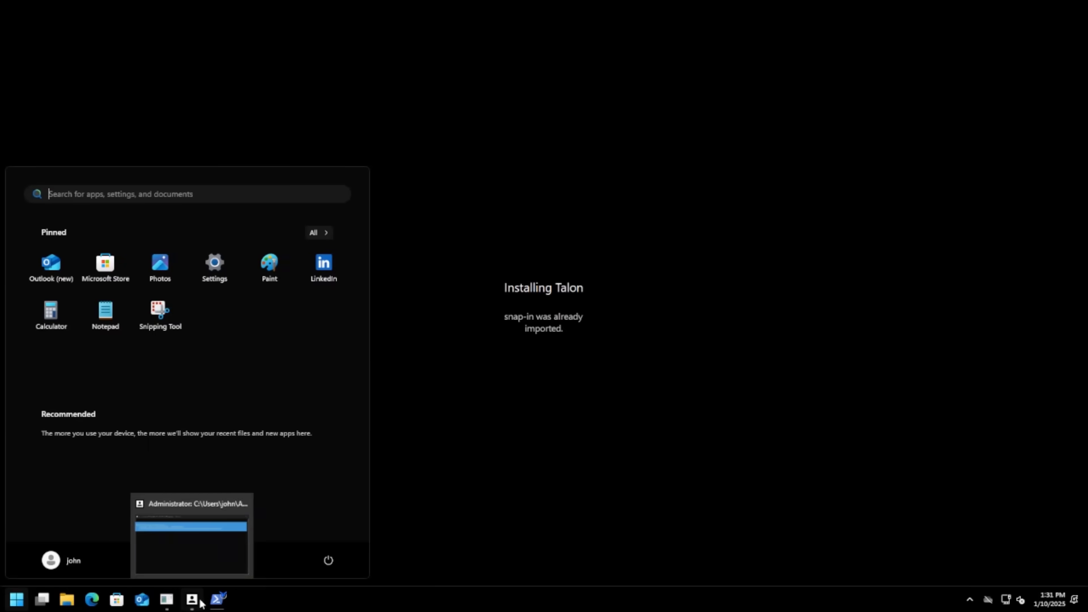
click(190, 534)
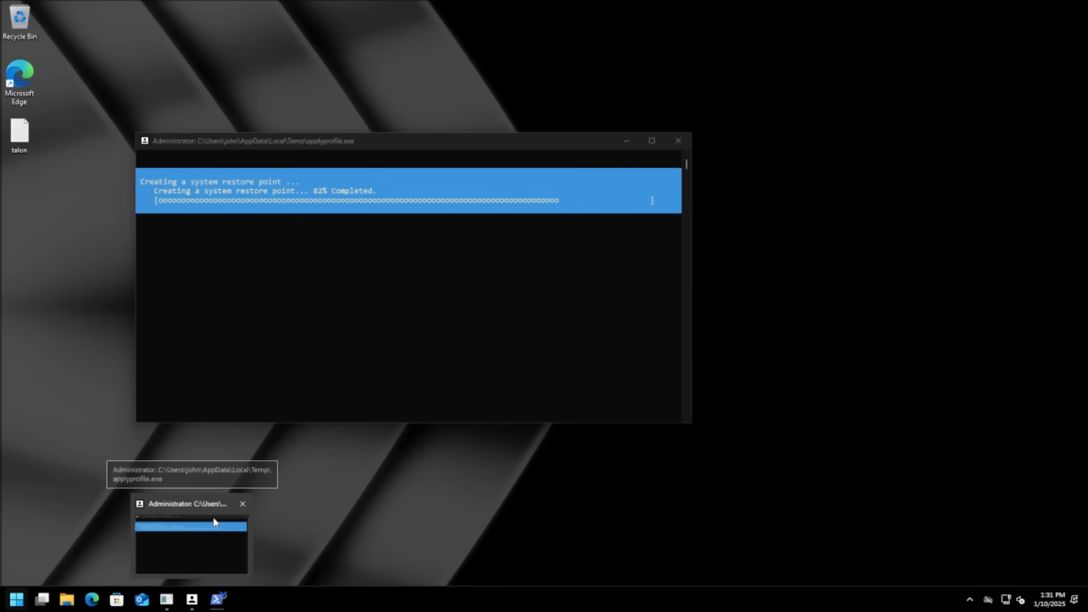
click(15, 598)
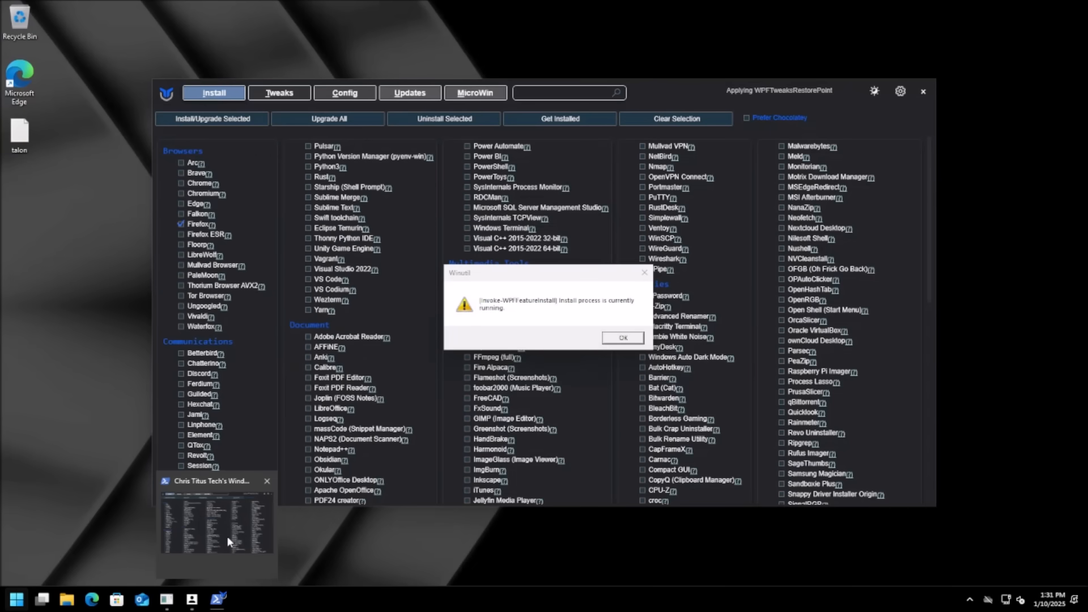
click(15, 599)
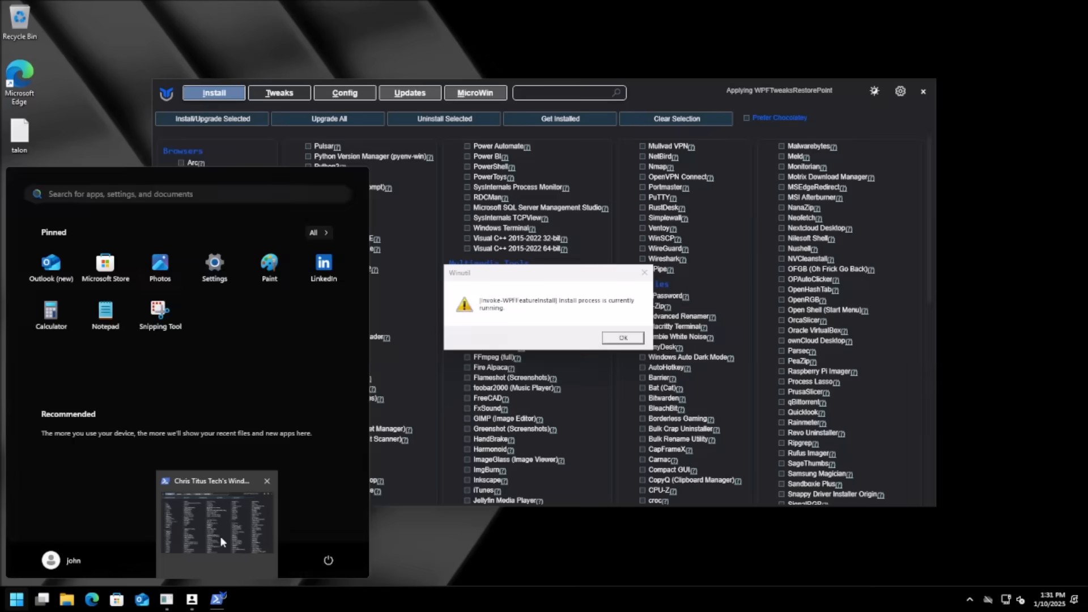
- Return to Talon's install screen while it removes apps like Microsoft.BingFoodAndDrink
click(621, 338)
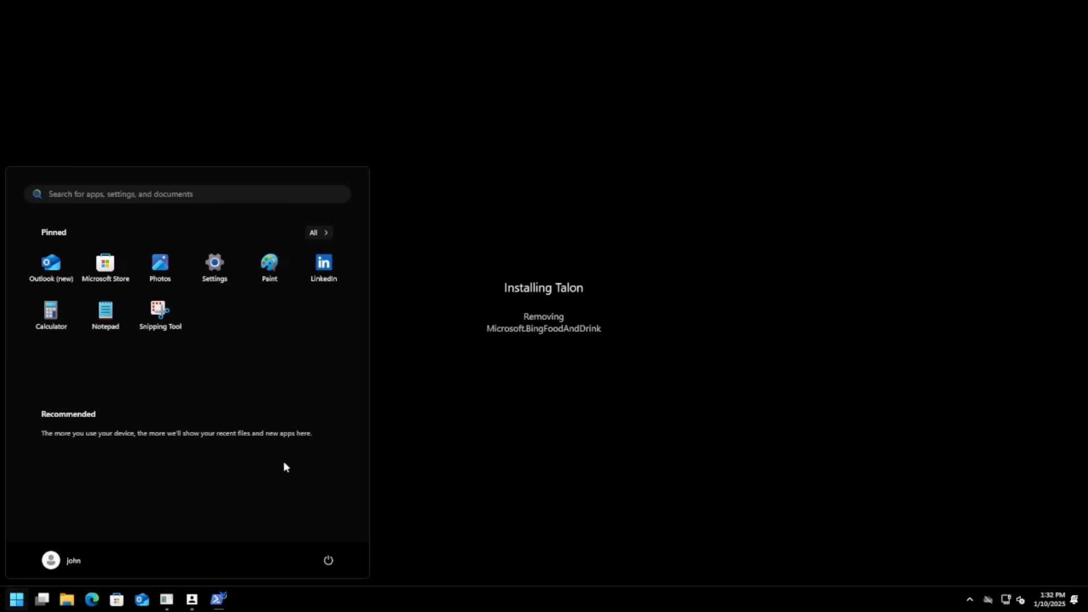
mouse_move(219, 598)
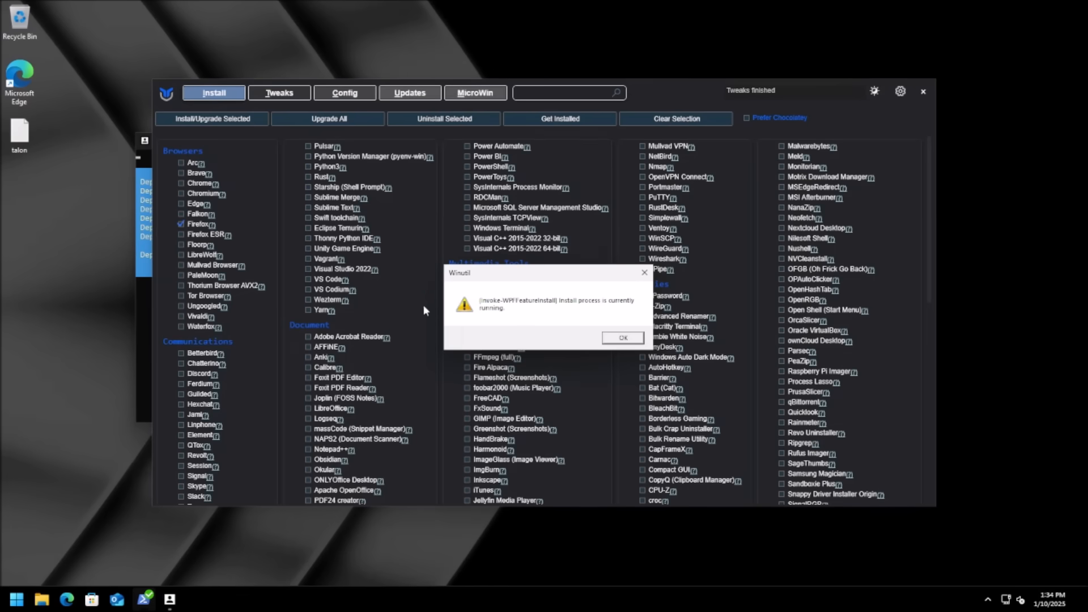
mouse_move(642, 272)
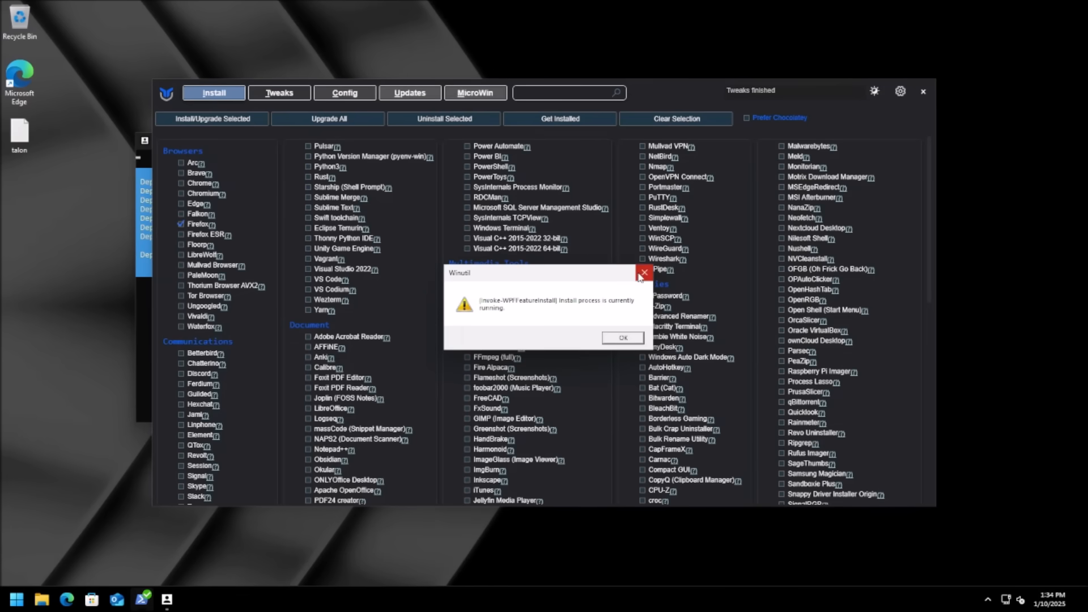
- Close the WinUtil warning and console, view Microsoft Edge's Application folder, then close Explorer
click(621, 338)
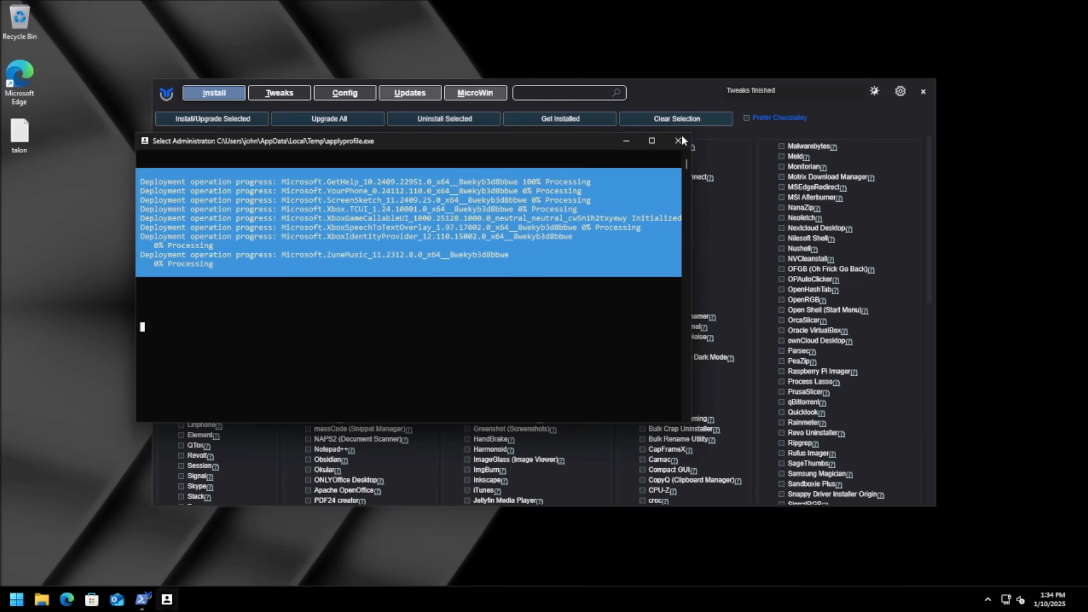
click(678, 140)
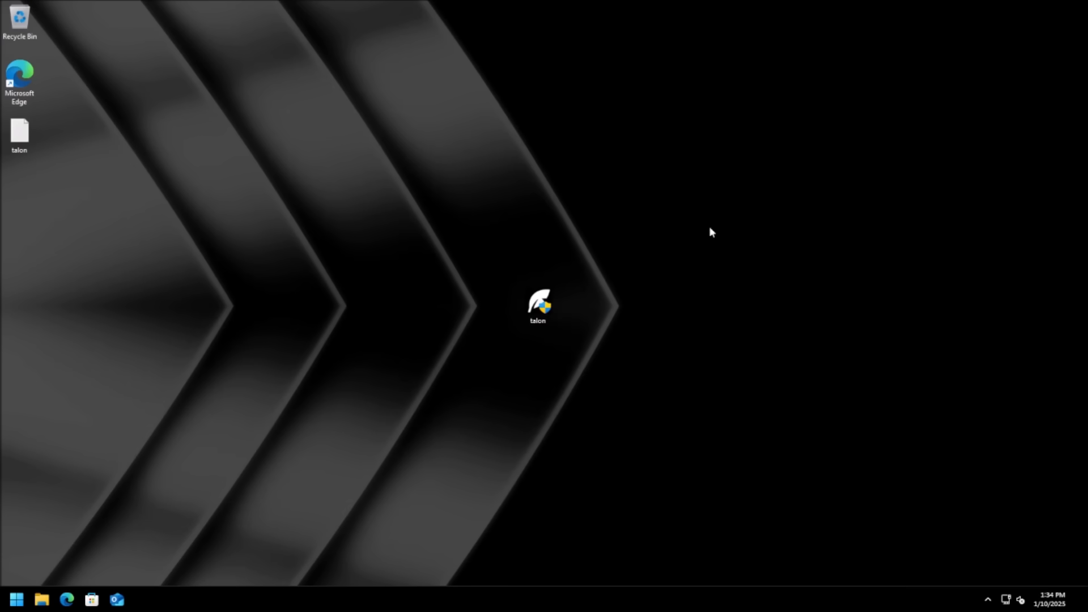
mouse_move(758, 386)
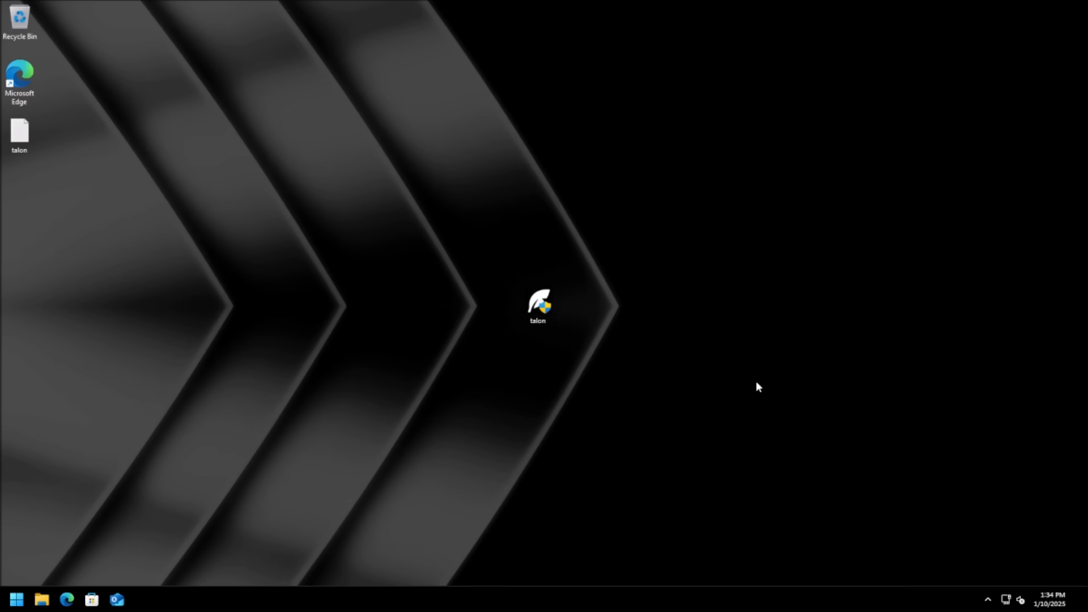
mouse_move(20, 73)
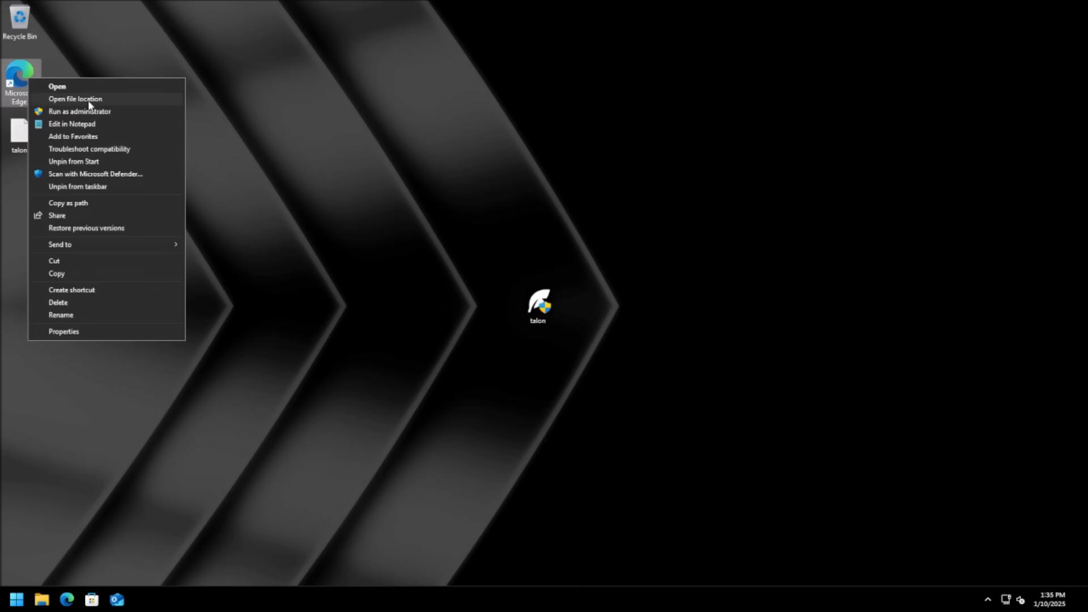
click(74, 99)
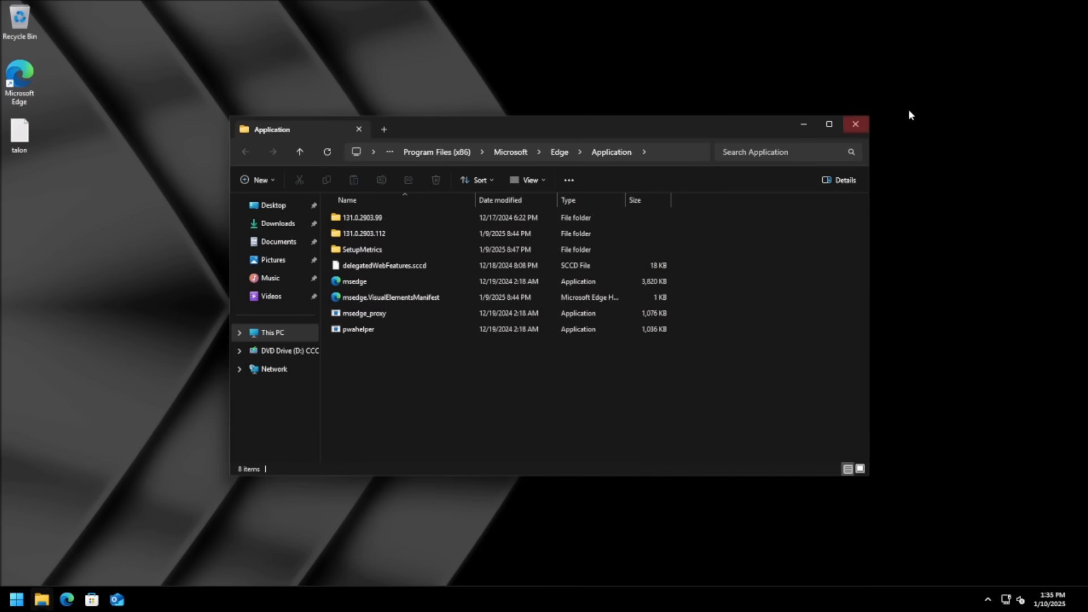
mouse_move(857, 125)
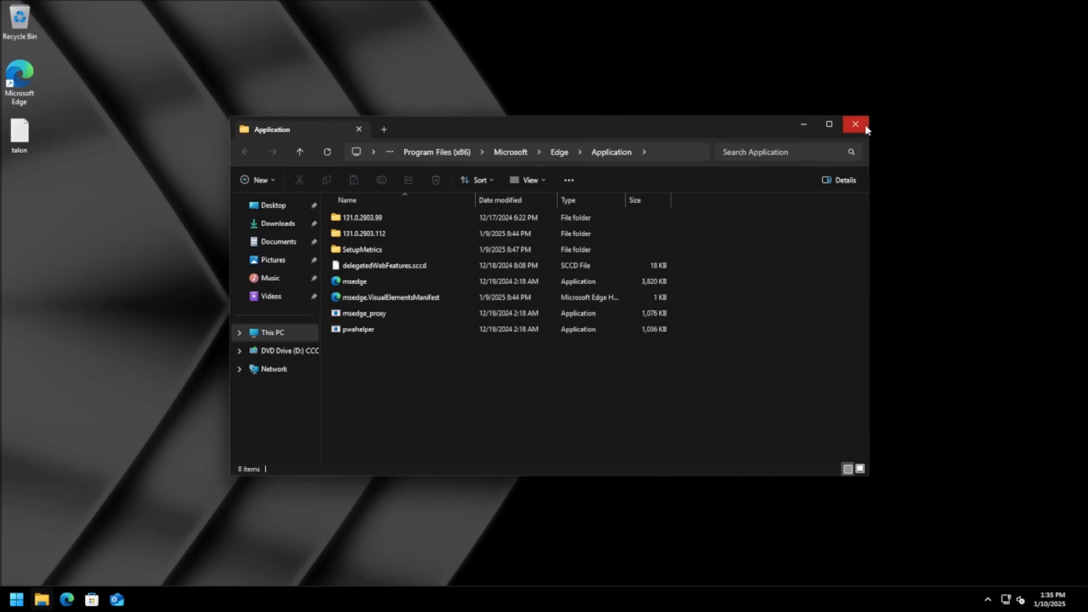
click(856, 125)
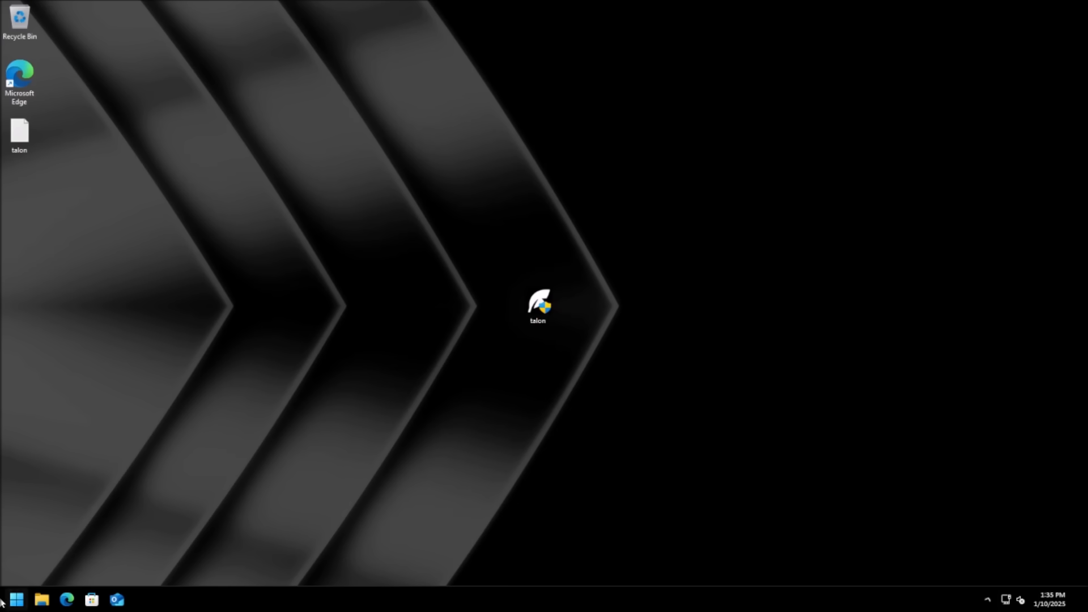
- Make a first pass through the Start menu's All apps list after debloating, then close it
click(16, 599)
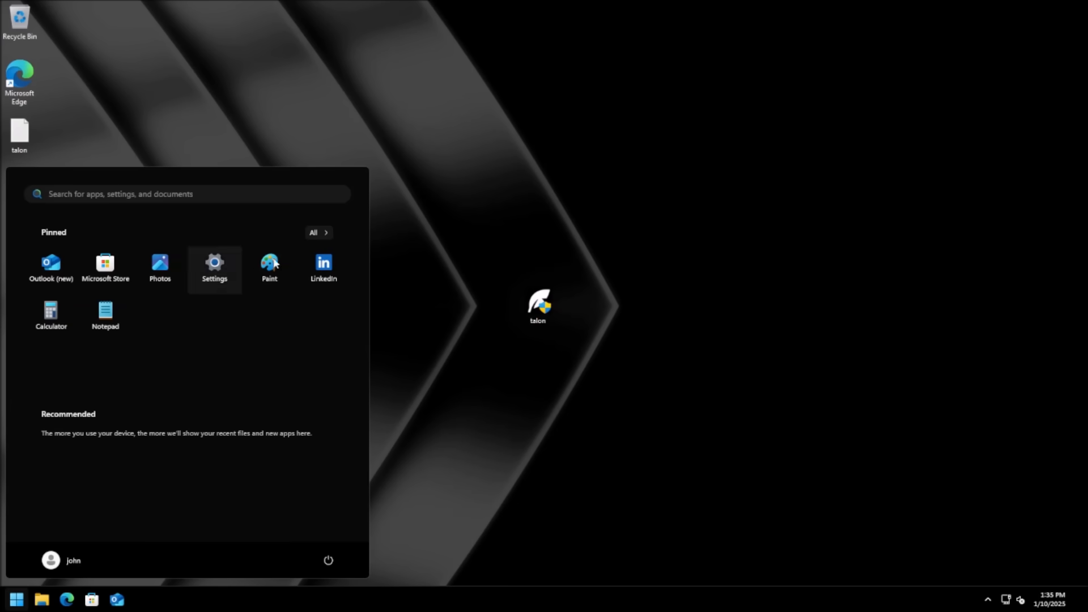
click(317, 232)
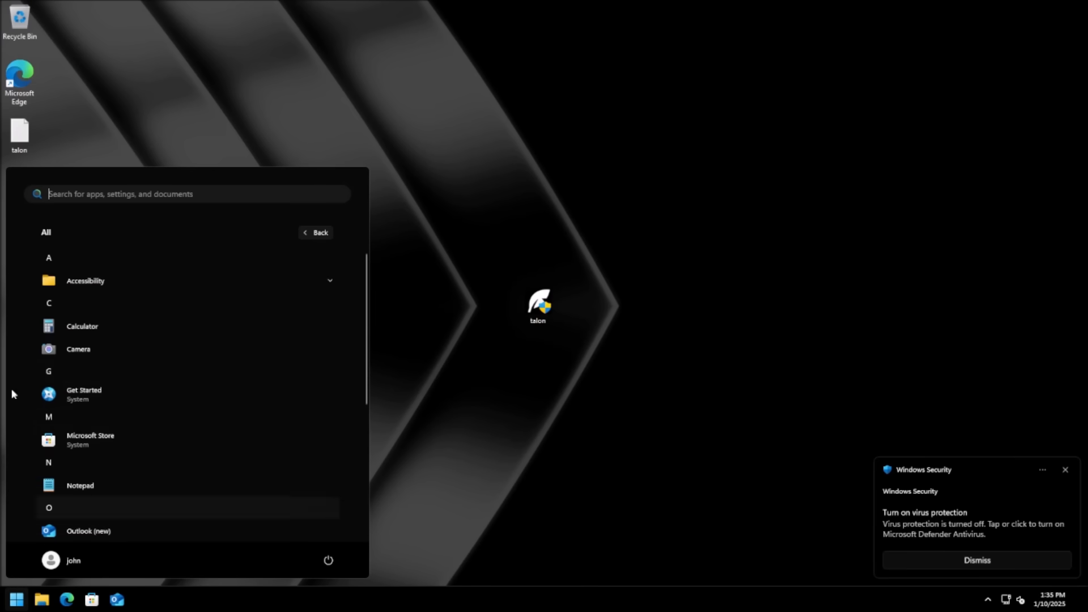
scroll(down, 3)
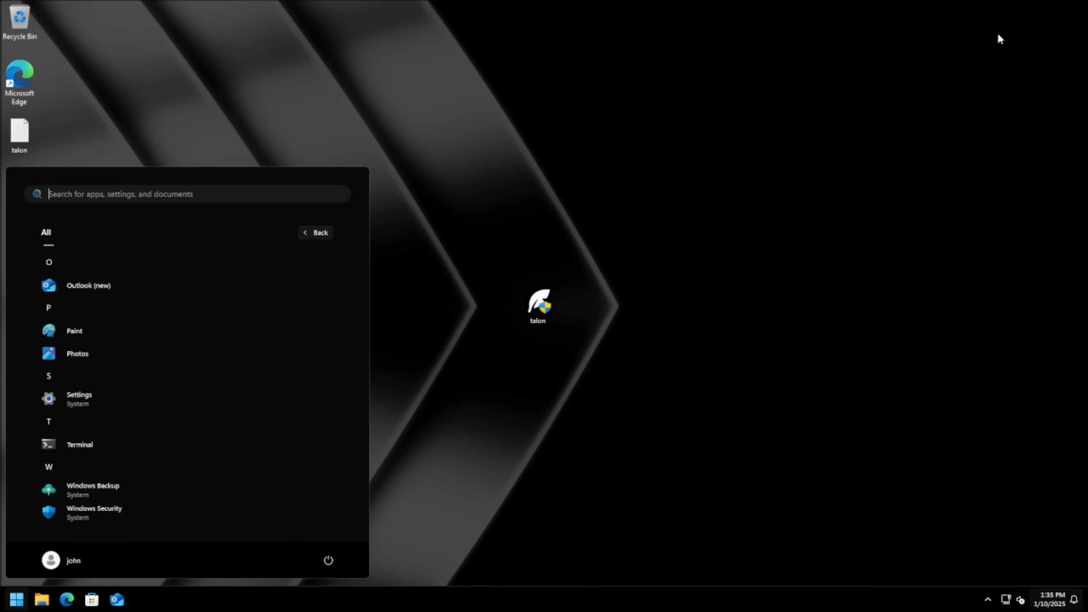
click(573, 172)
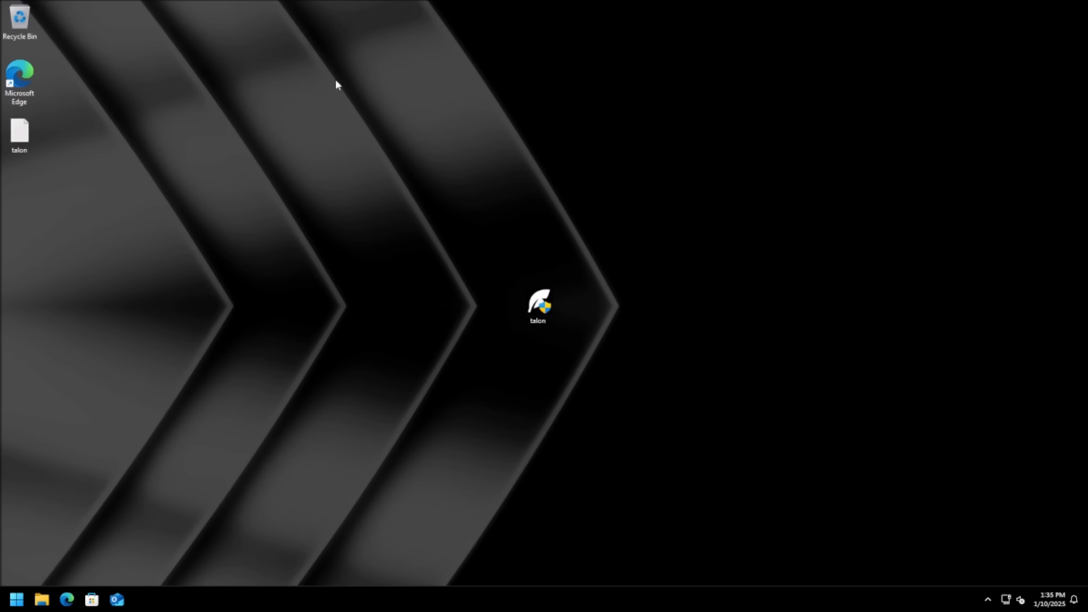
mouse_move(552, 570)
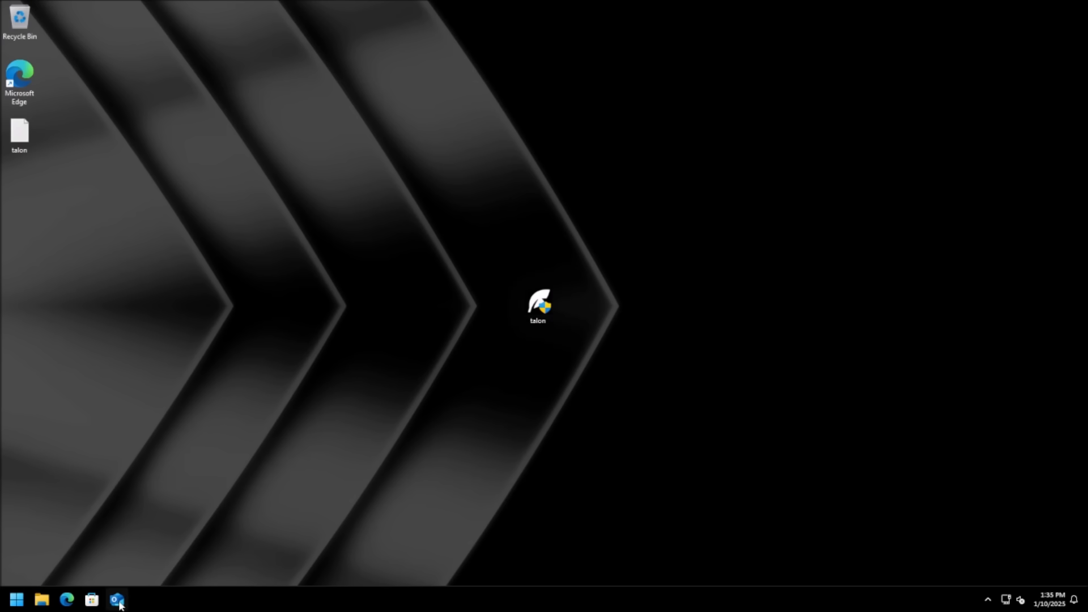
mouse_move(117, 600)
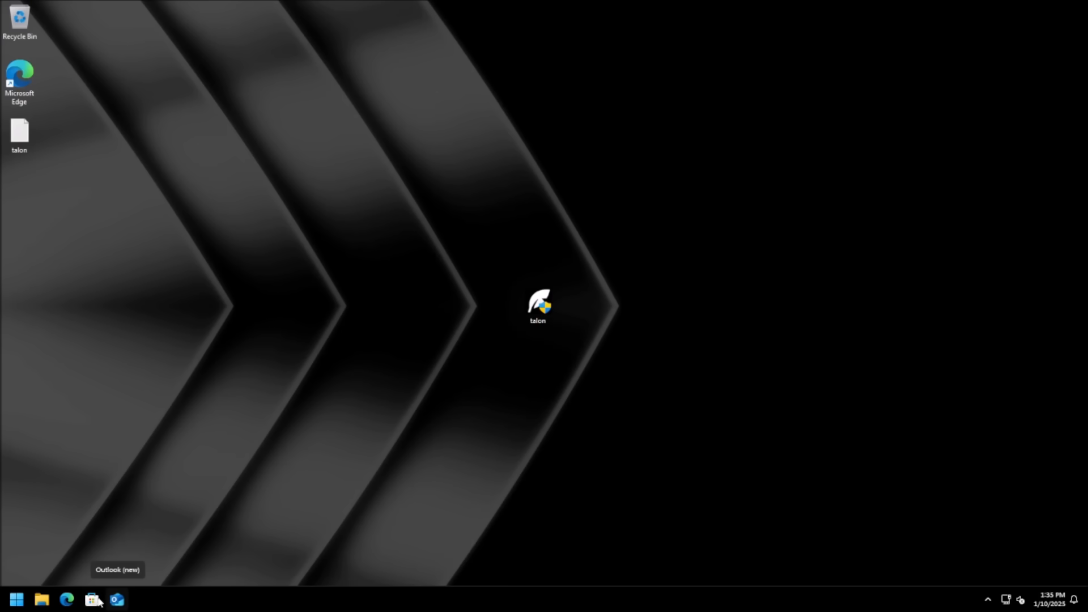
- Check the LinkedIn pinned app's options, scroll the full app list again, and return to pinned apps
click(15, 598)
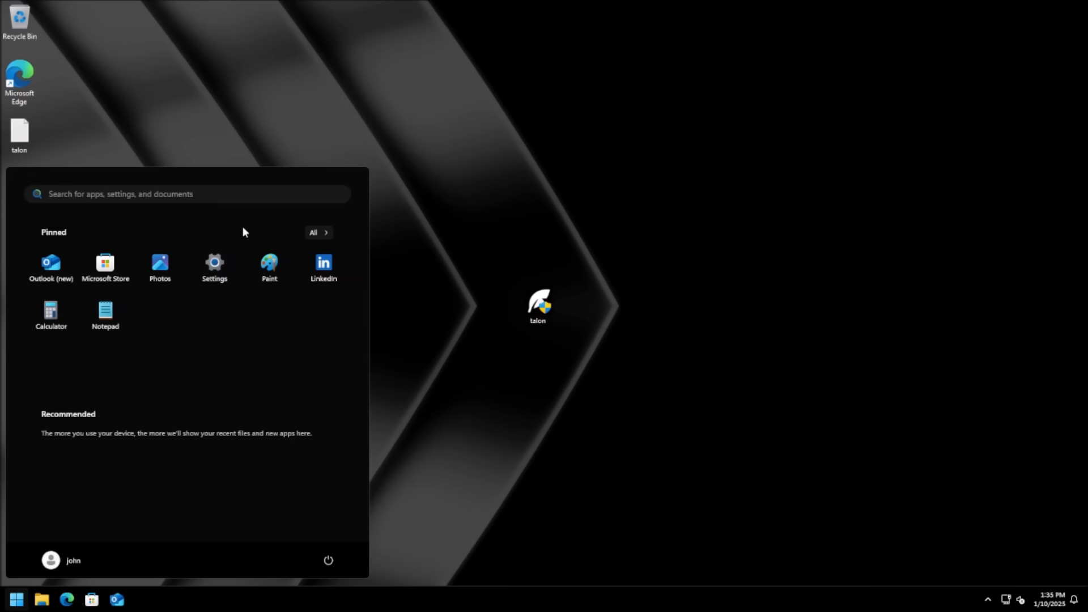
mouse_move(323, 268)
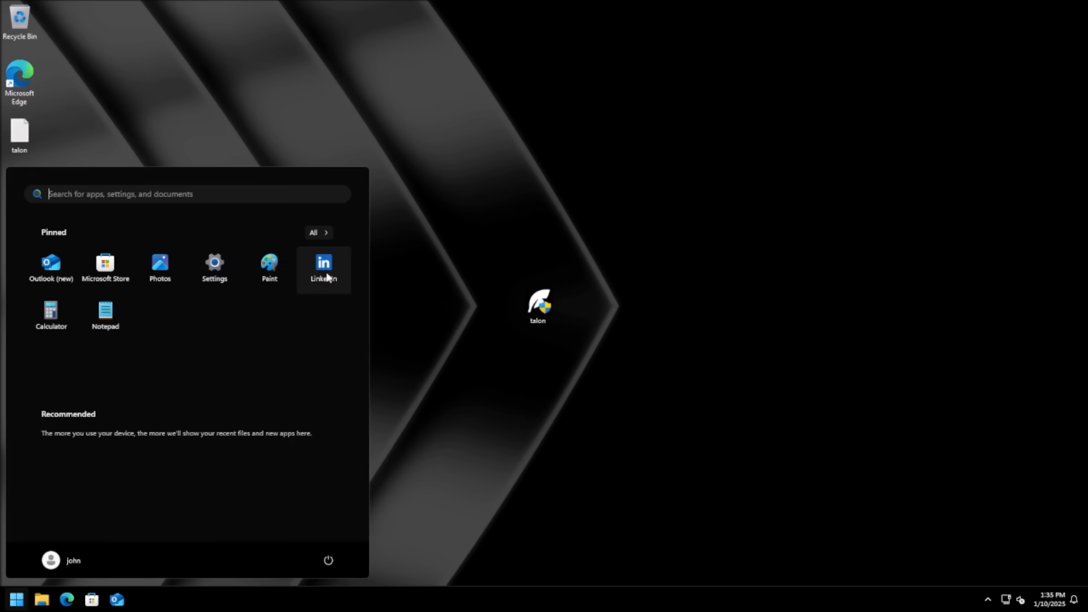
right_click(323, 268)
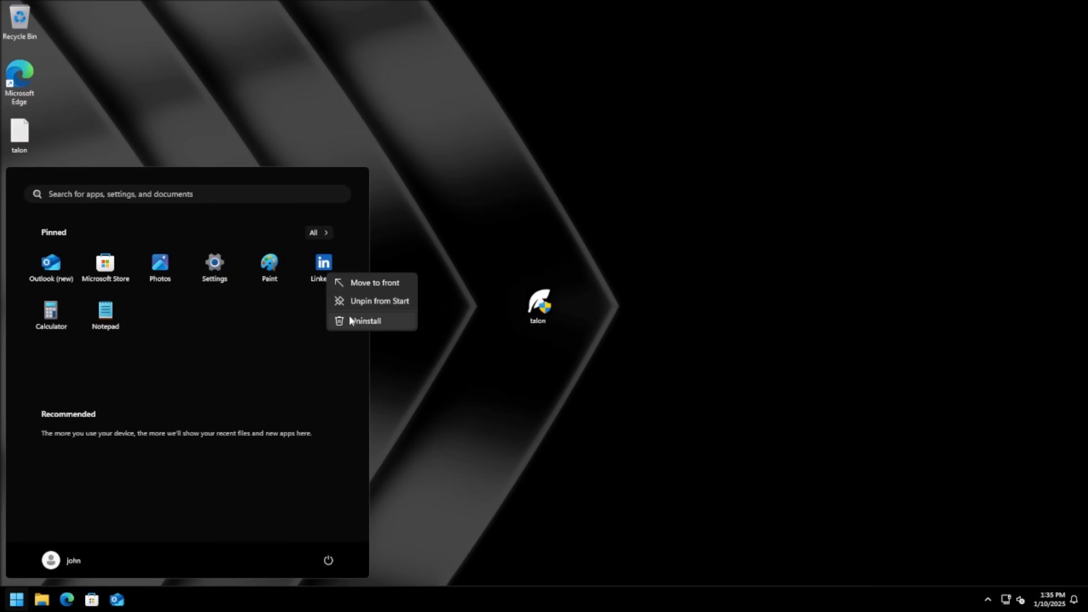
click(372, 246)
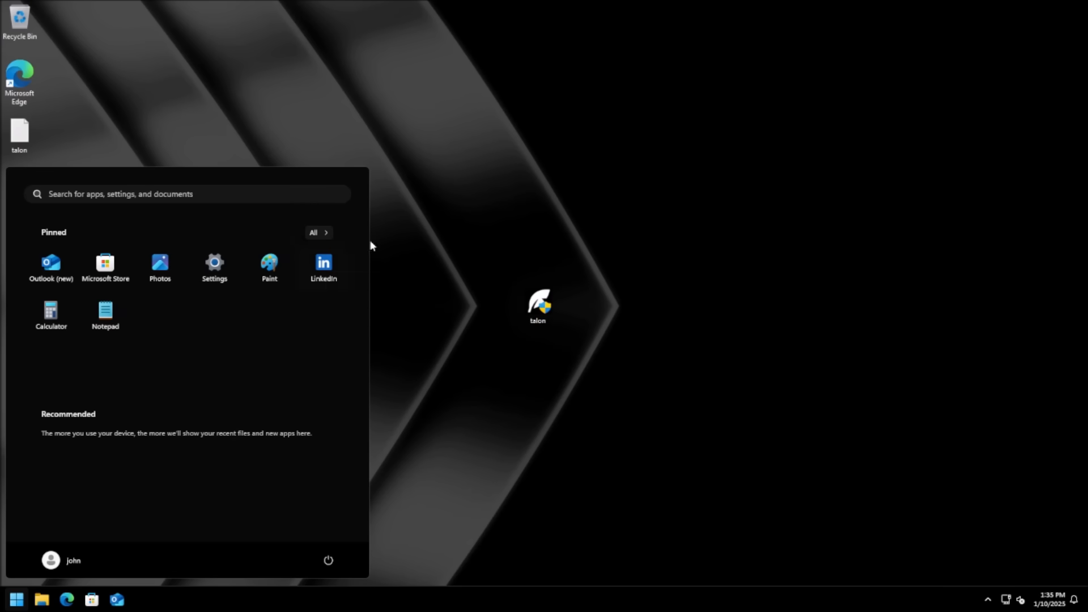
click(314, 232)
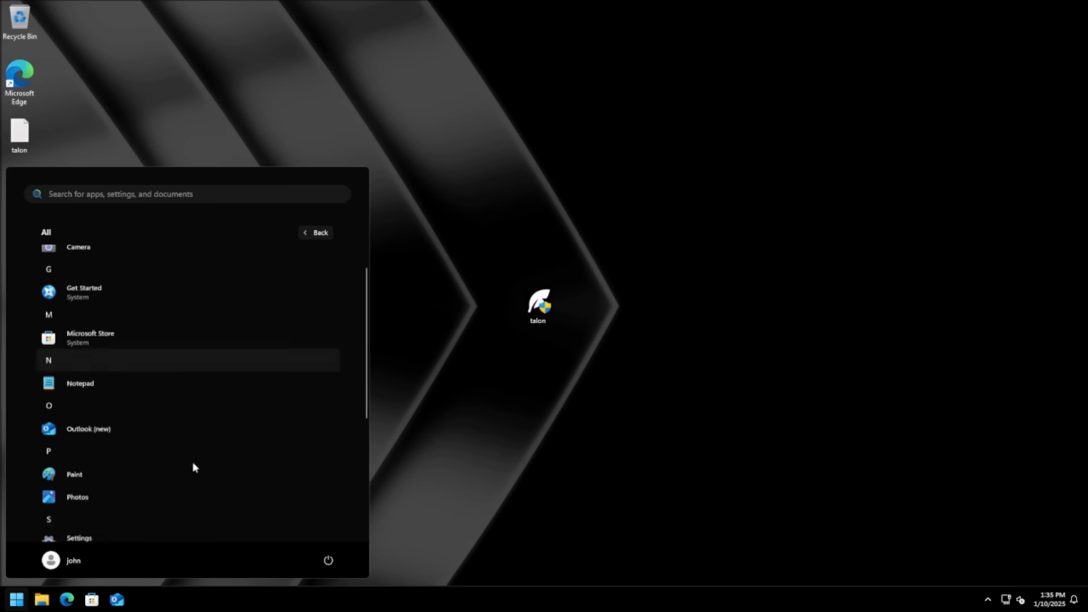
scroll(up, 3)
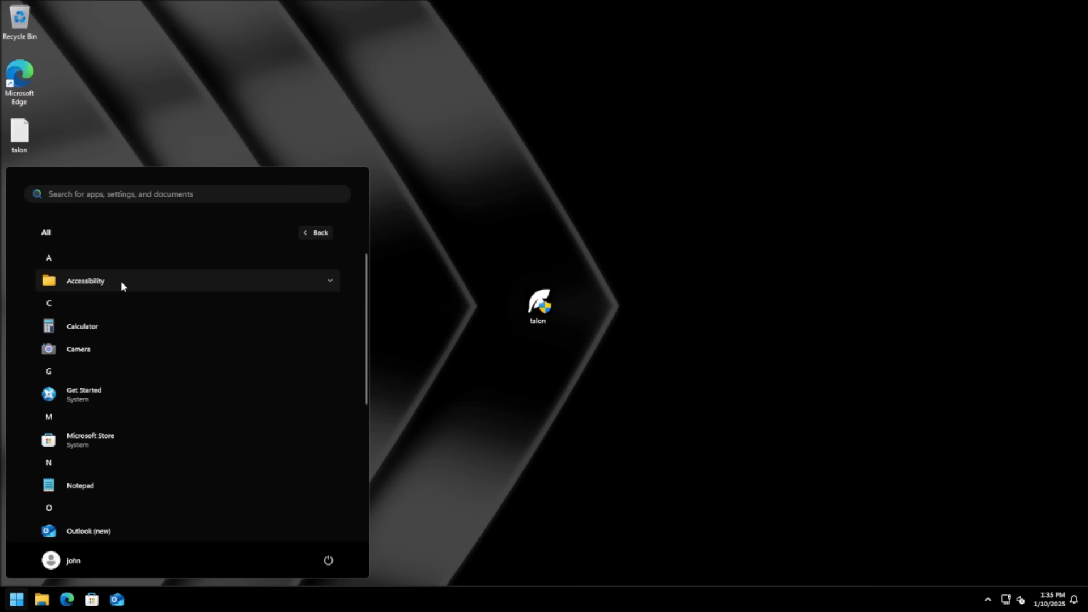
scroll(down, 3)
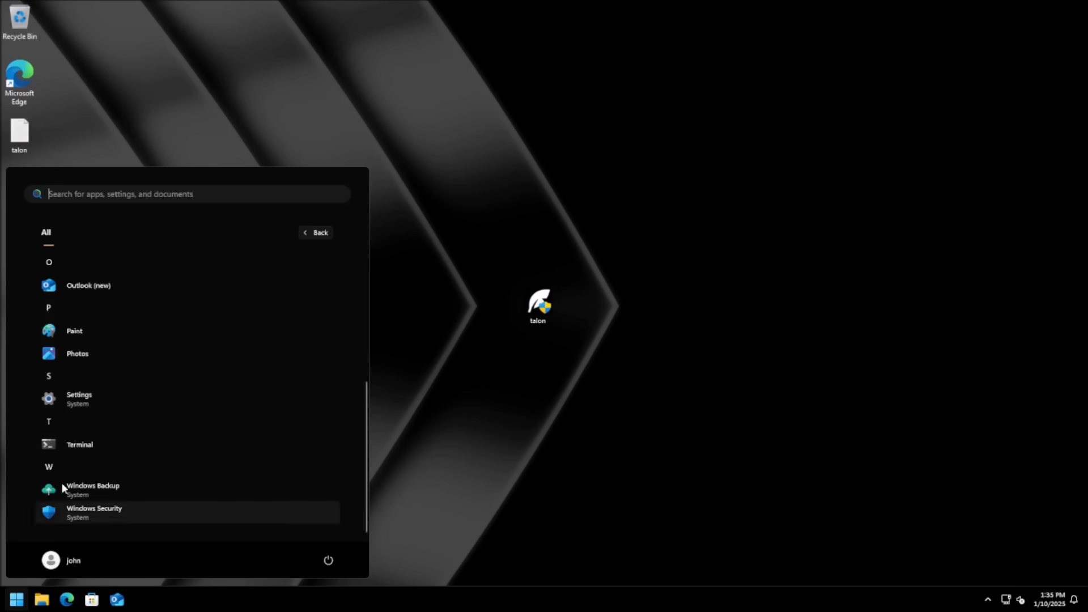
scroll(up, 3)
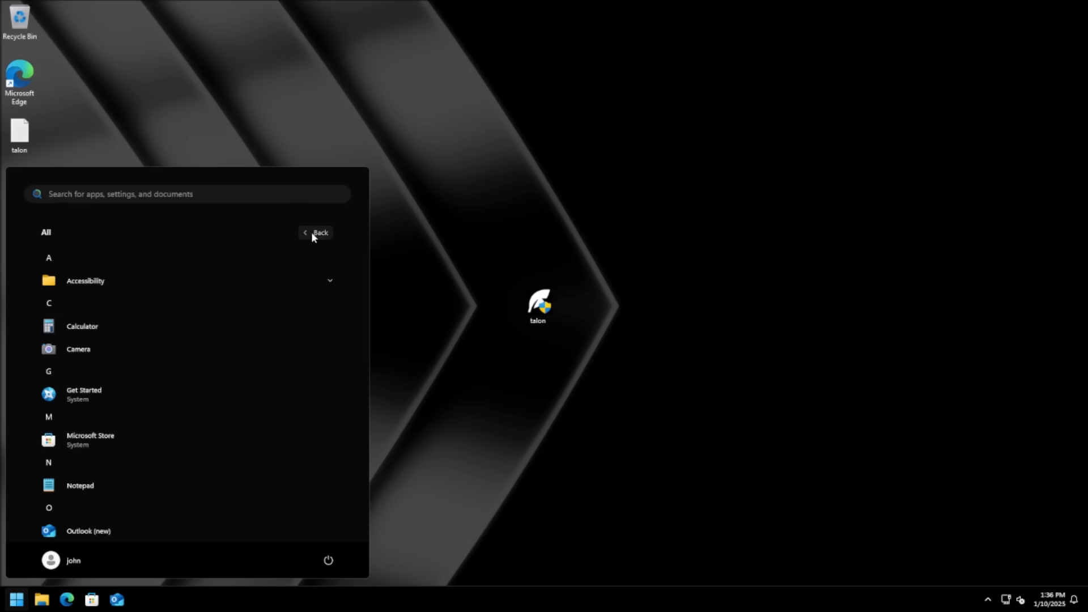
click(317, 233)
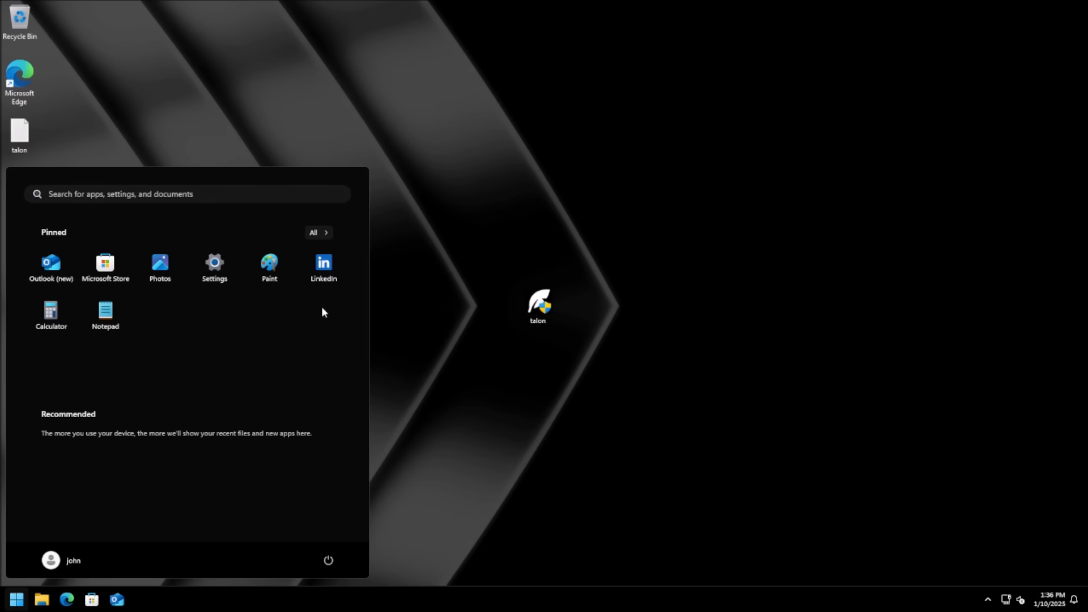
mouse_move(310, 239)
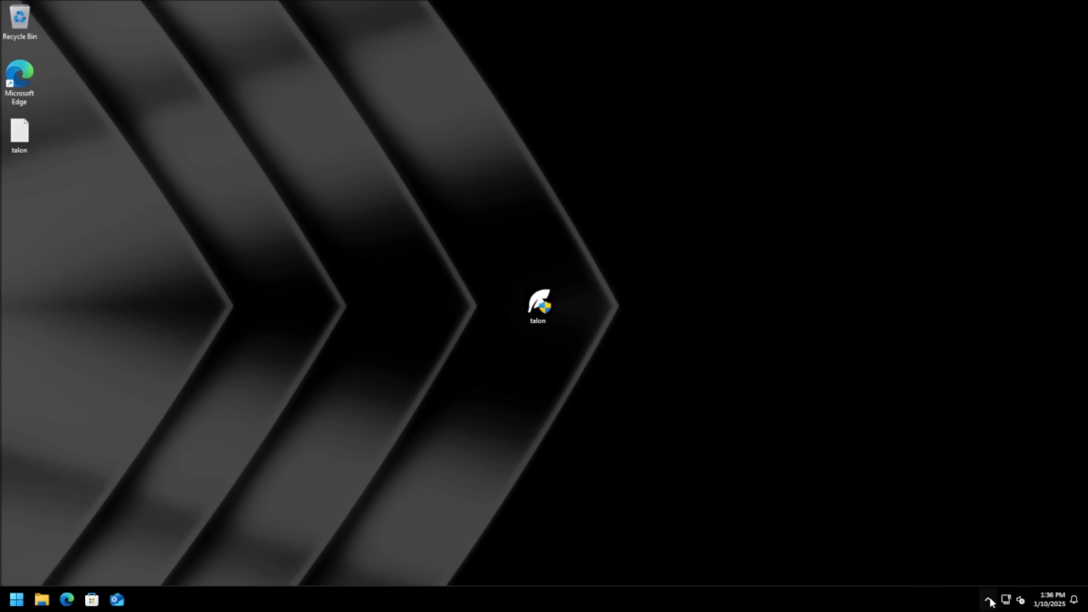
click(1020, 600)
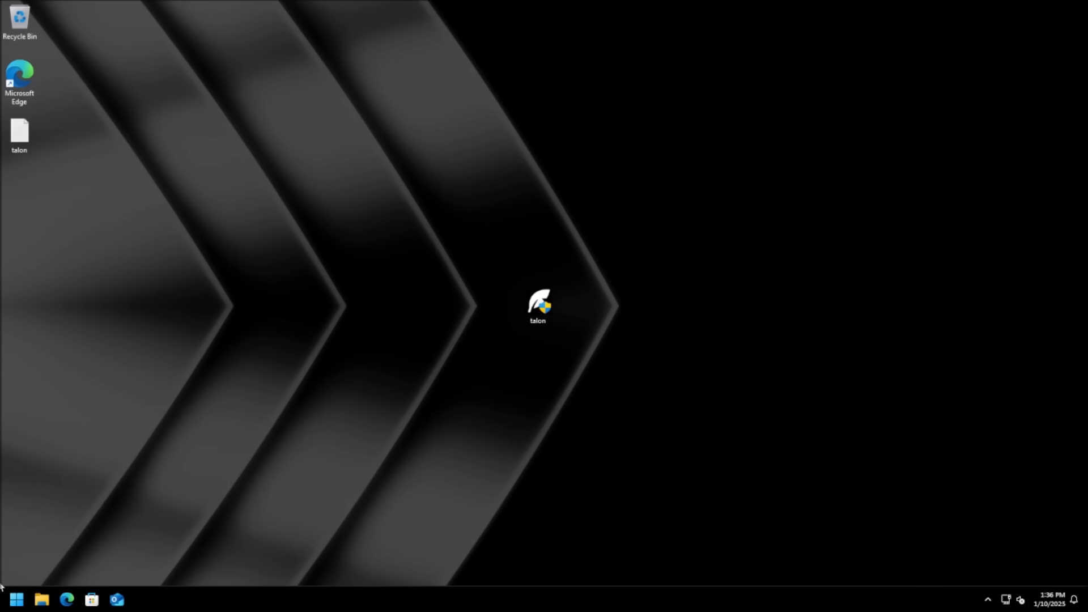
click(15, 599)
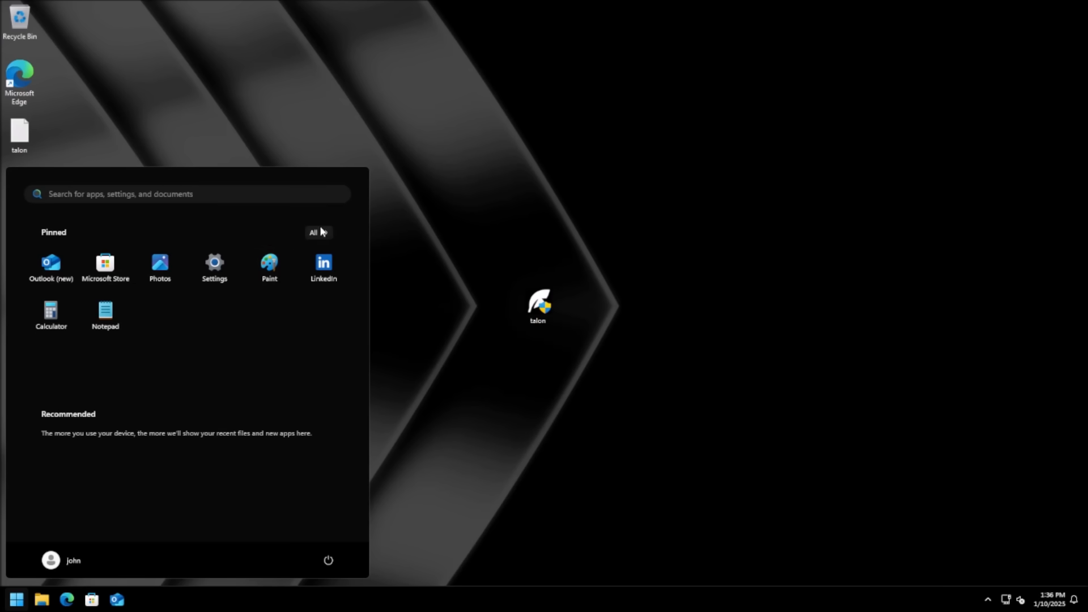
click(314, 231)
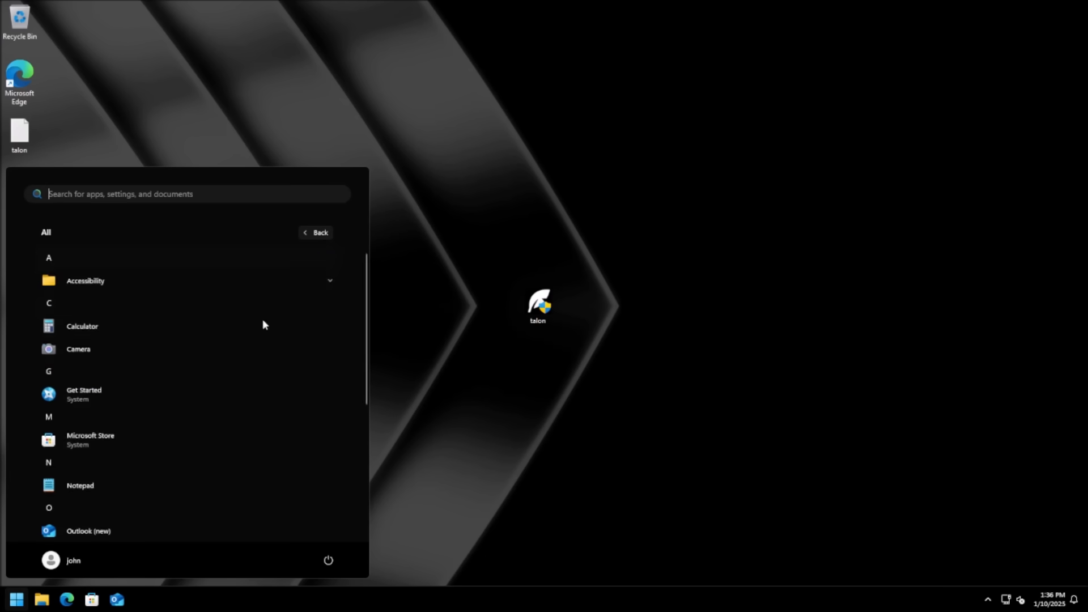
mouse_move(512, 294)
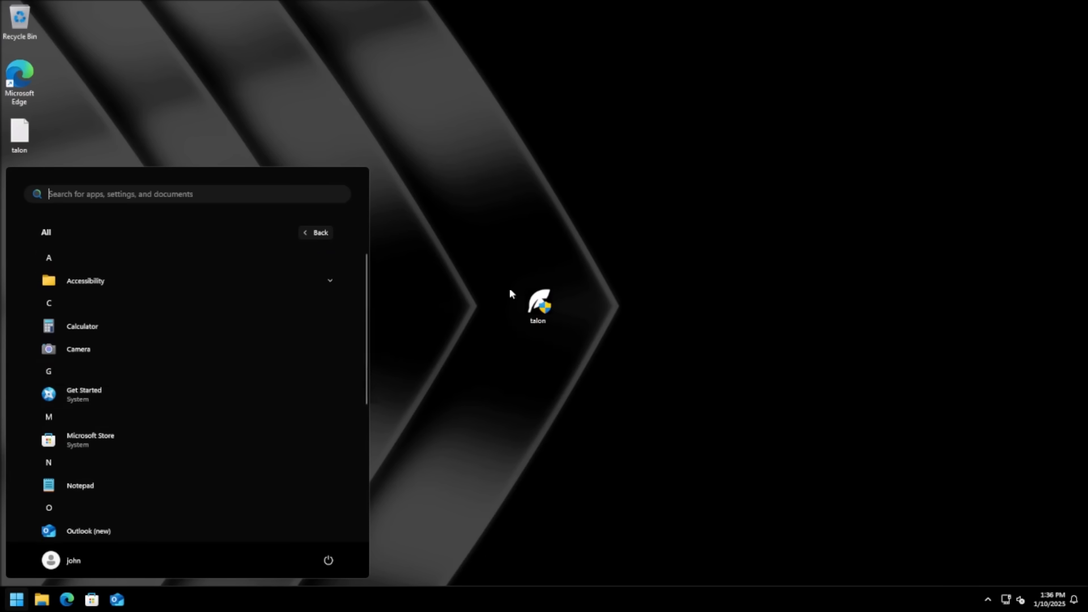
click(747, 249)
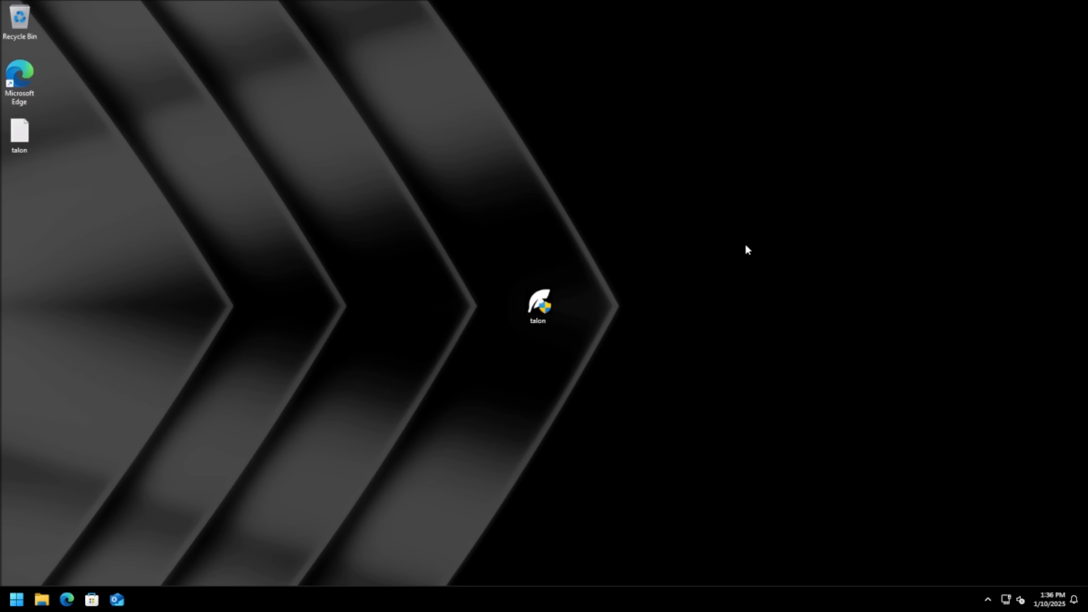
mouse_move(203, 276)
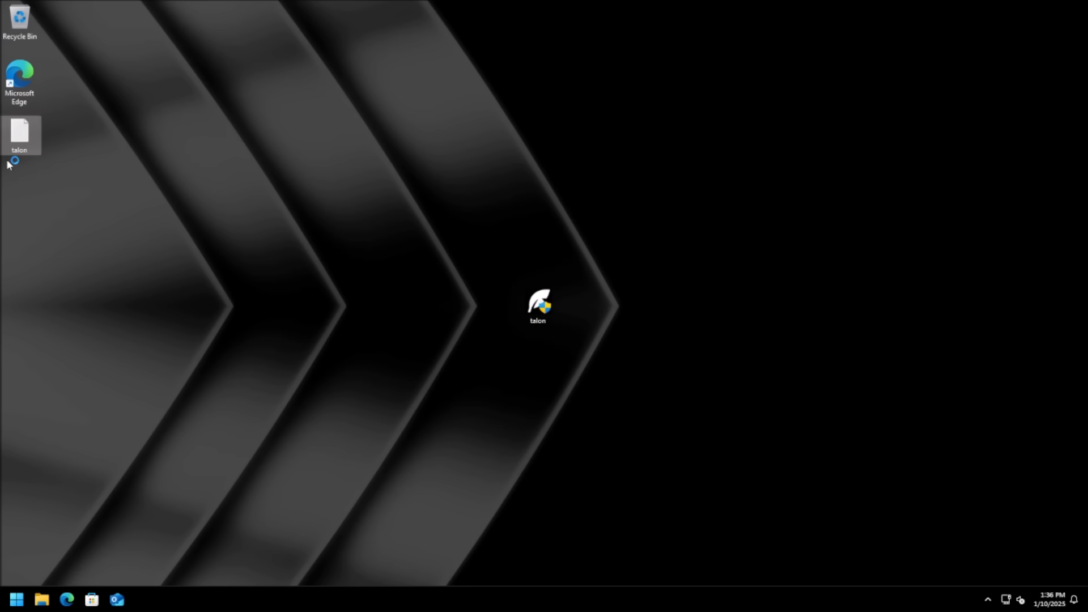
- Load talon.log from the desktop into Notepad, dismissing the autosave notice
double_click(537, 305)
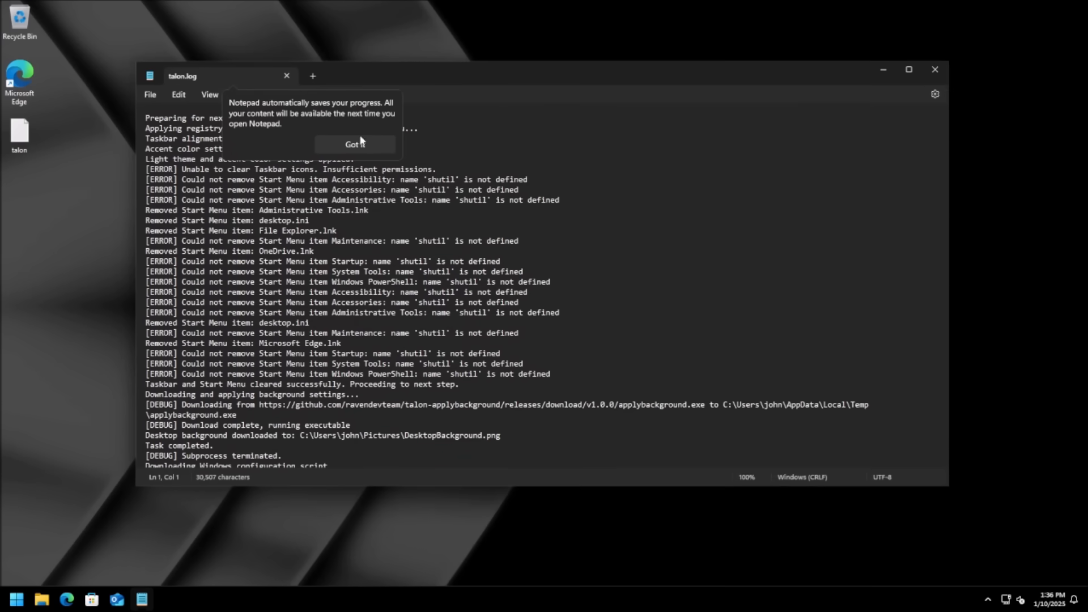
click(355, 144)
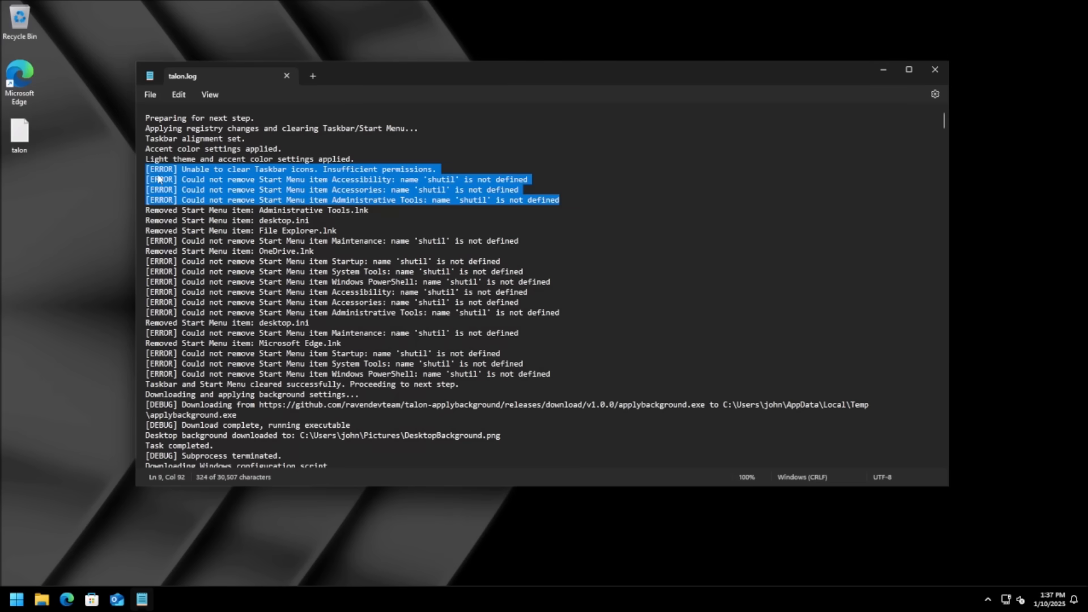
- Highlight the [ERROR] lines about Taskbar icons, Start Menu items and shutil not defined
click(186, 169)
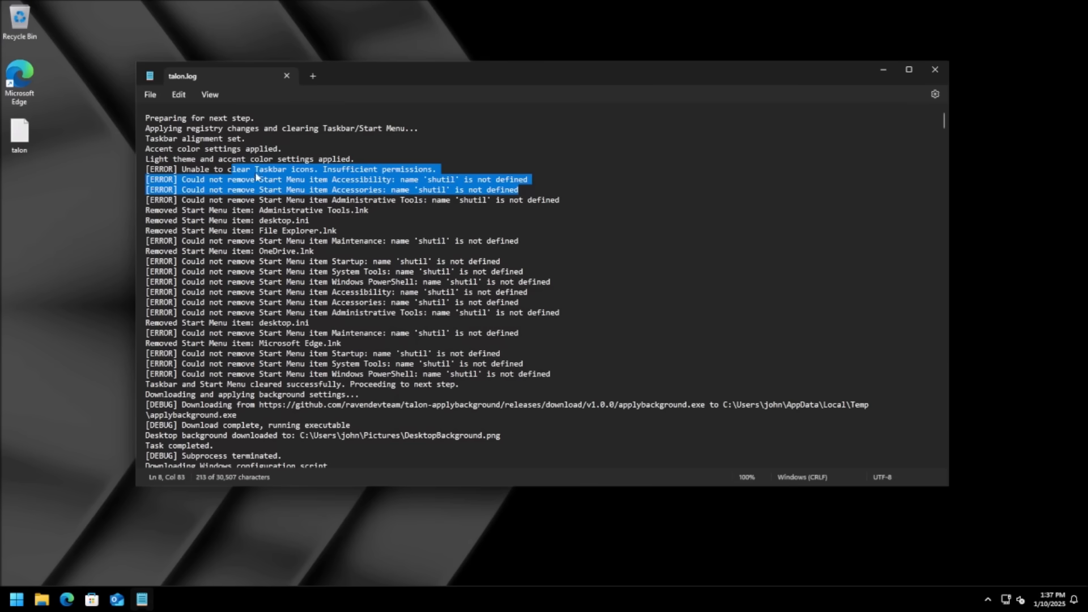
click(448, 181)
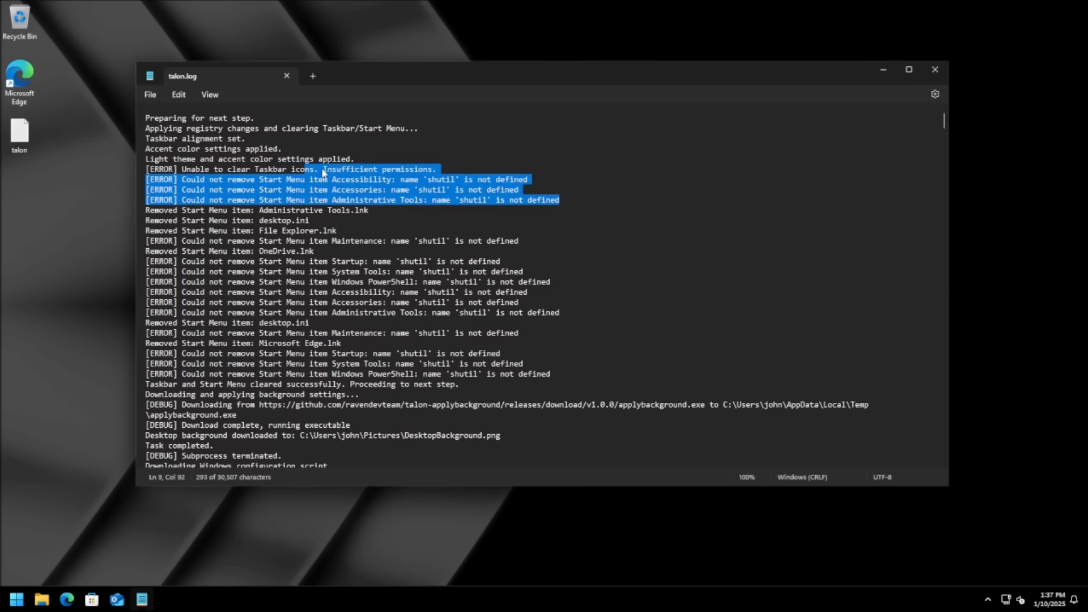
click(296, 180)
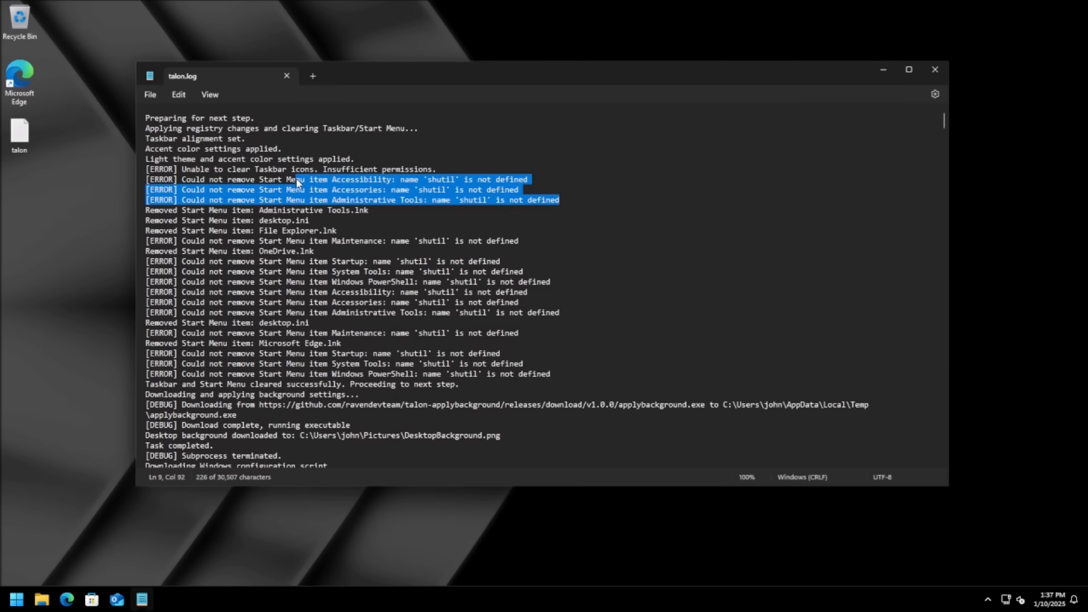
click(316, 270)
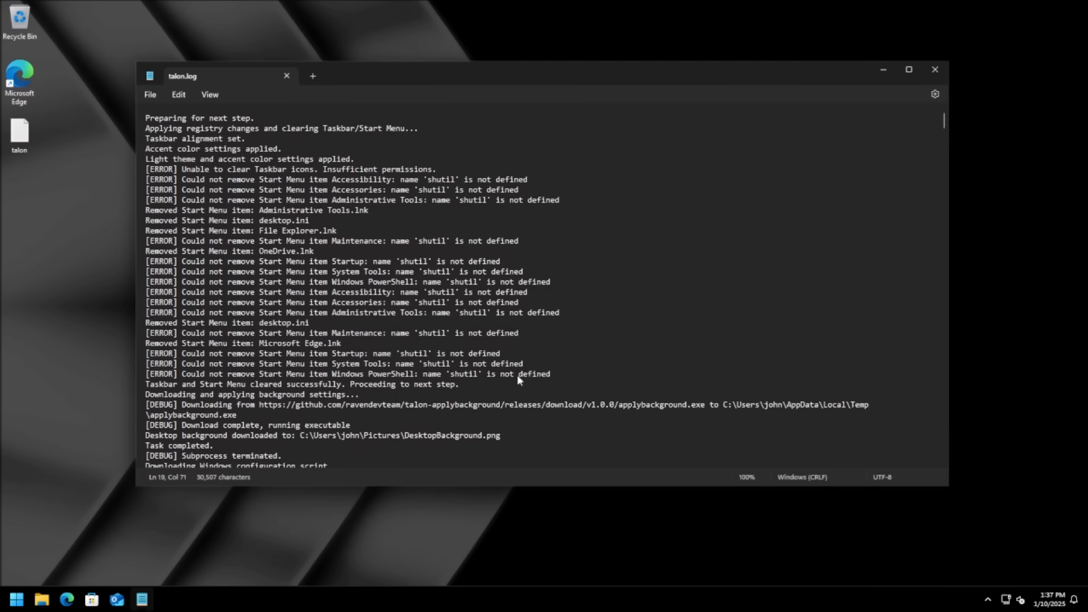
- Scroll further down the log past the Win11Debloat section with the find bar ready
click(309, 220)
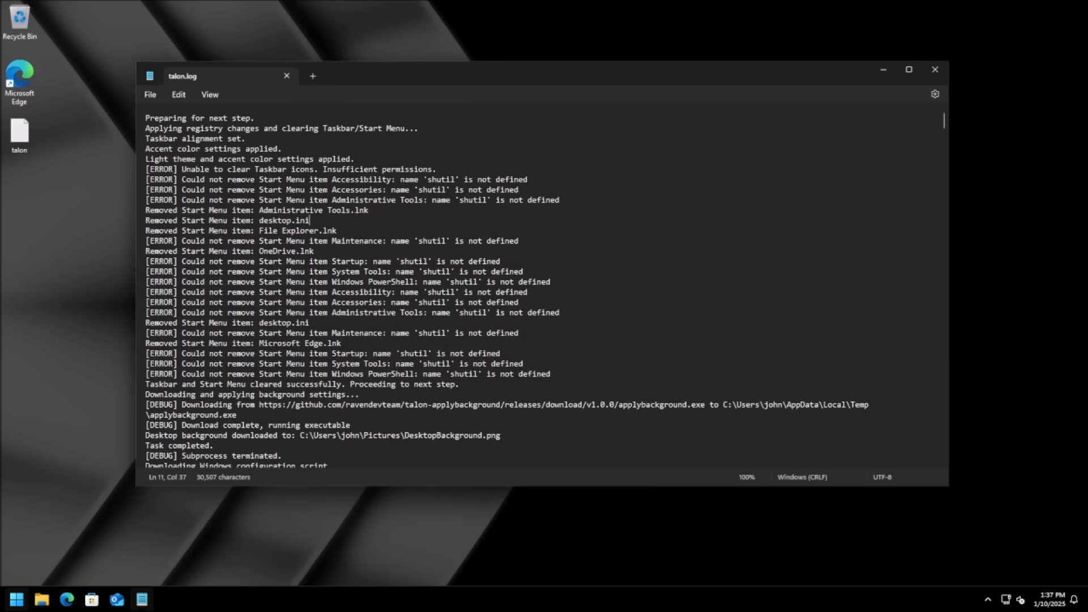
click(16, 599)
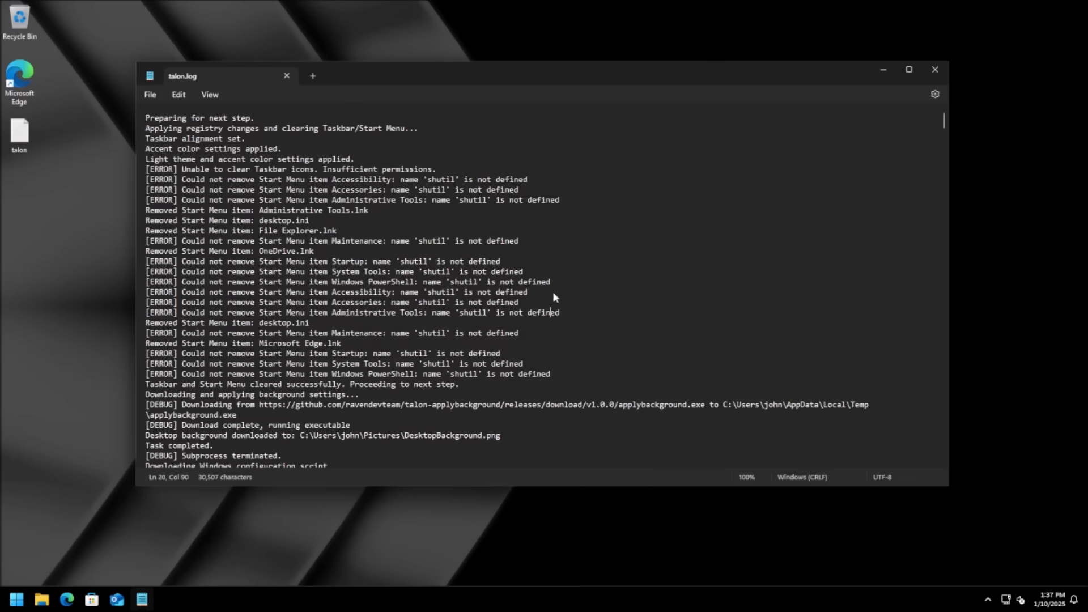
click(550, 313)
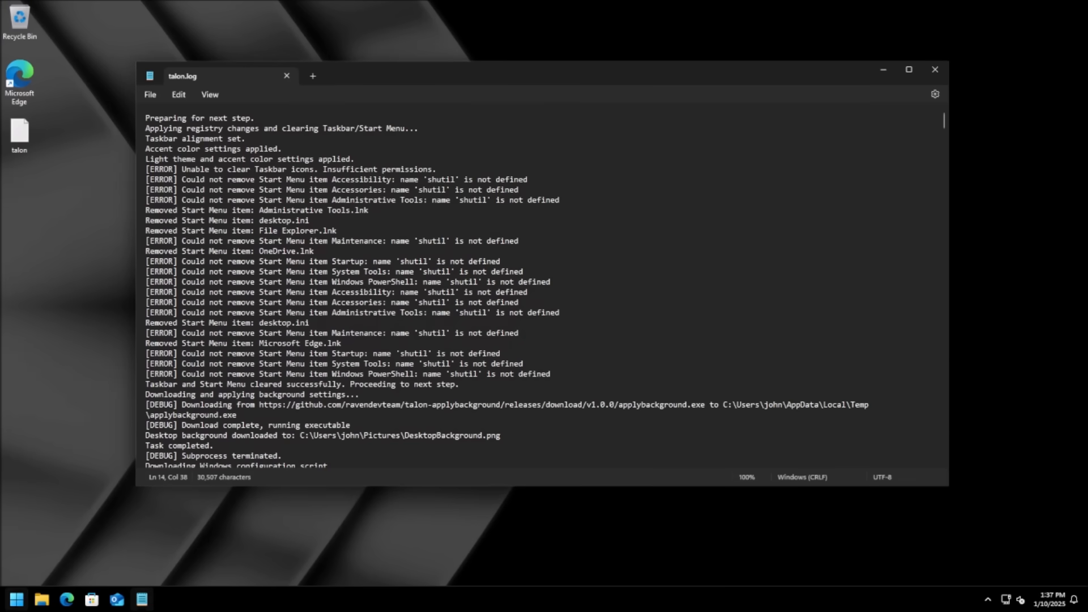
click(15, 598)
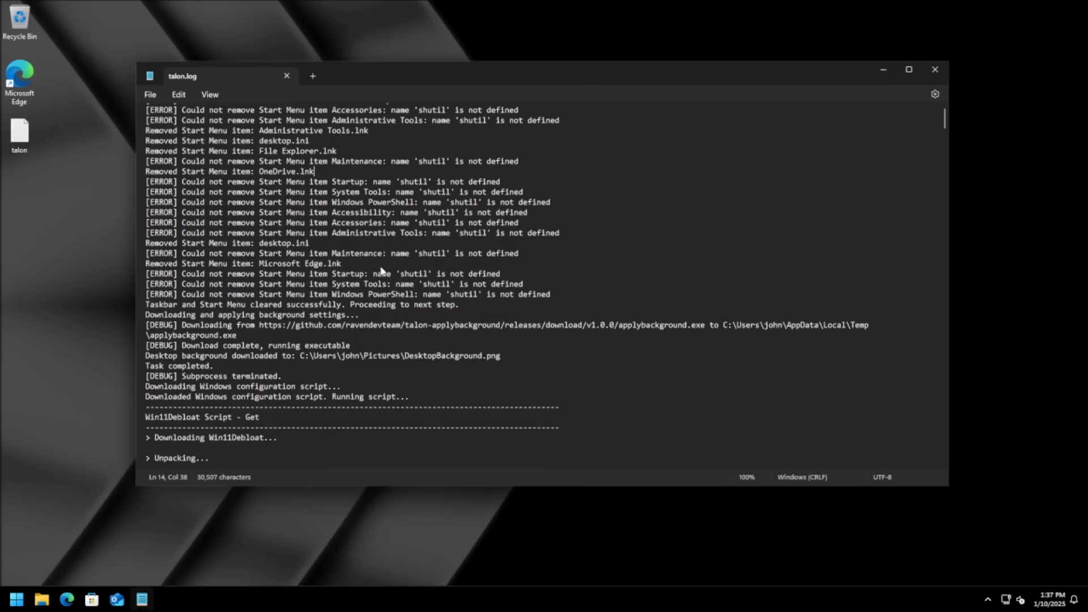
scroll(down, 3)
text(E)
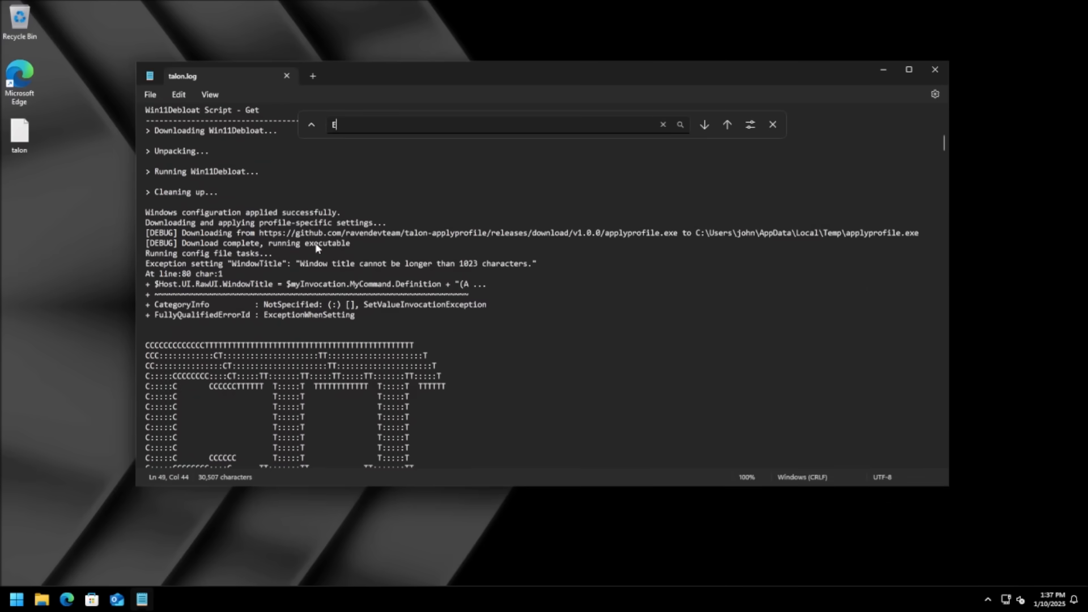
- Search the log for "Edge" and step through each match showing Edge removal and service entries
text(dge)
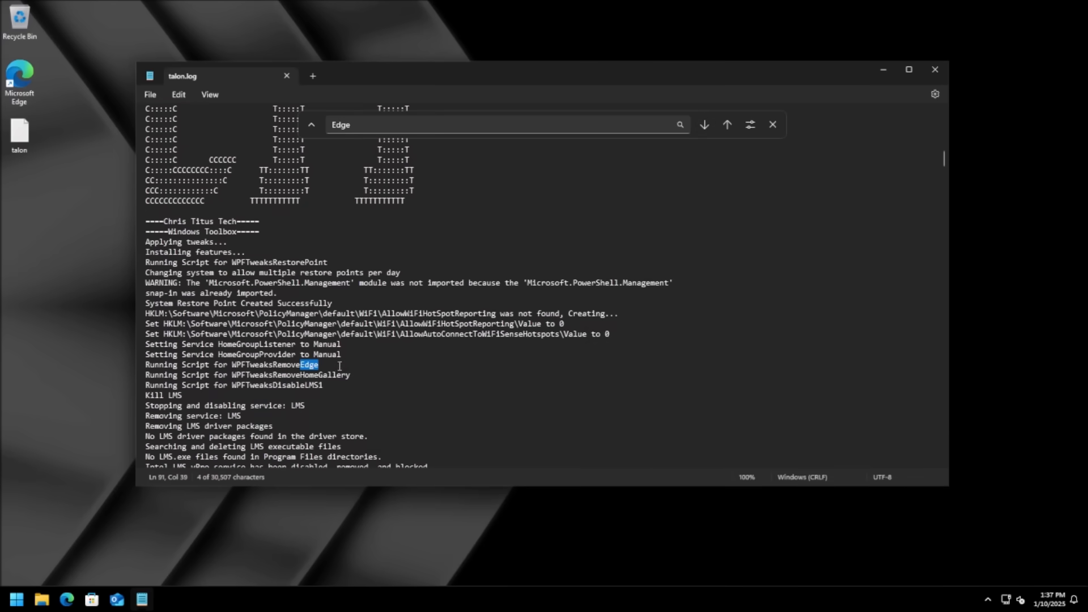
click(465, 313)
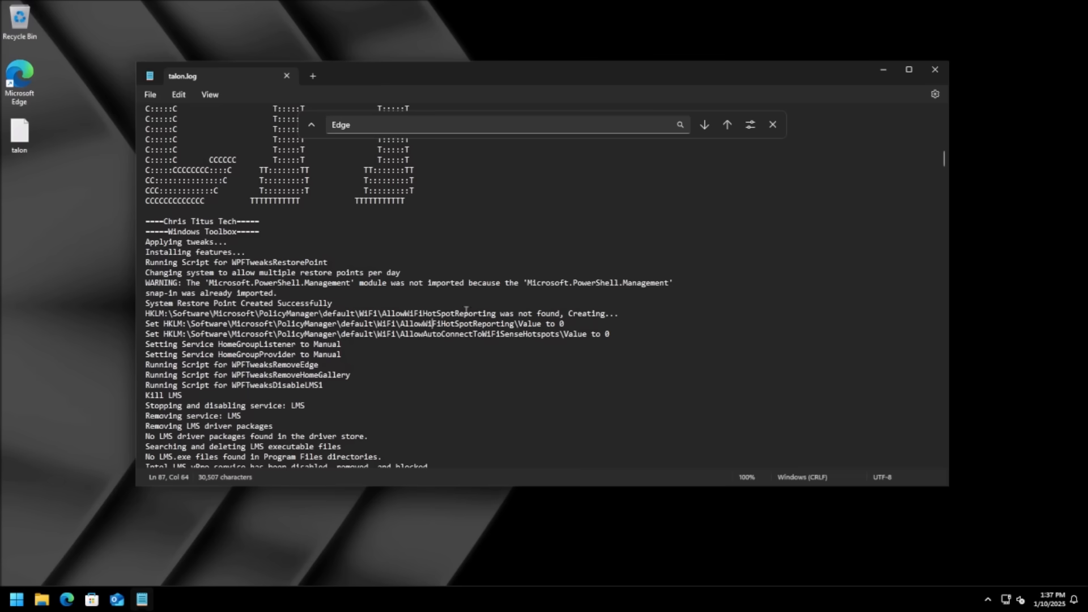
click(705, 125)
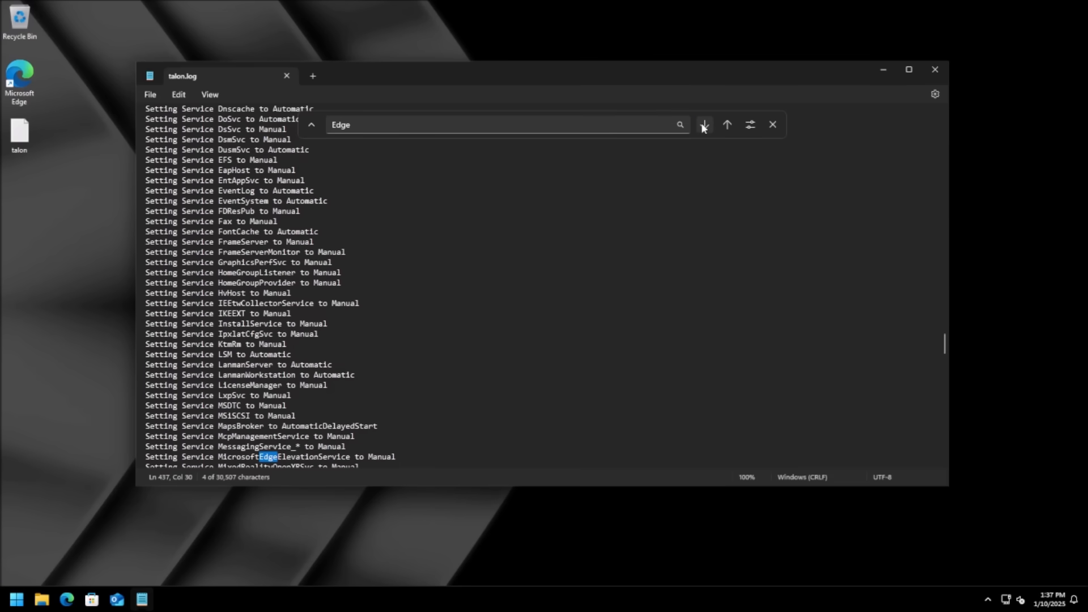
click(704, 125)
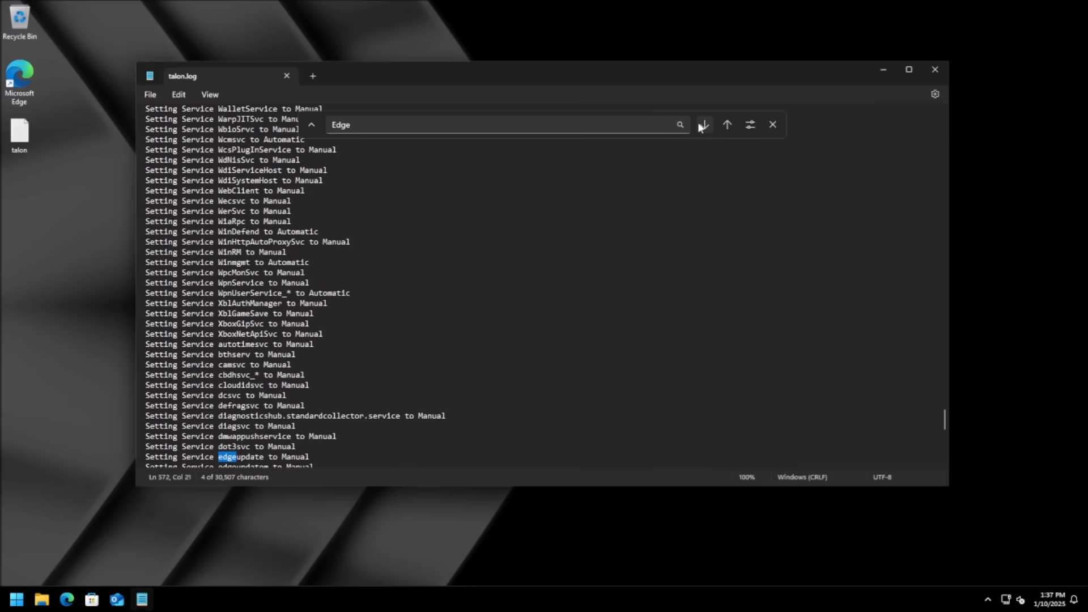
click(703, 125)
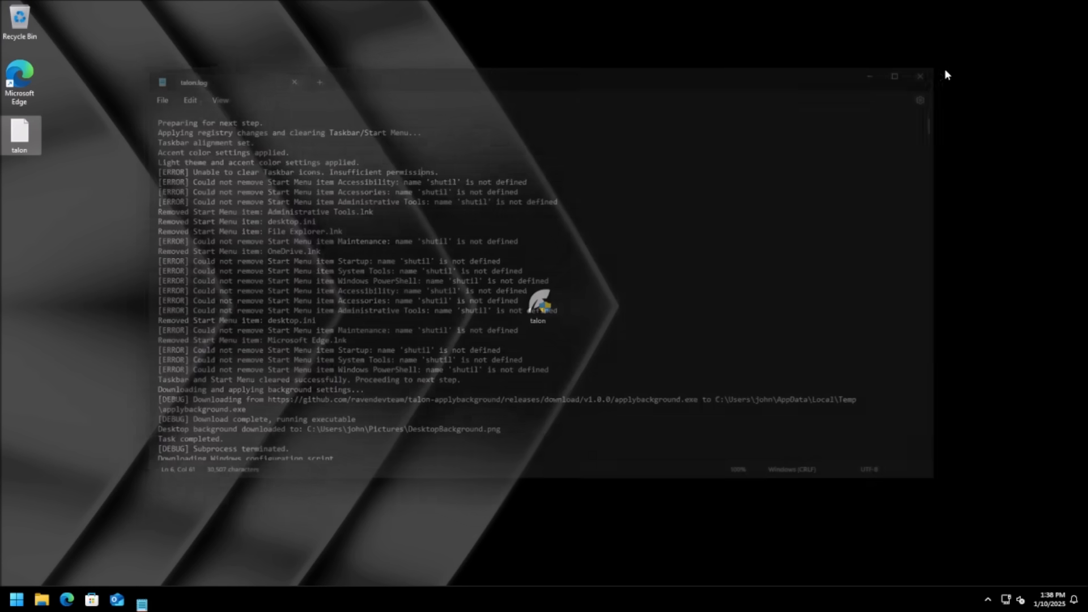
- Close Notepad so only the desktop with Recycle Bin, Edge and talon shortcuts remains
click(921, 76)
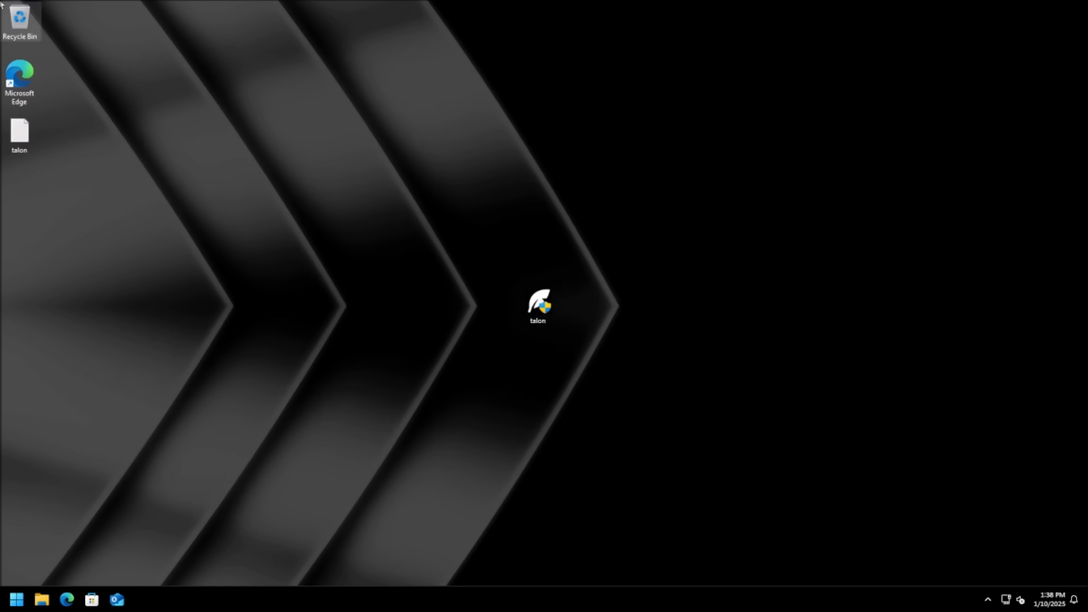
mouse_move(700, 382)
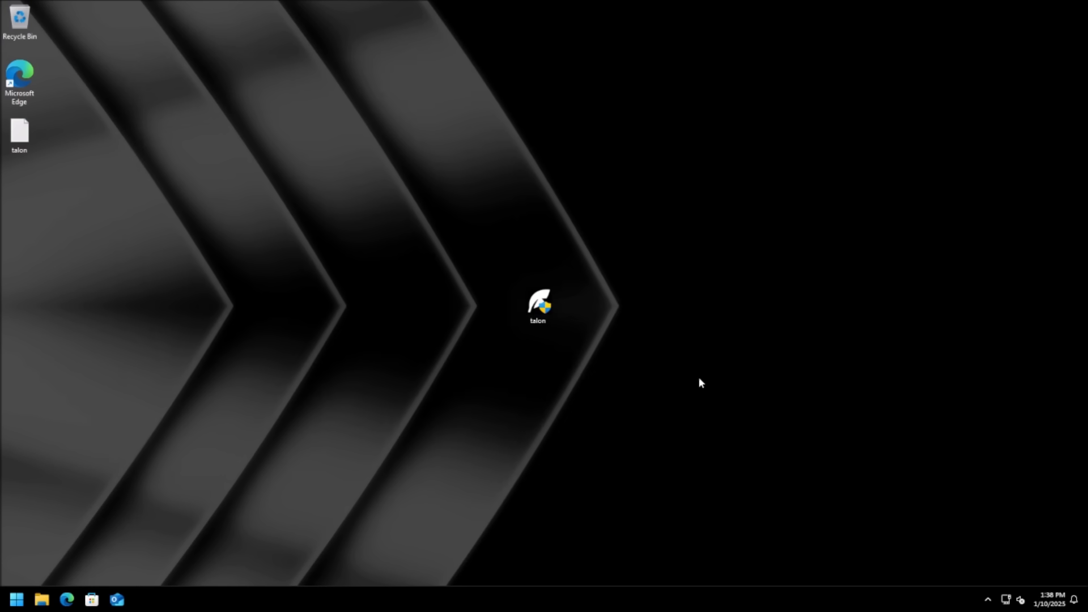
mouse_move(688, 380)
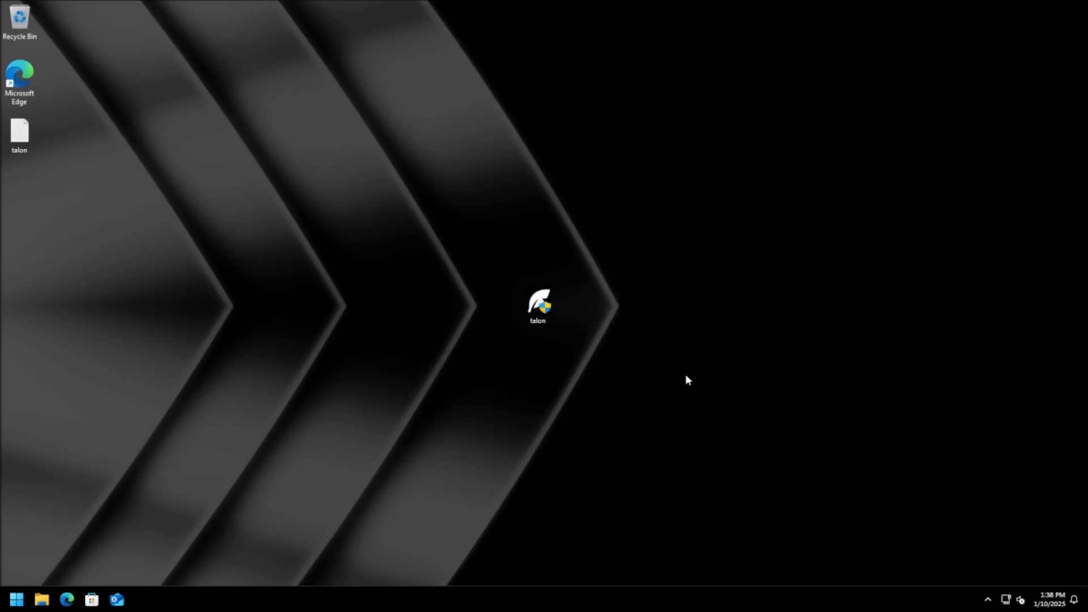